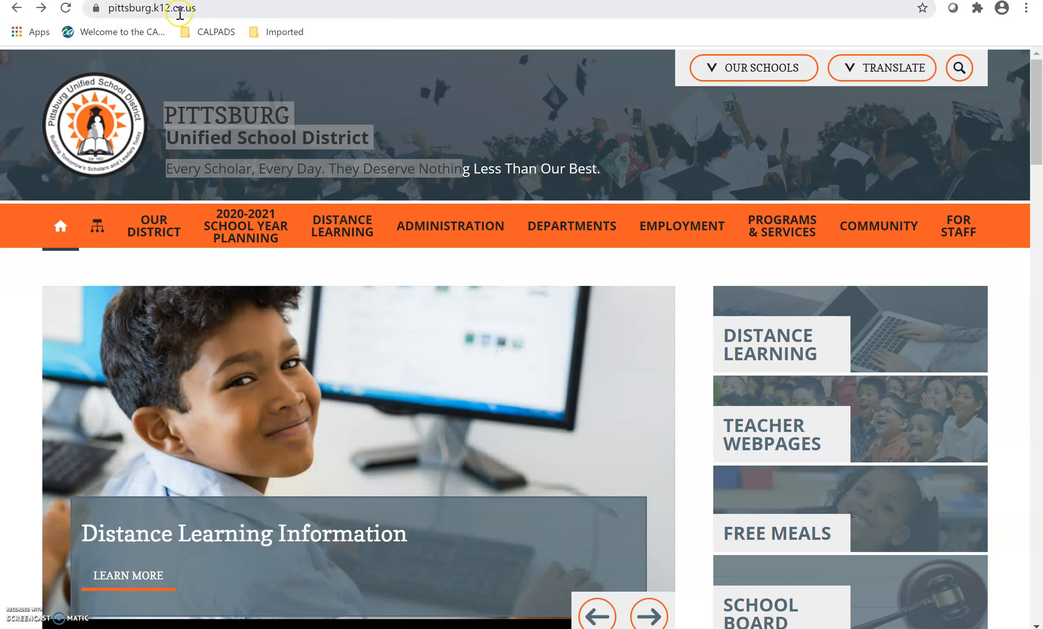
# Navigate from the district website to its Aeries Parent Portal overview page
pyautogui.click(166, 9)
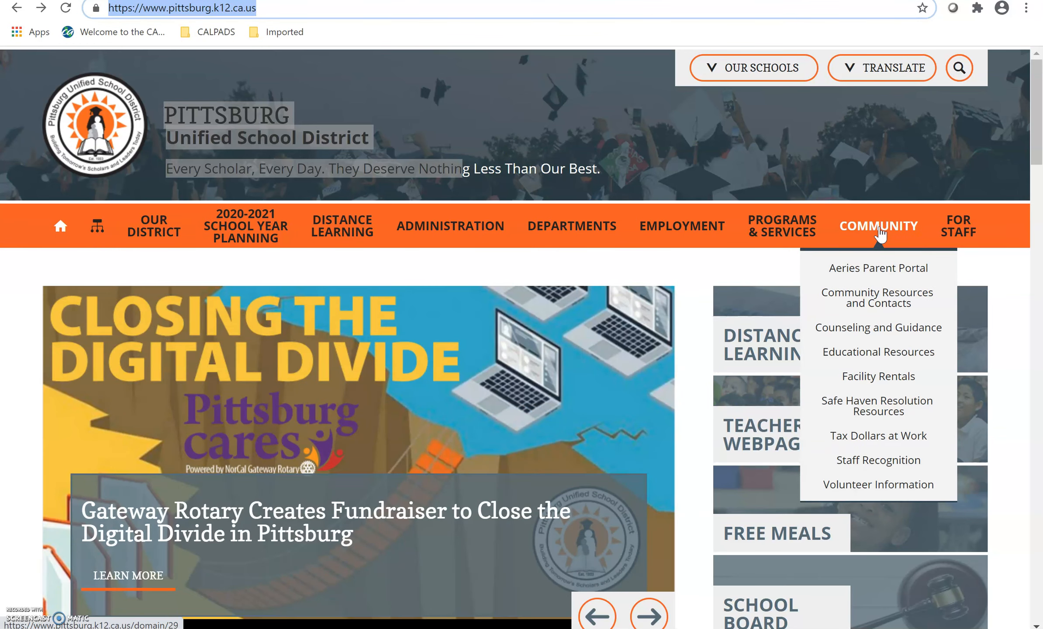
pyautogui.moveTo(877, 268)
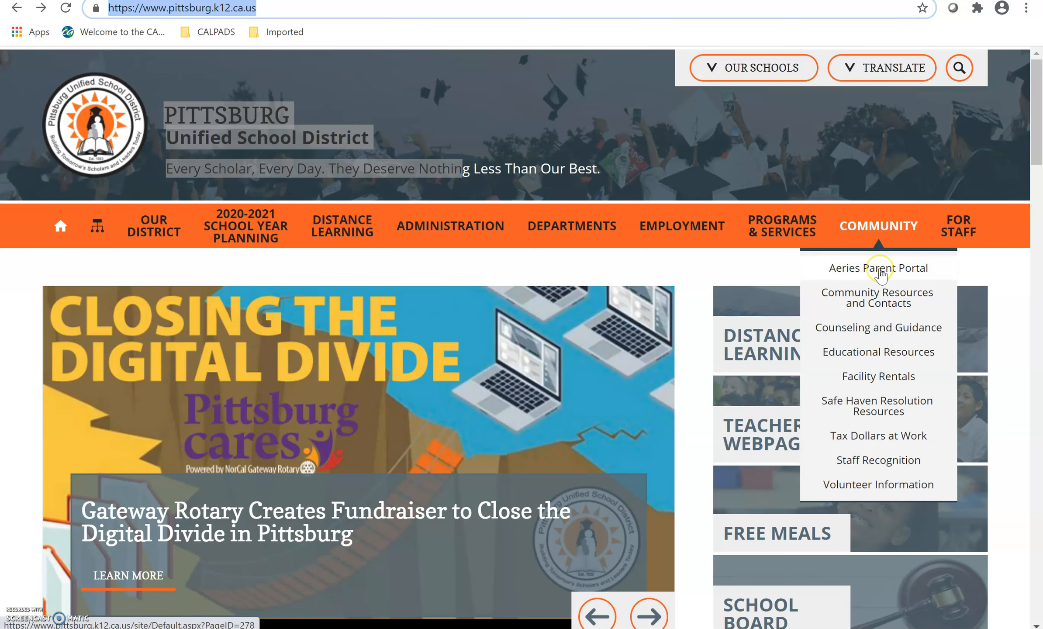
pyautogui.click(878, 268)
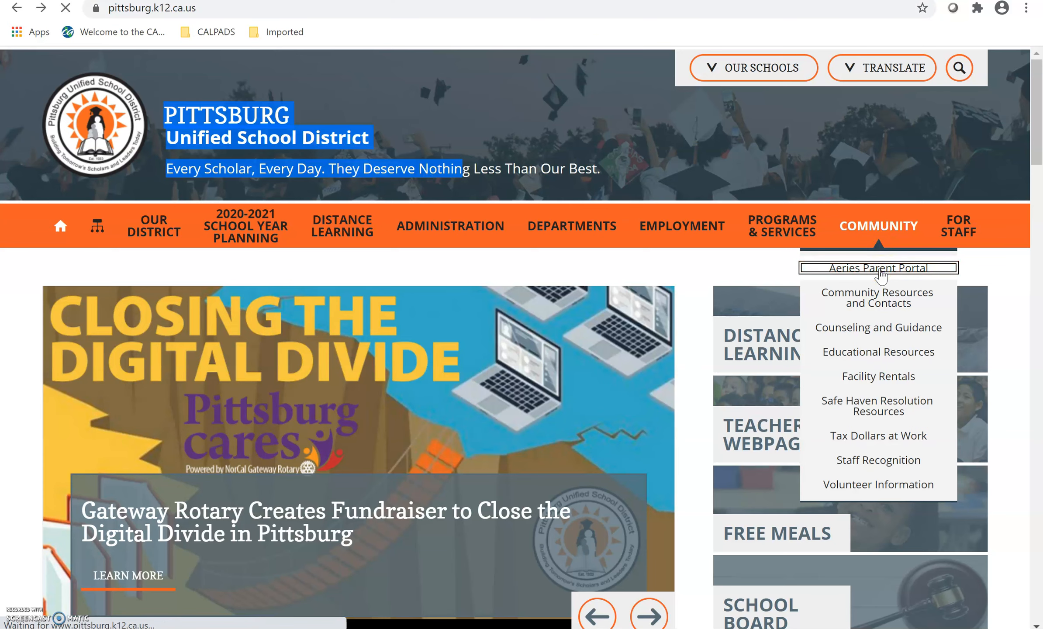
pyautogui.click(877, 268)
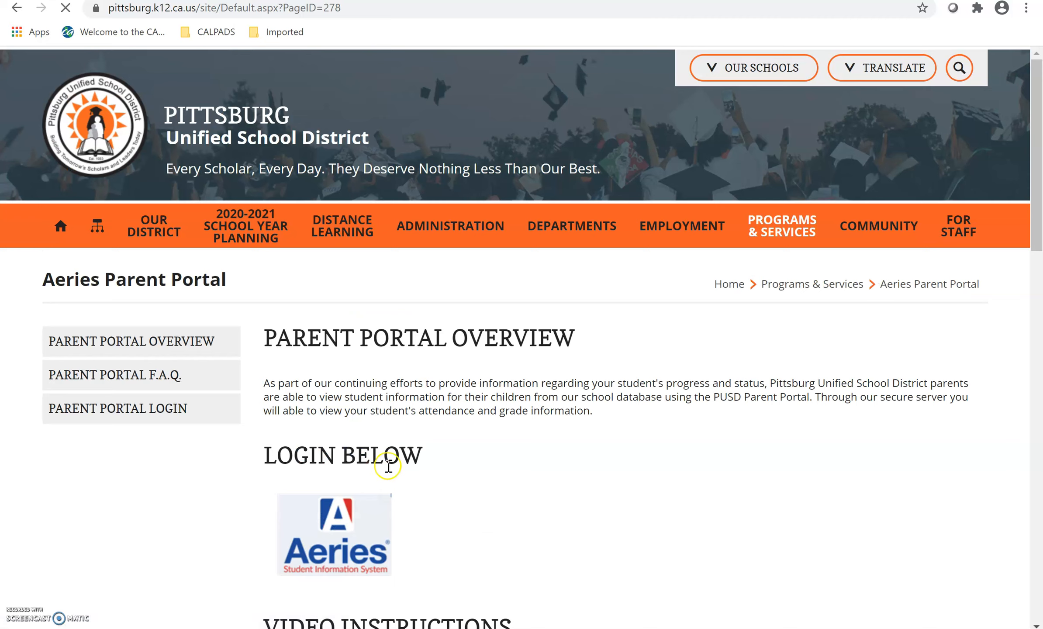
pyautogui.moveTo(344, 538)
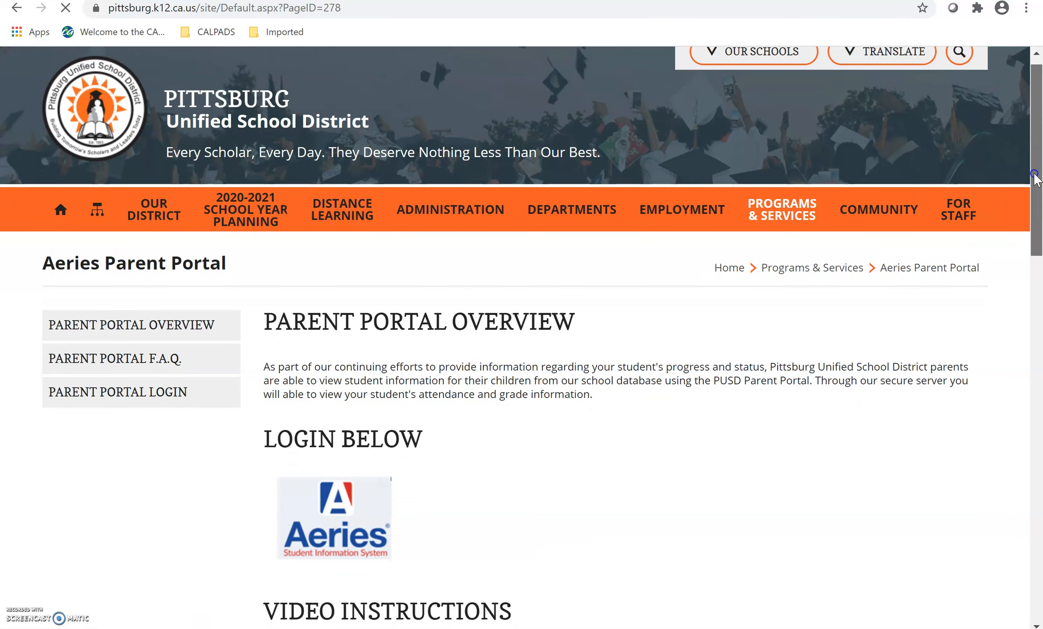
# Review the overview and continue via the Aeries logo to the parent login page
pyautogui.scroll(-3)
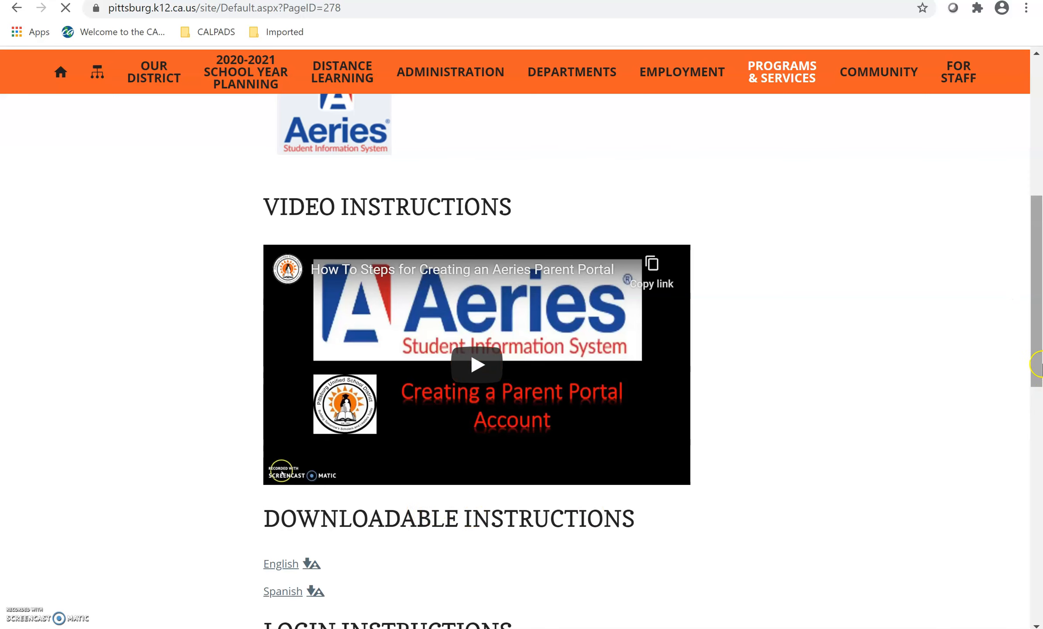
pyautogui.scroll(3)
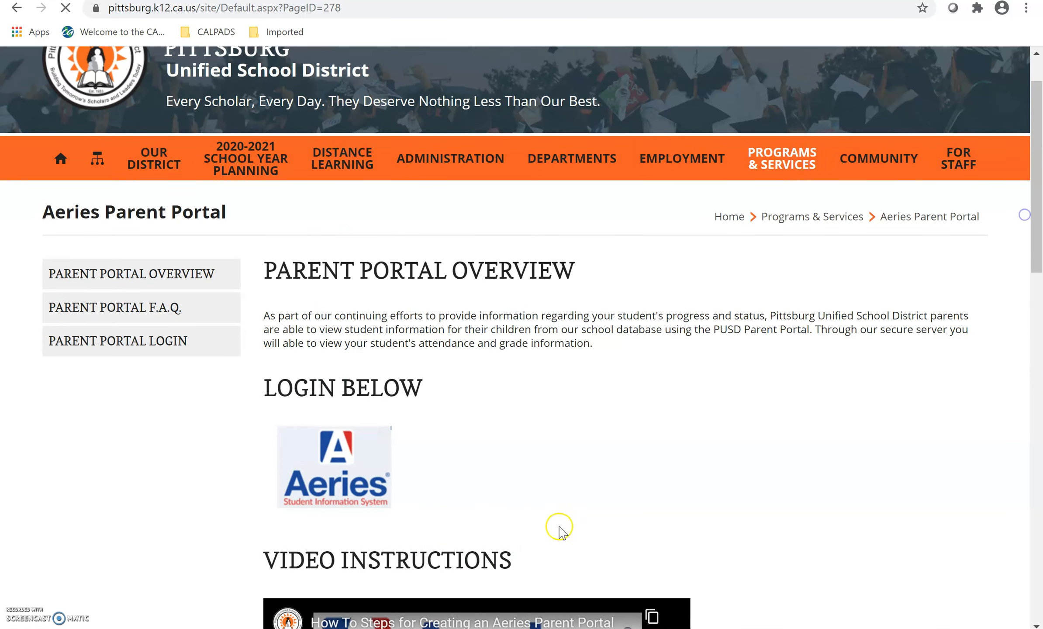
pyautogui.click(334, 466)
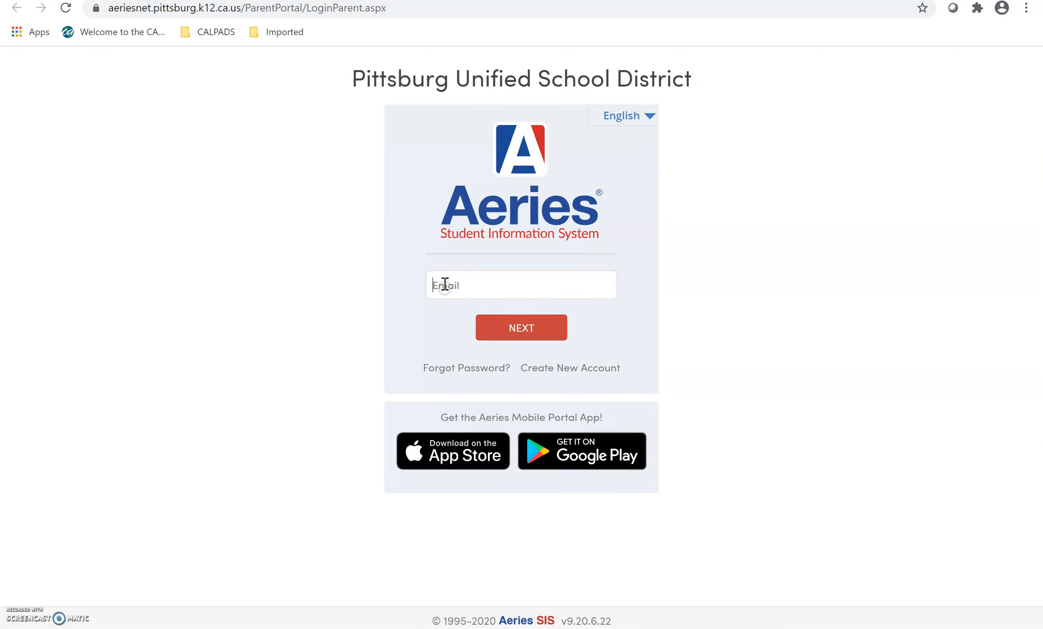
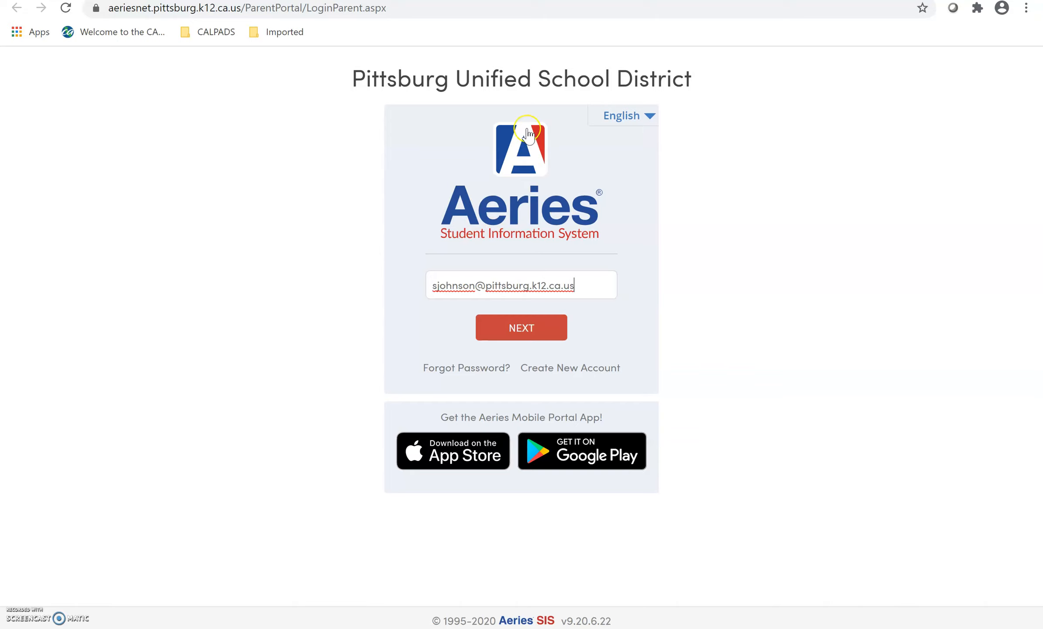
pyautogui.click(520, 327)
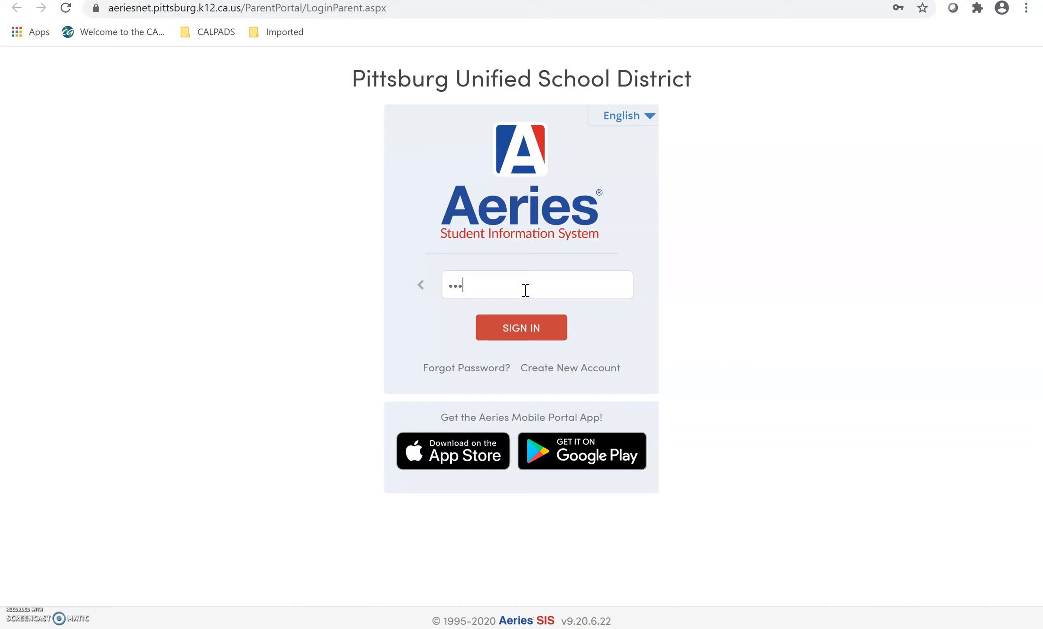
# Enter the password and sign in to the parent dashboard
pyautogui.write('password')
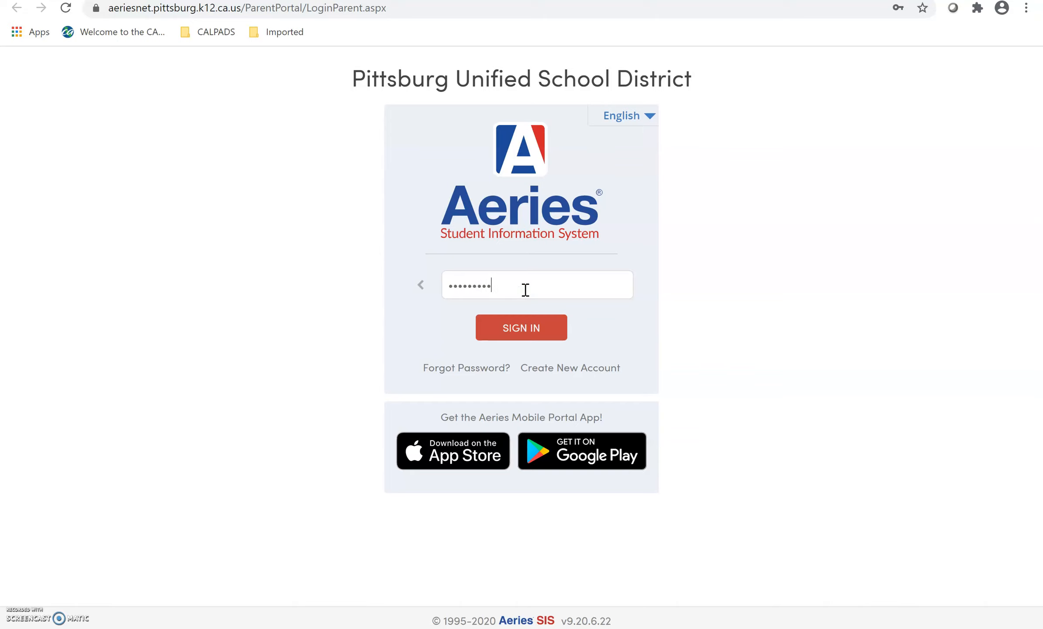
pyautogui.click(520, 327)
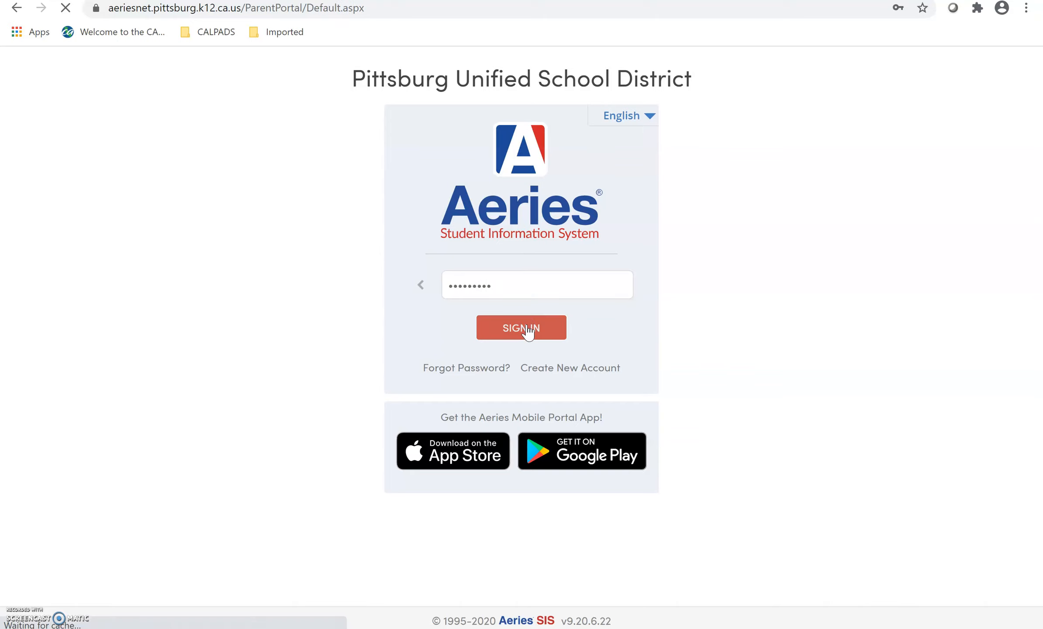
pyautogui.click(520, 327)
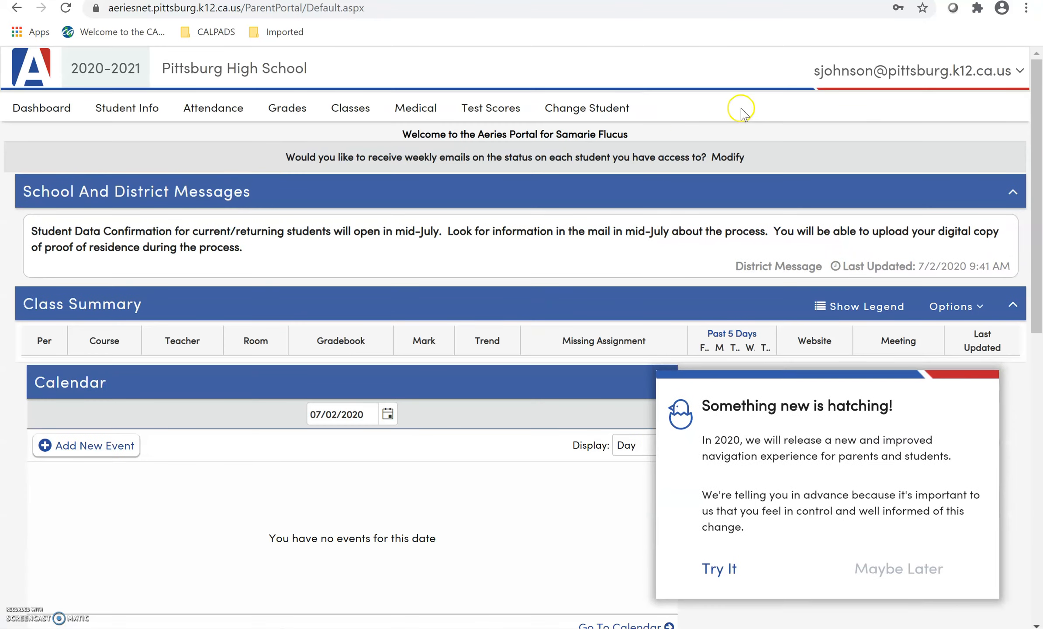
# Switch to the Black Diamond Opportunity student and start the Student Data Confirmation from the banner
pyautogui.click(586, 108)
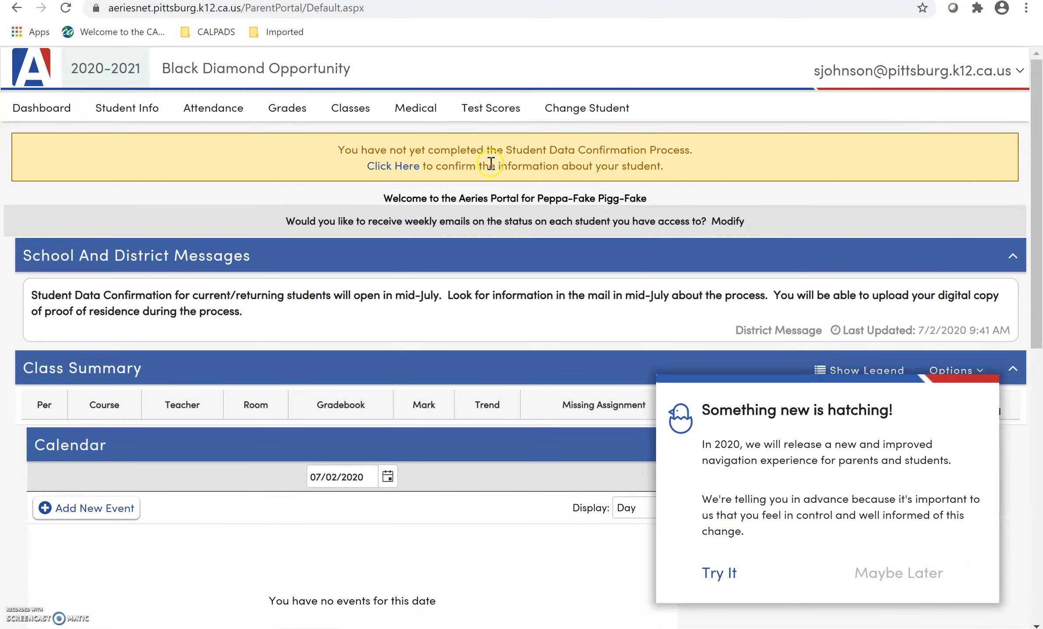
pyautogui.moveTo(615, 161)
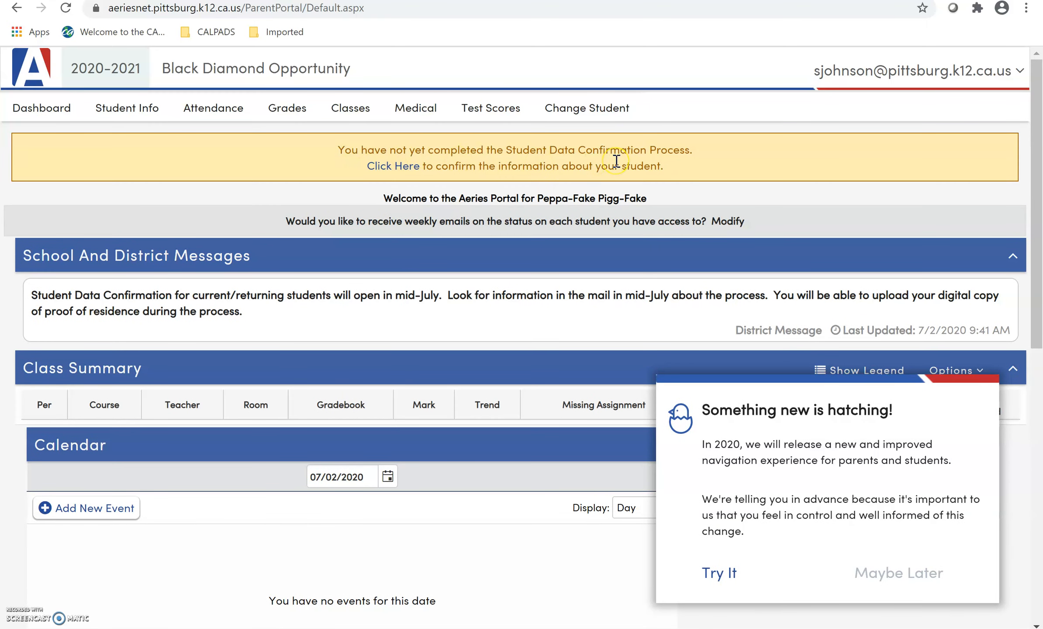
pyautogui.moveTo(430, 187)
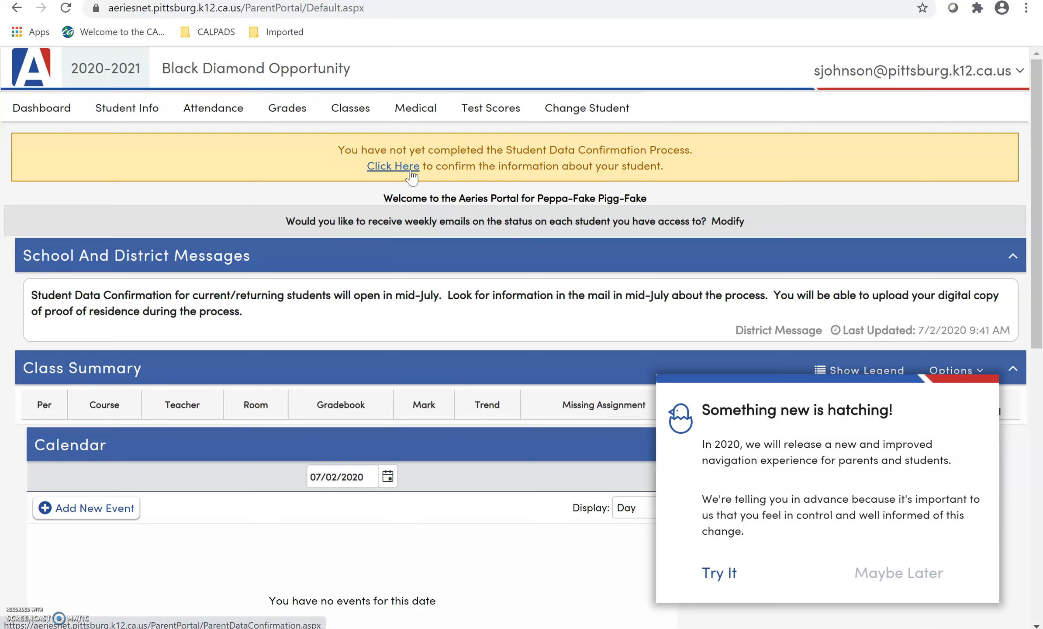
pyautogui.moveTo(648, 438)
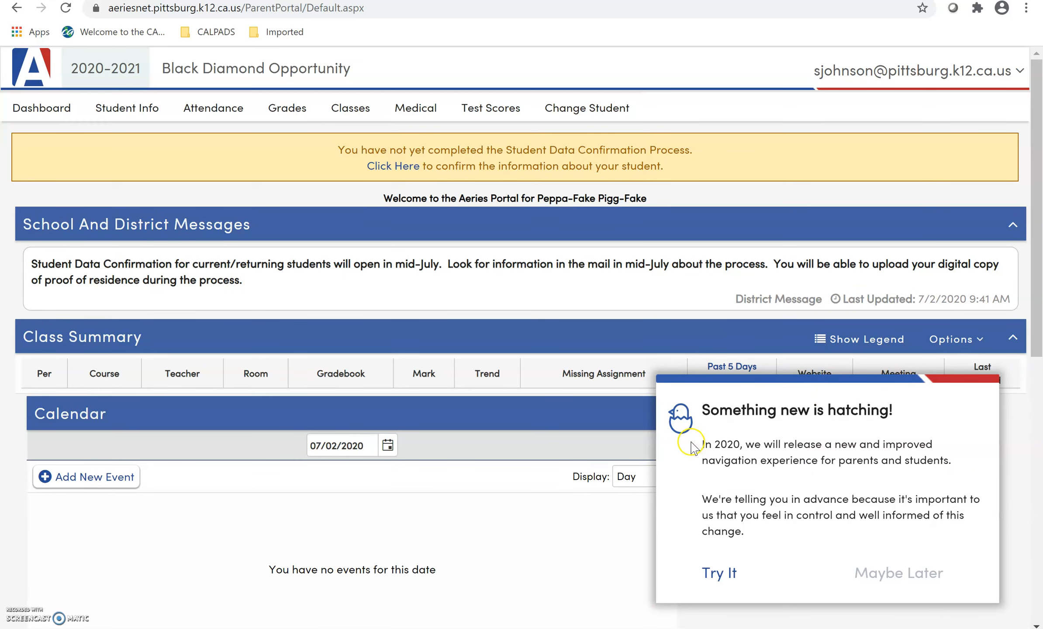
pyautogui.moveTo(715, 551)
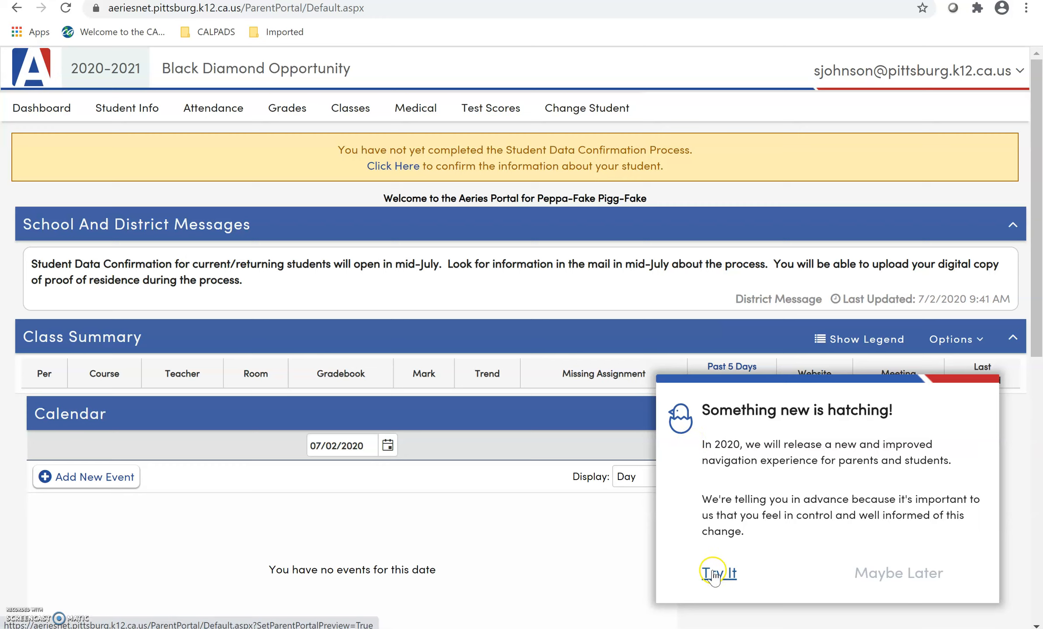
pyautogui.moveTo(718, 573)
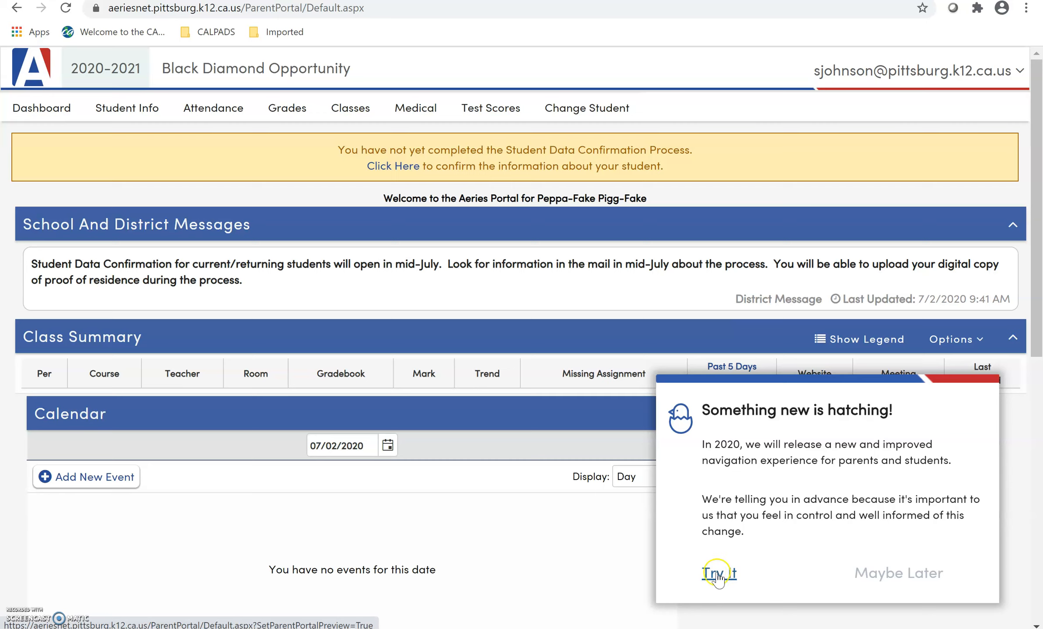
pyautogui.moveTo(409, 405)
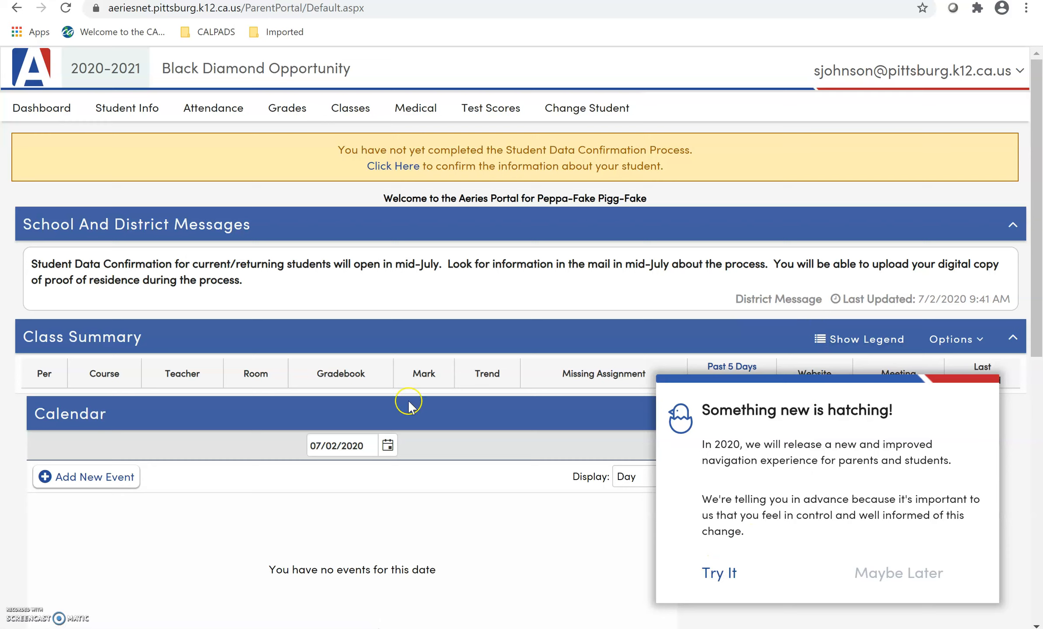
pyautogui.click(393, 166)
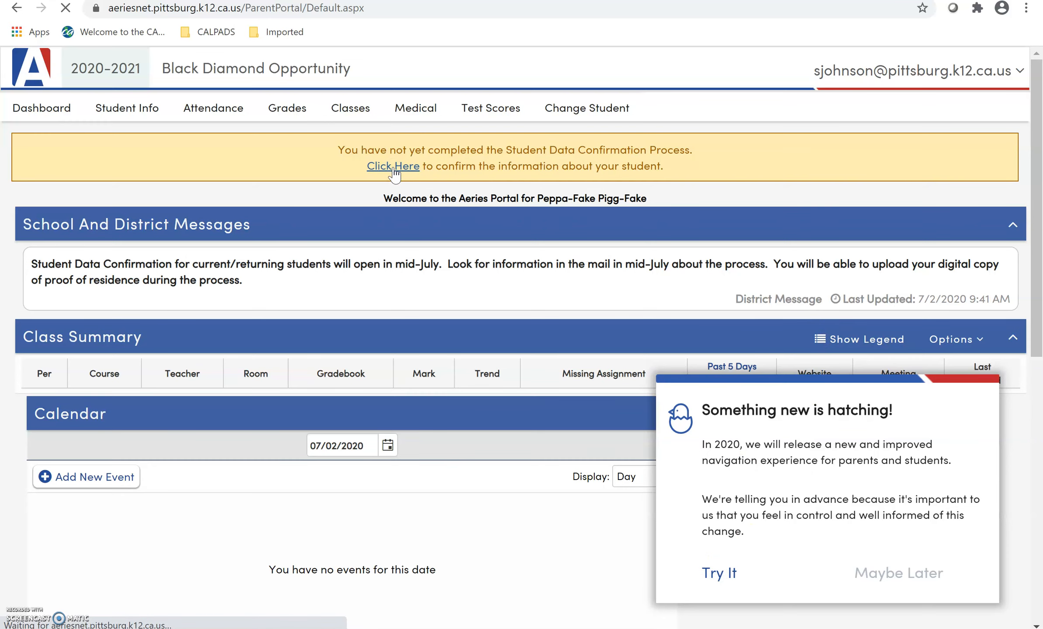
# Answer 'No' for Armed Forces and 'None of the above' for residence, then confirm Family Information
pyautogui.click(393, 166)
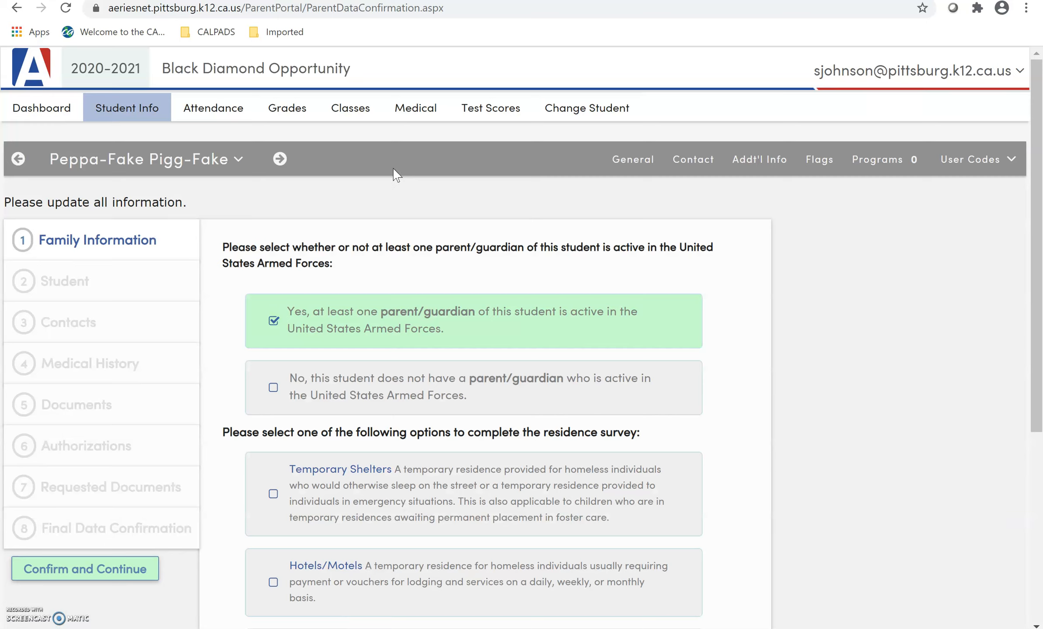
pyautogui.moveTo(382, 253)
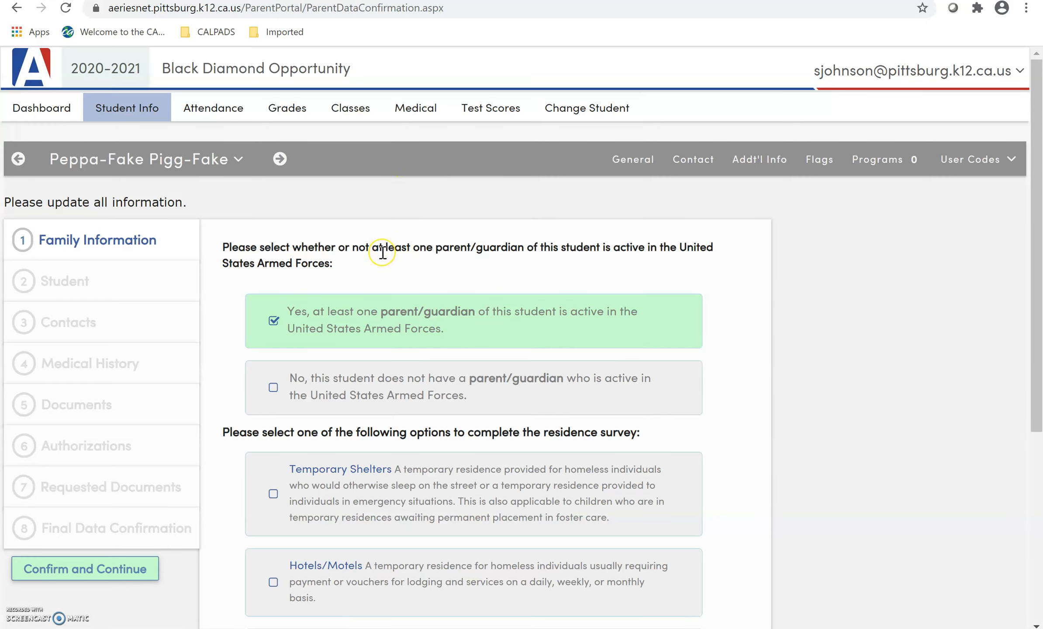
pyautogui.moveTo(381, 255)
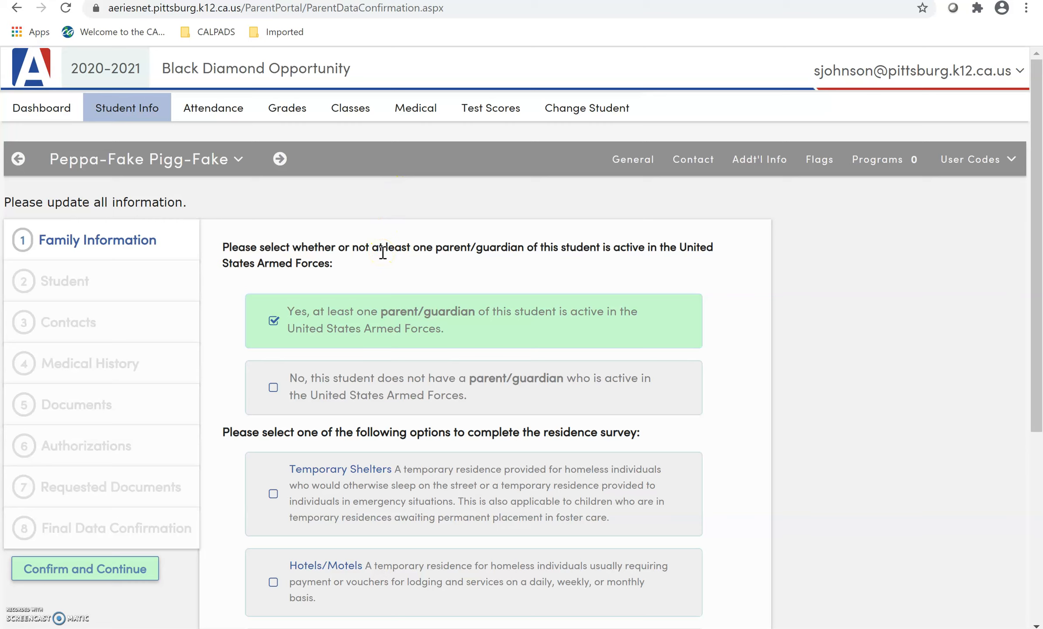
pyautogui.moveTo(379, 252)
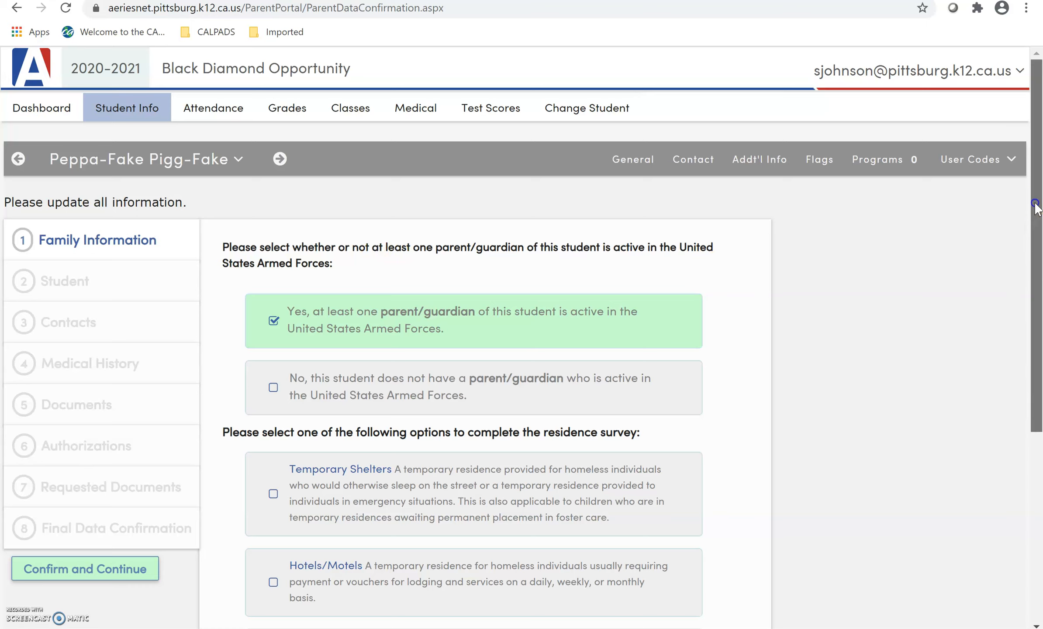
pyautogui.scroll(-3)
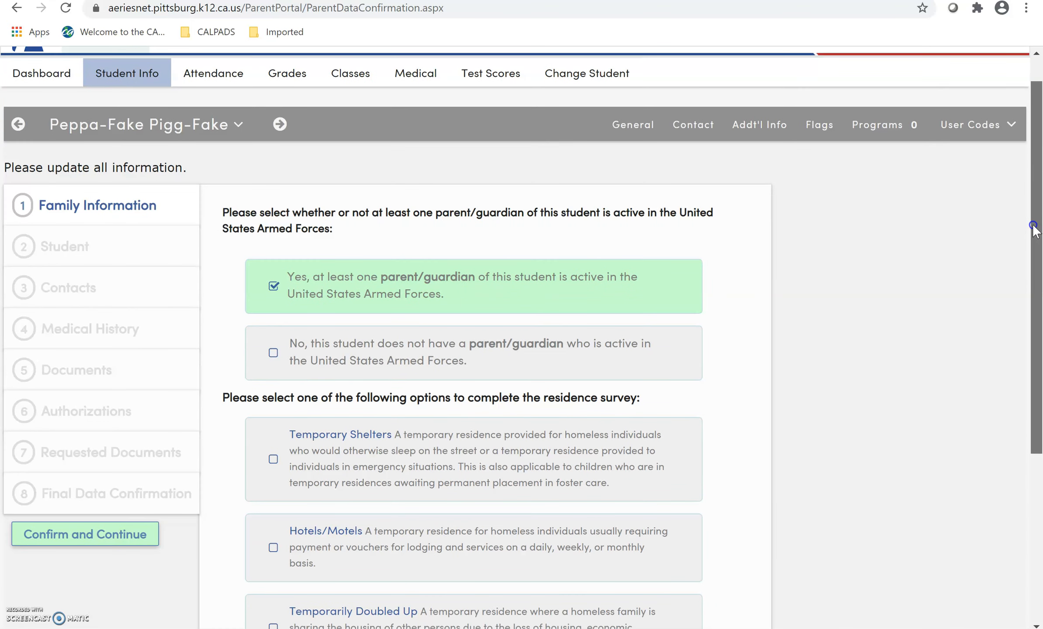
pyautogui.scroll(3)
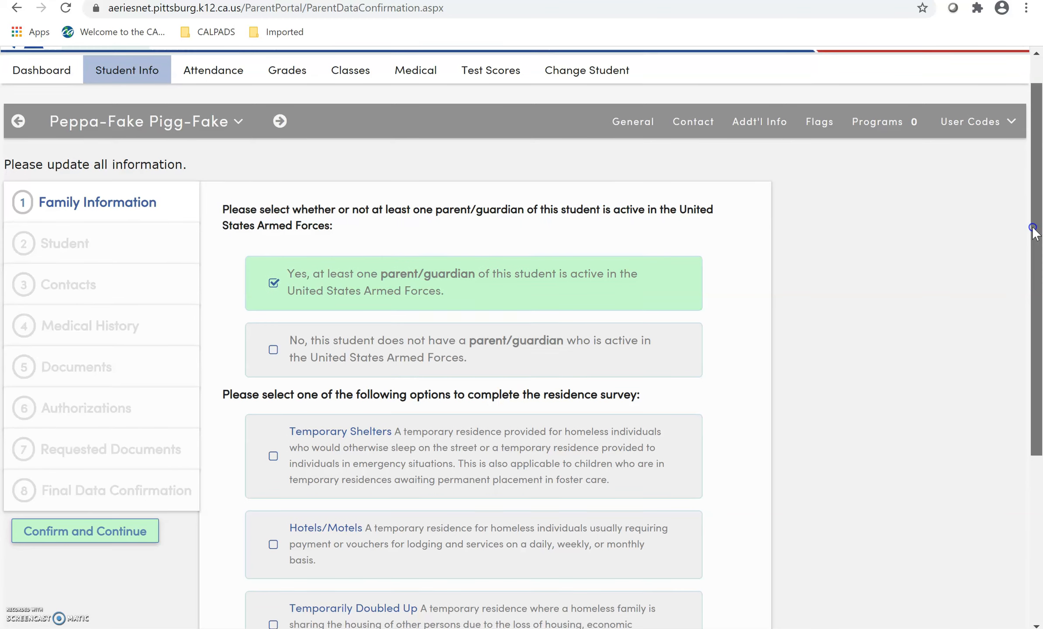
pyautogui.scroll(3)
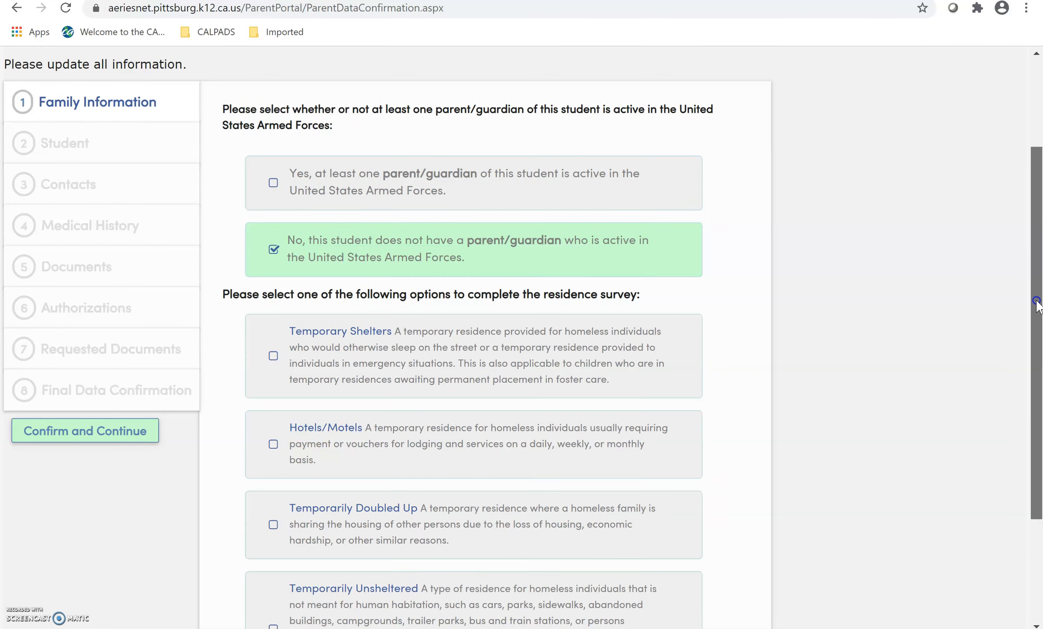
pyautogui.scroll(-3)
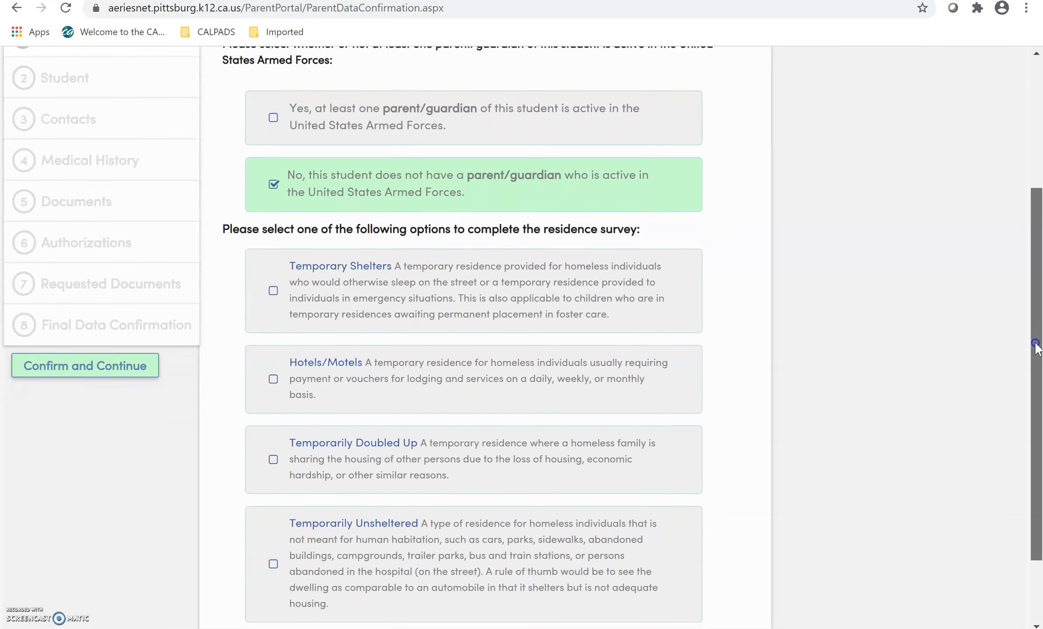
pyautogui.scroll(-3)
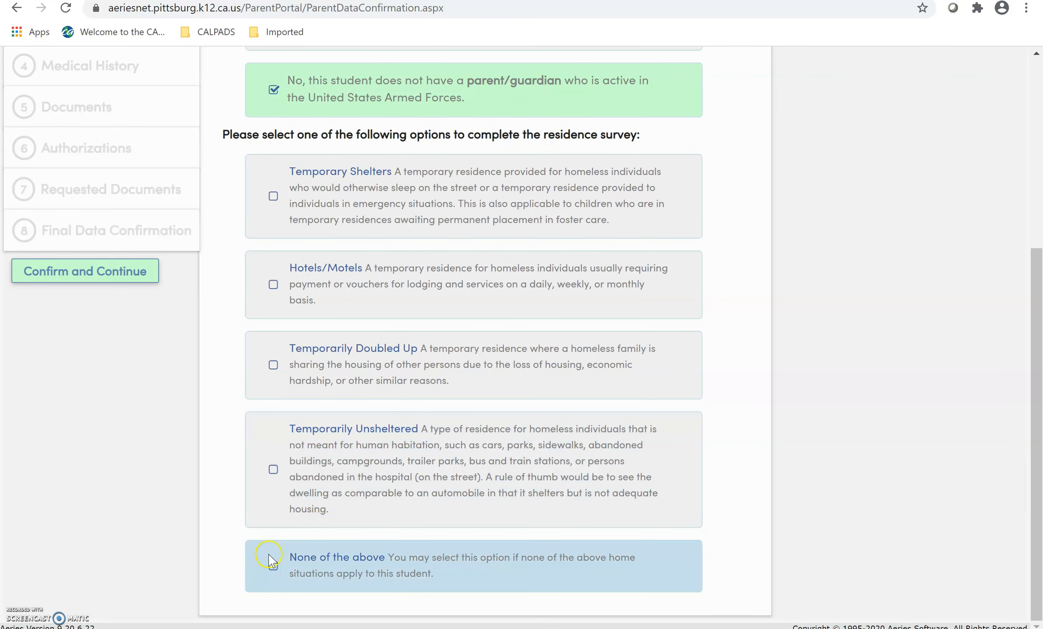
pyautogui.click(272, 566)
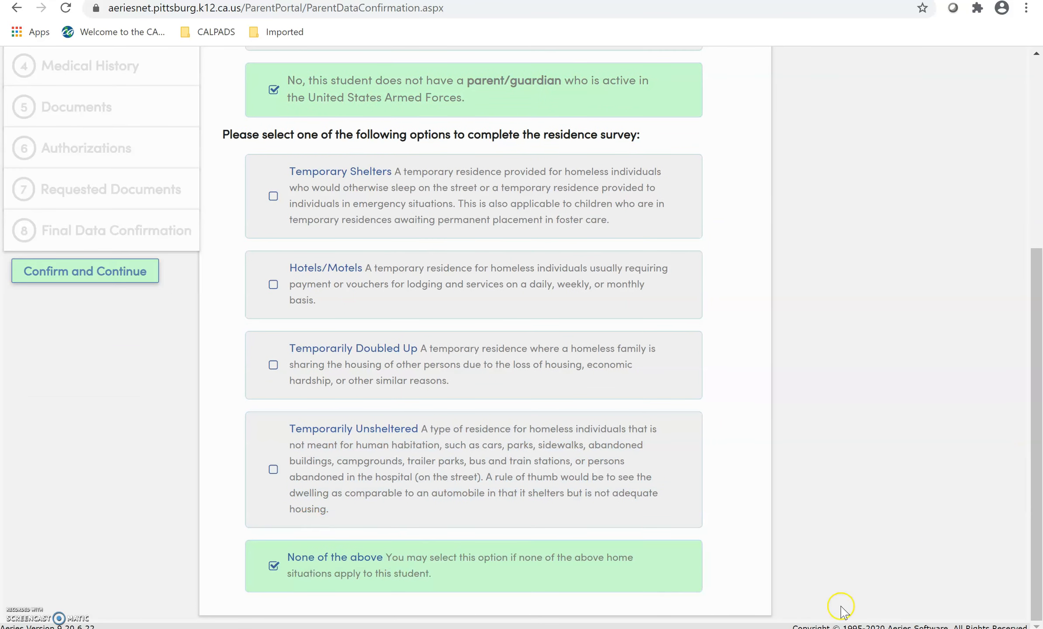
pyautogui.scroll(3)
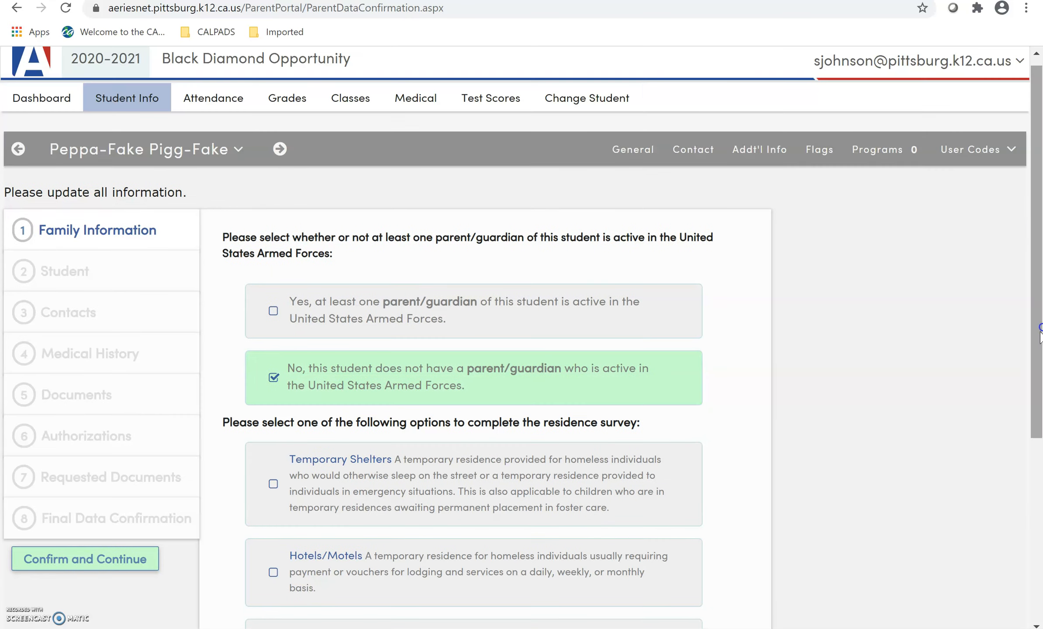
pyautogui.click(85, 558)
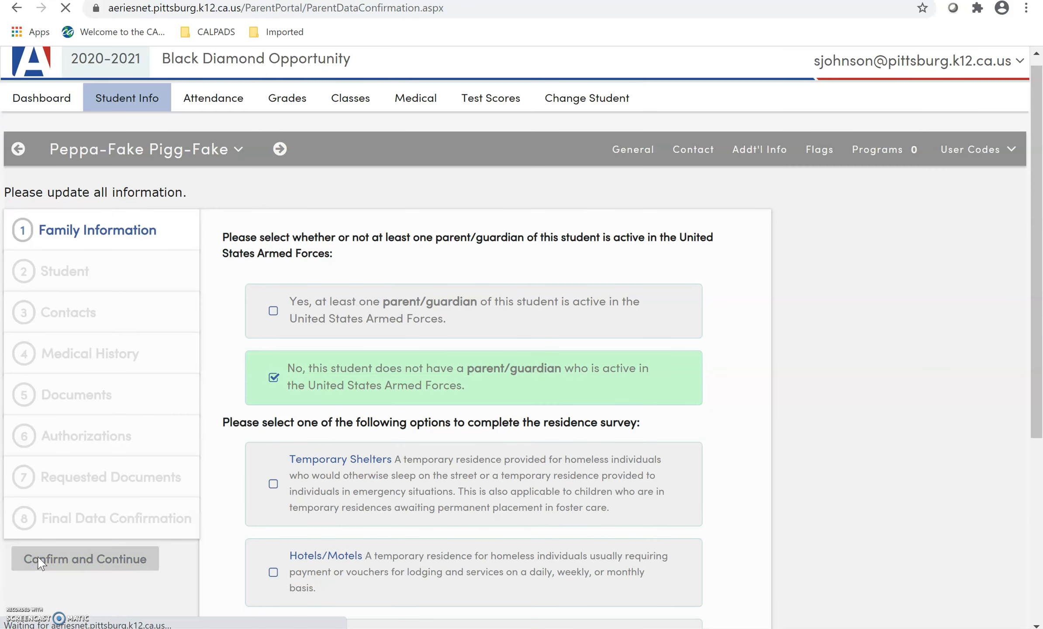
# Confirm Family Information and land on the Student demographics step for review
pyautogui.click(85, 558)
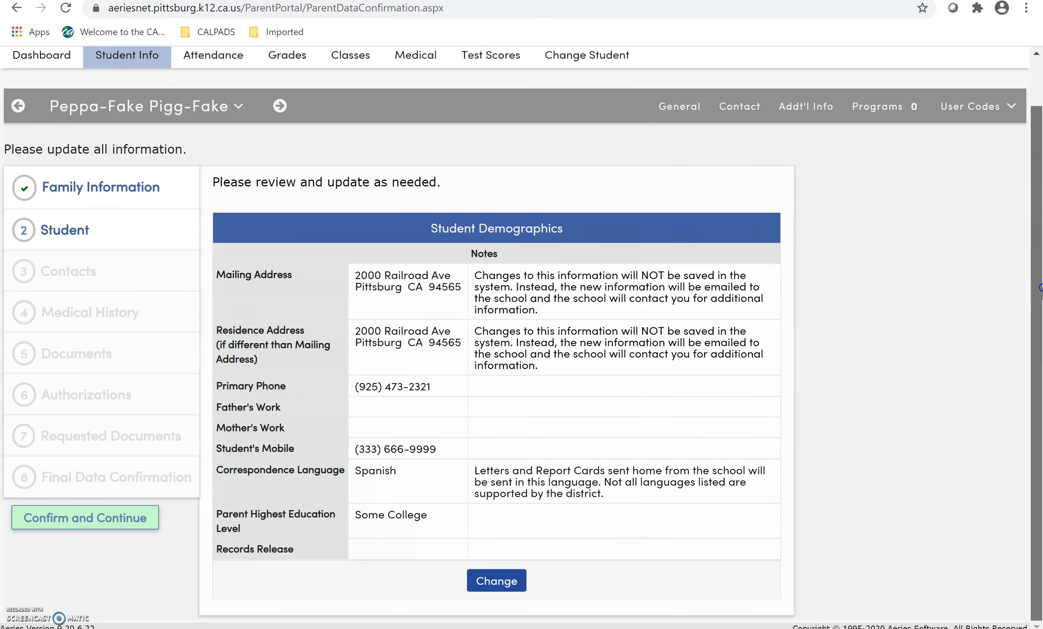
pyautogui.moveTo(975, 272)
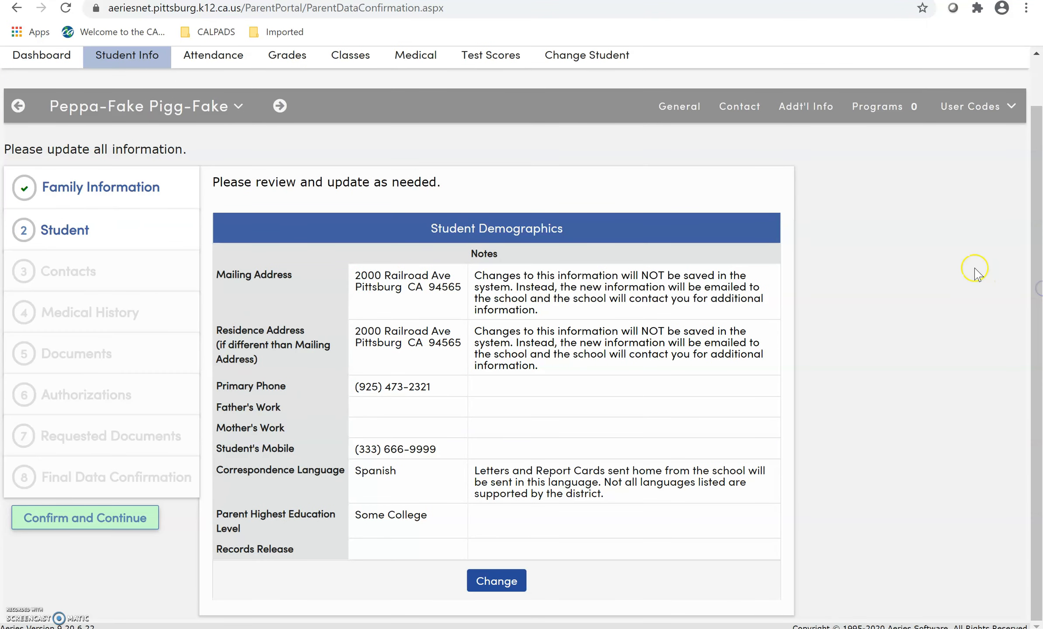
pyautogui.moveTo(612, 282)
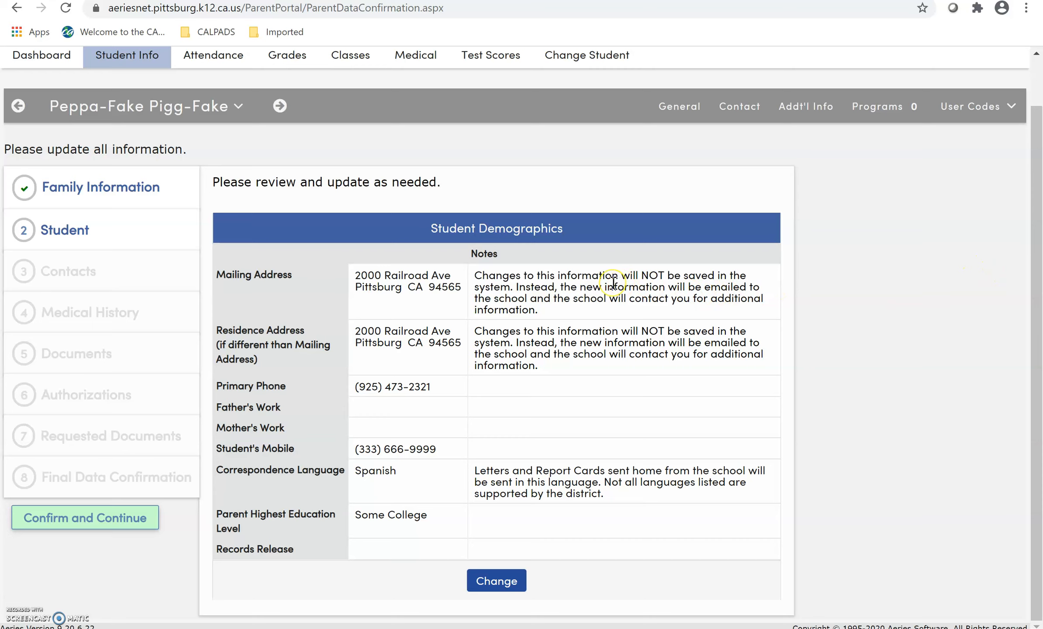
pyautogui.moveTo(629, 286)
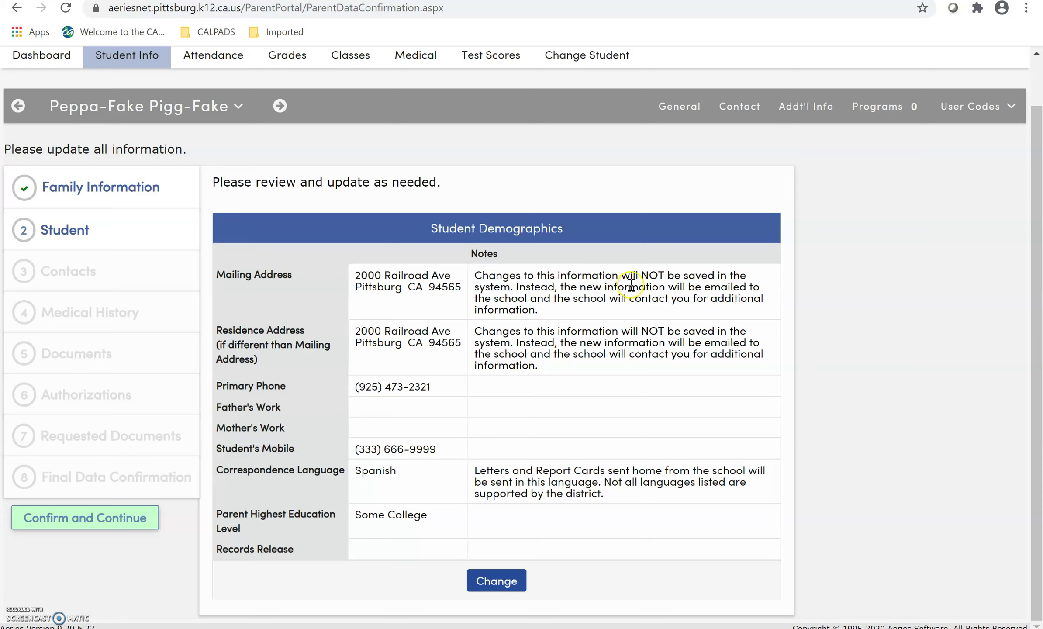
pyautogui.moveTo(602, 276)
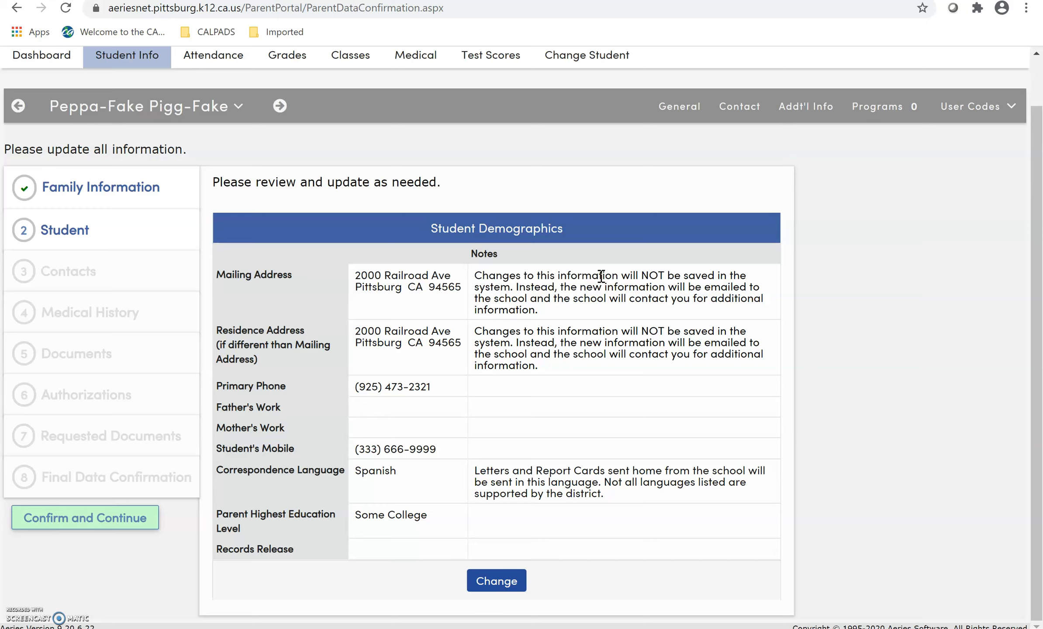
pyautogui.moveTo(257, 383)
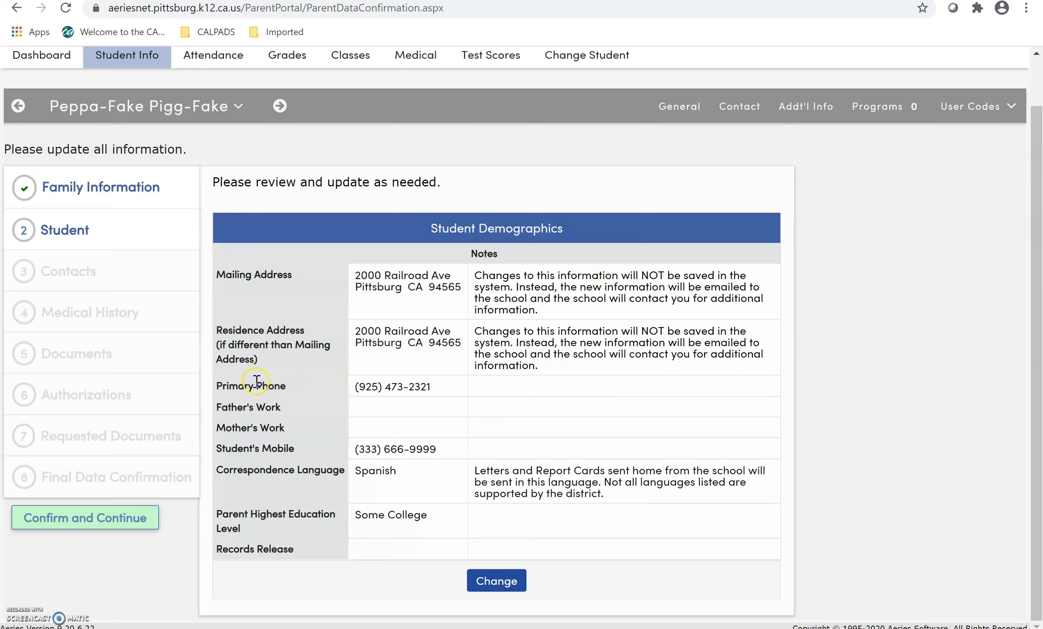
pyautogui.moveTo(413, 390)
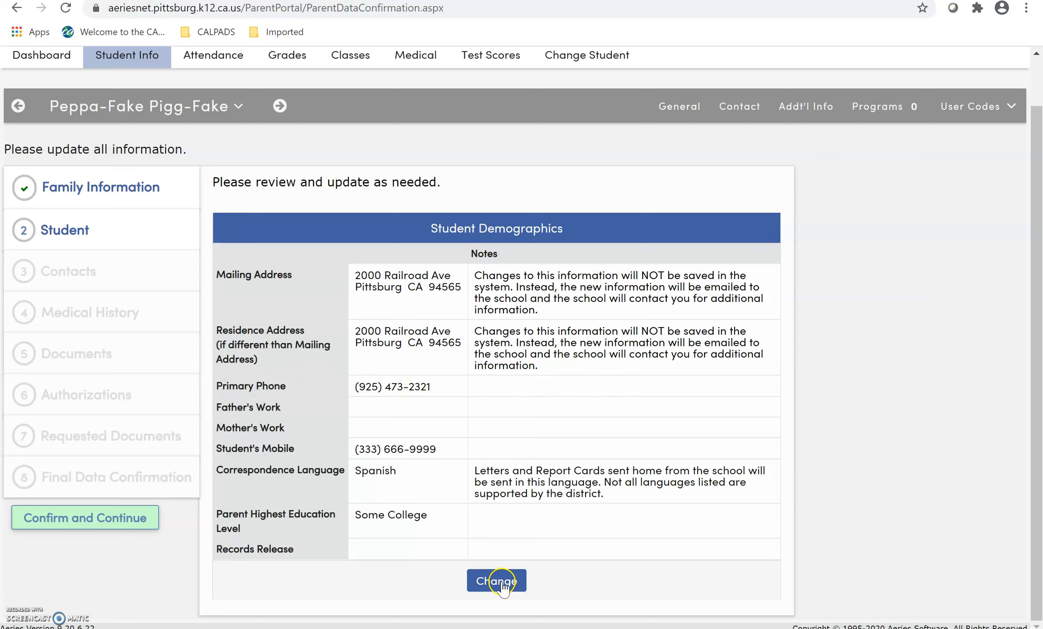
# Make the Student Demographics editable and look over addresses, phones and language unchanged
pyautogui.click(496, 580)
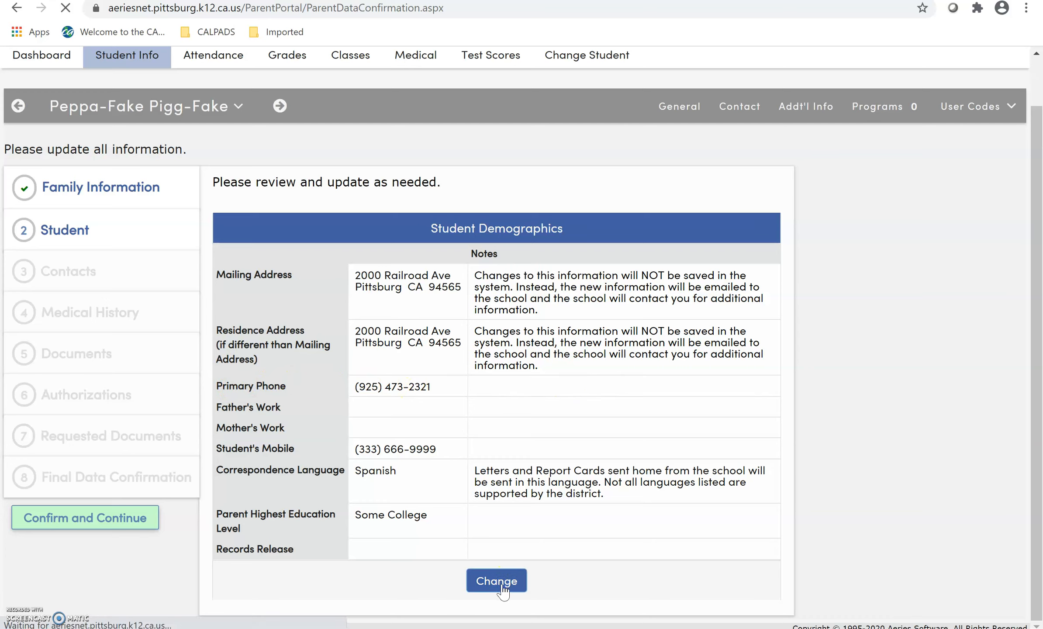
pyautogui.click(495, 580)
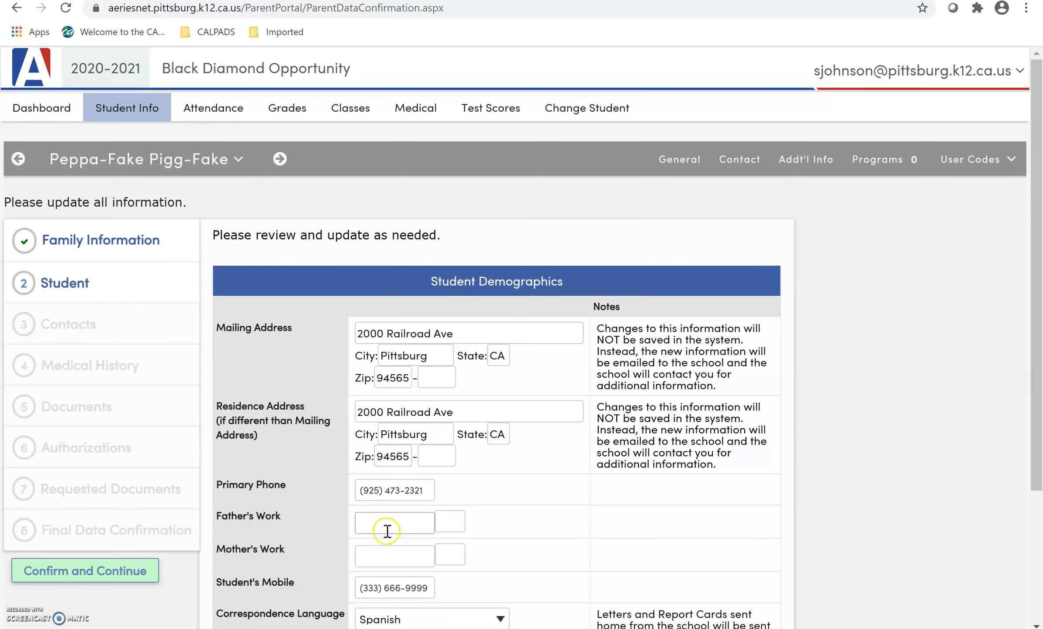
pyautogui.scroll(-3)
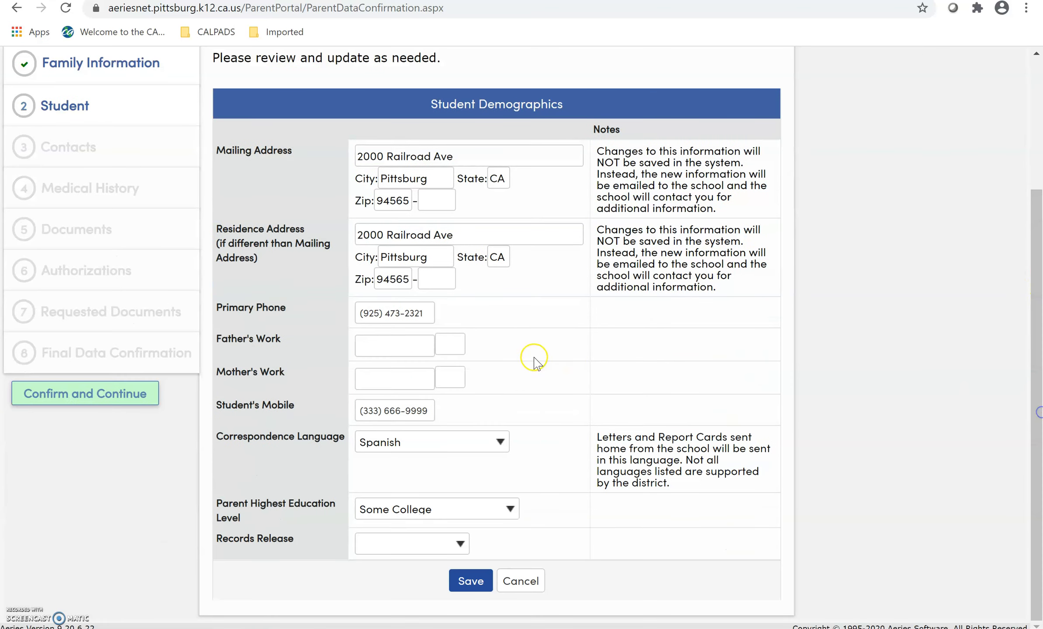
pyautogui.moveTo(482, 432)
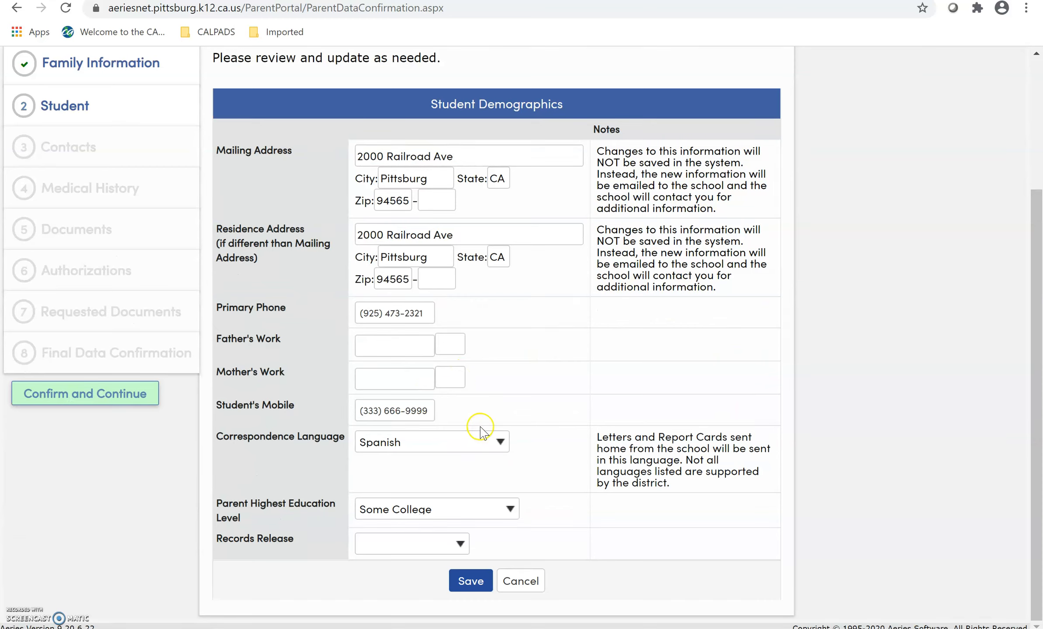
pyautogui.moveTo(490, 446)
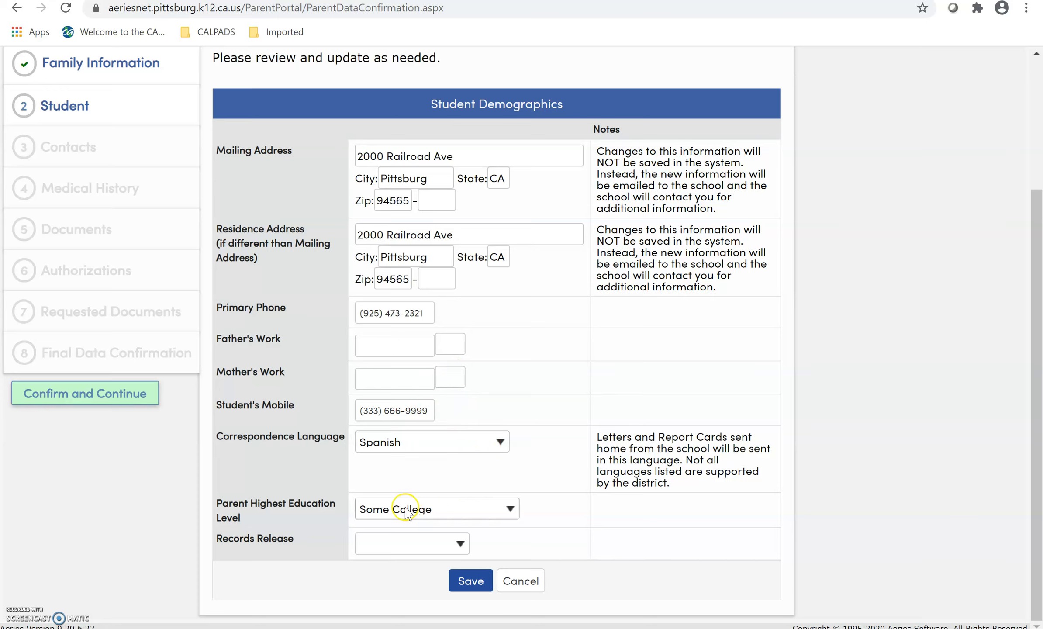
pyautogui.moveTo(316, 538)
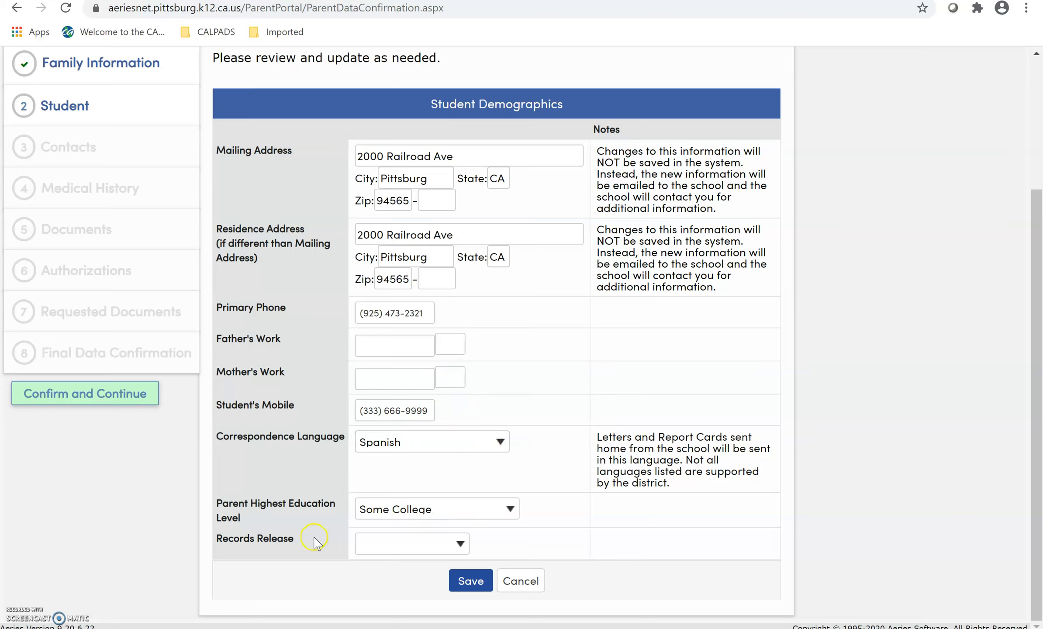
pyautogui.moveTo(445, 544)
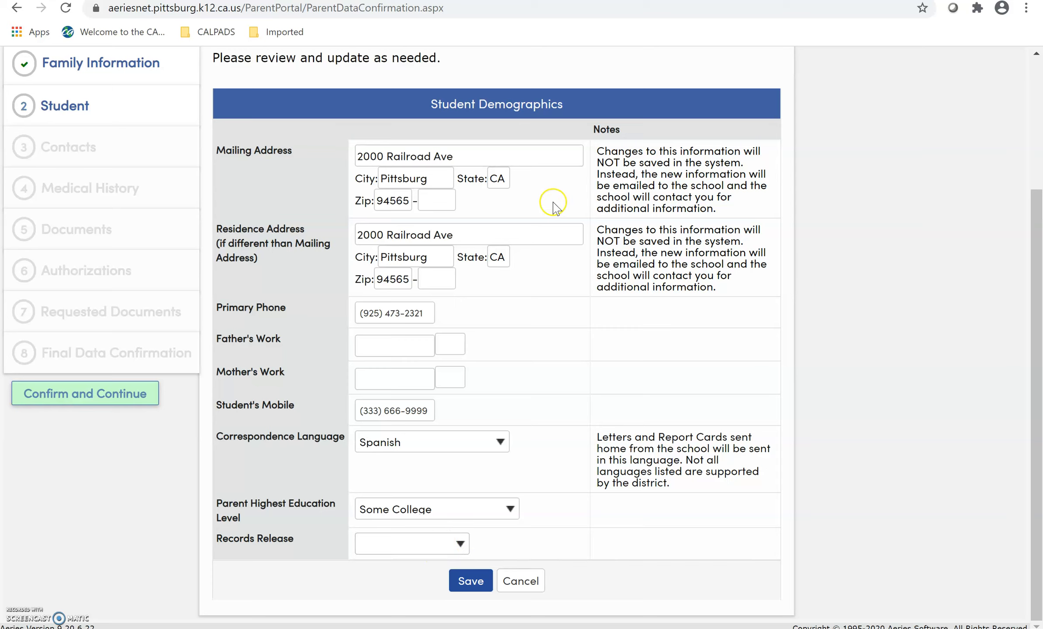
pyautogui.moveTo(470, 580)
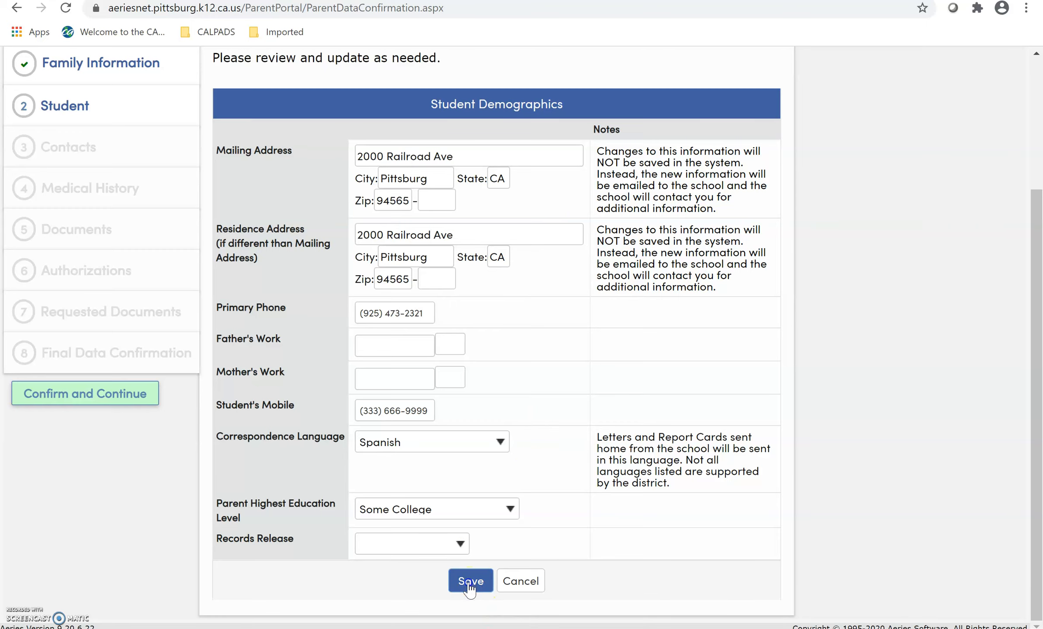
# Save the demographics with 'No Data Was Changed' and confirm the Student step
pyautogui.click(470, 580)
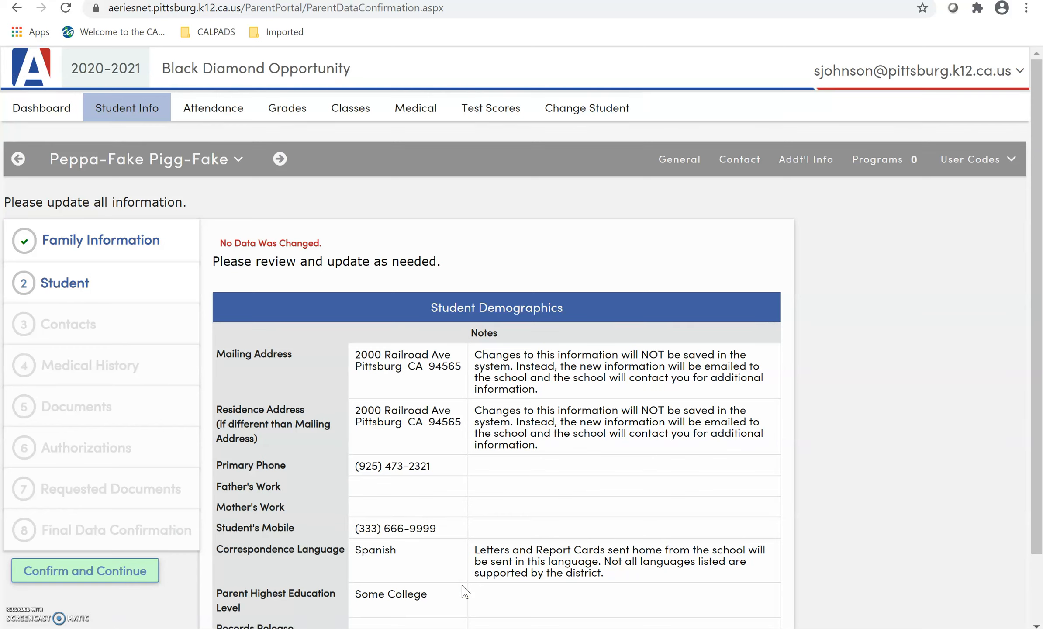
pyautogui.moveTo(247, 247)
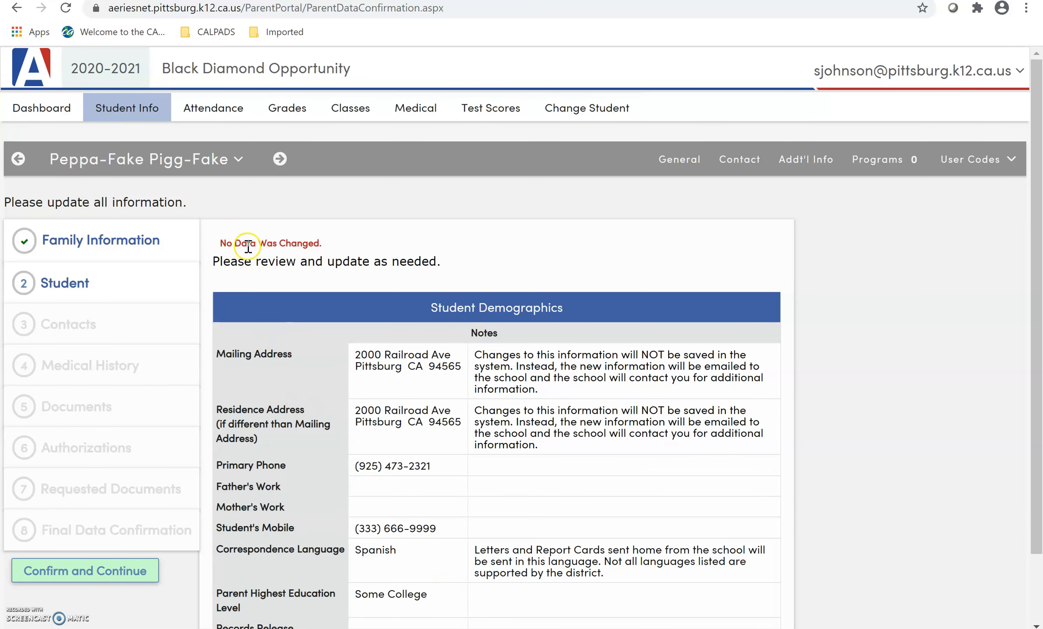
pyautogui.moveTo(406, 252)
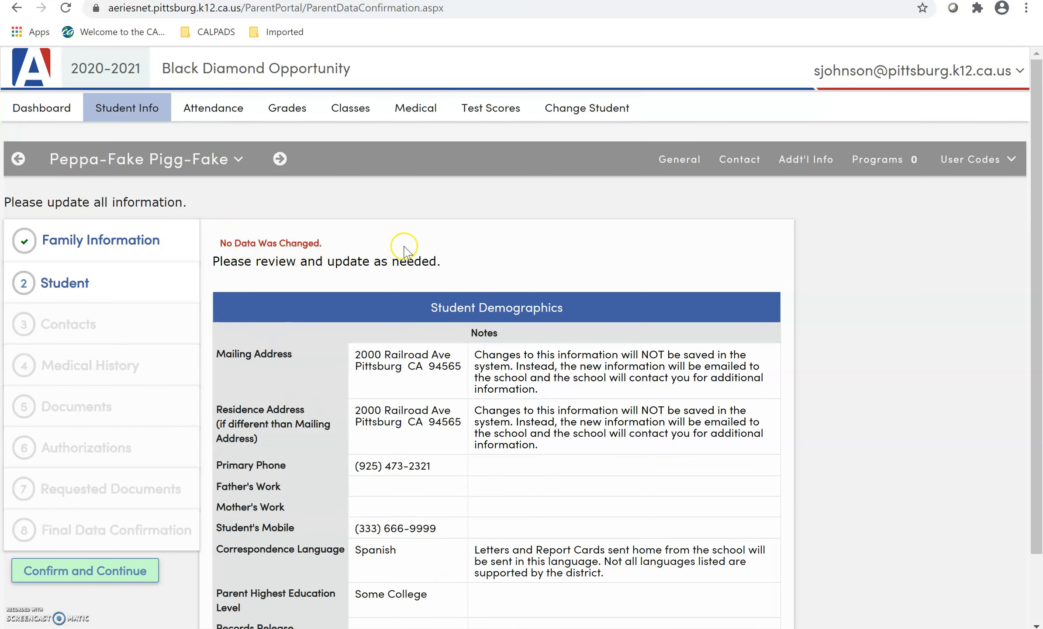
pyautogui.moveTo(324, 247)
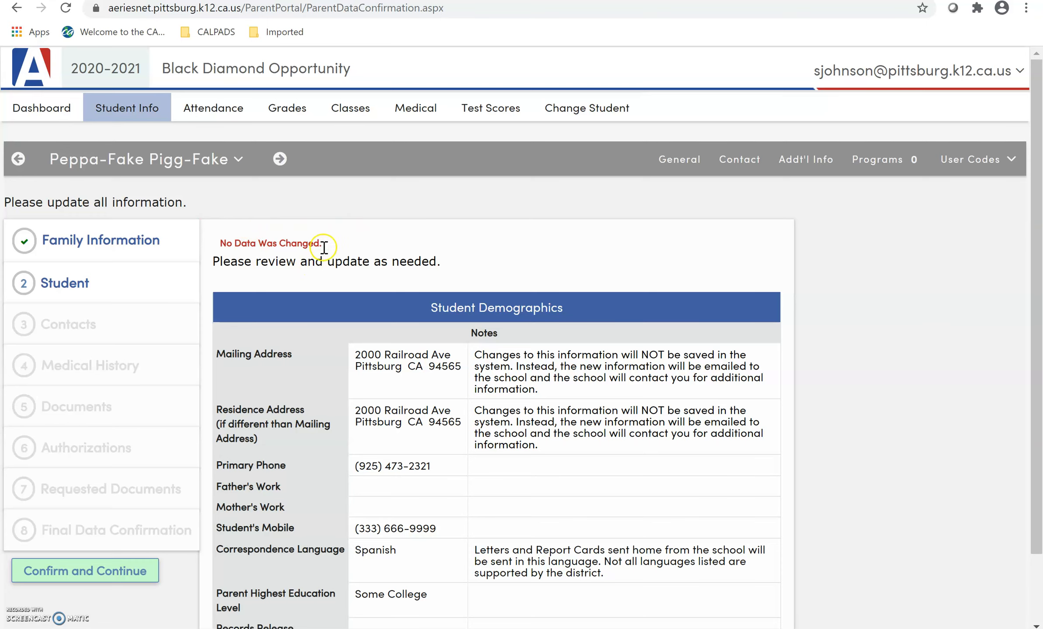
pyautogui.click(85, 572)
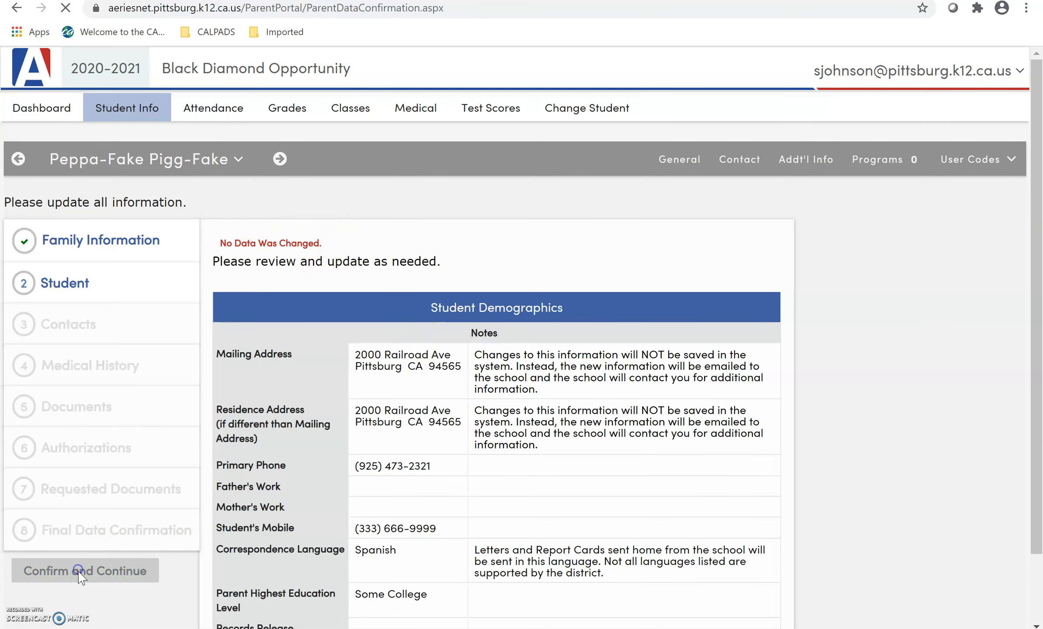
pyautogui.click(85, 570)
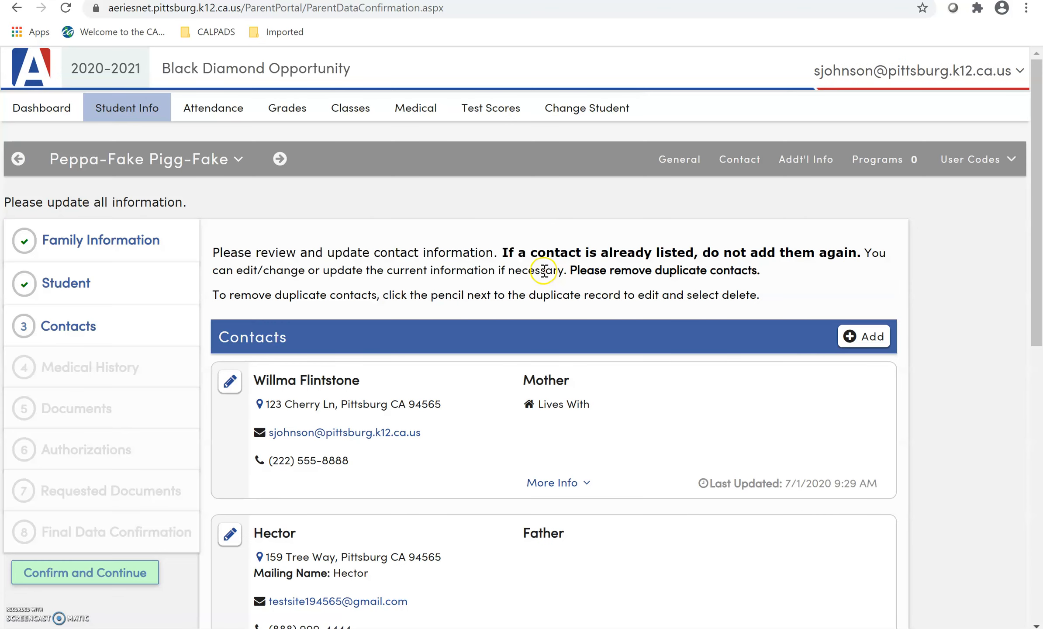
pyautogui.moveTo(358, 442)
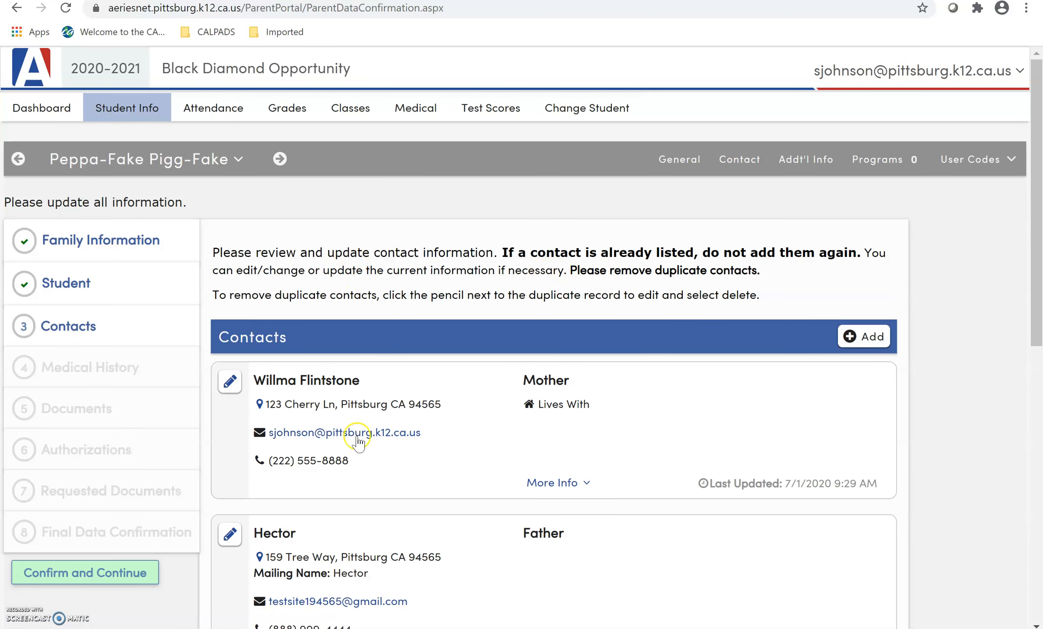
pyautogui.moveTo(358, 547)
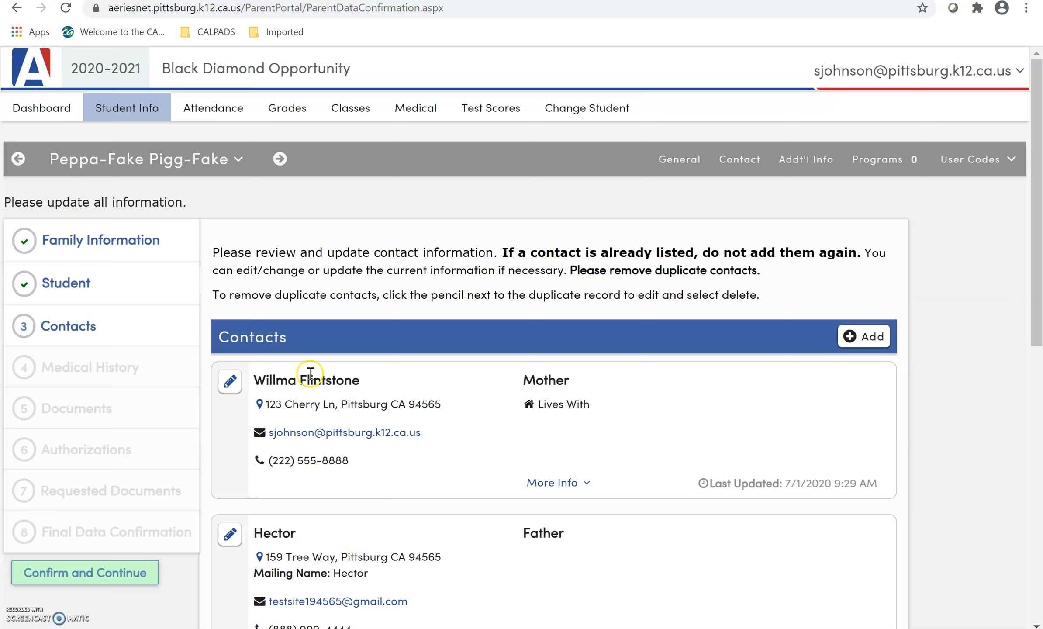
pyautogui.moveTo(344, 433)
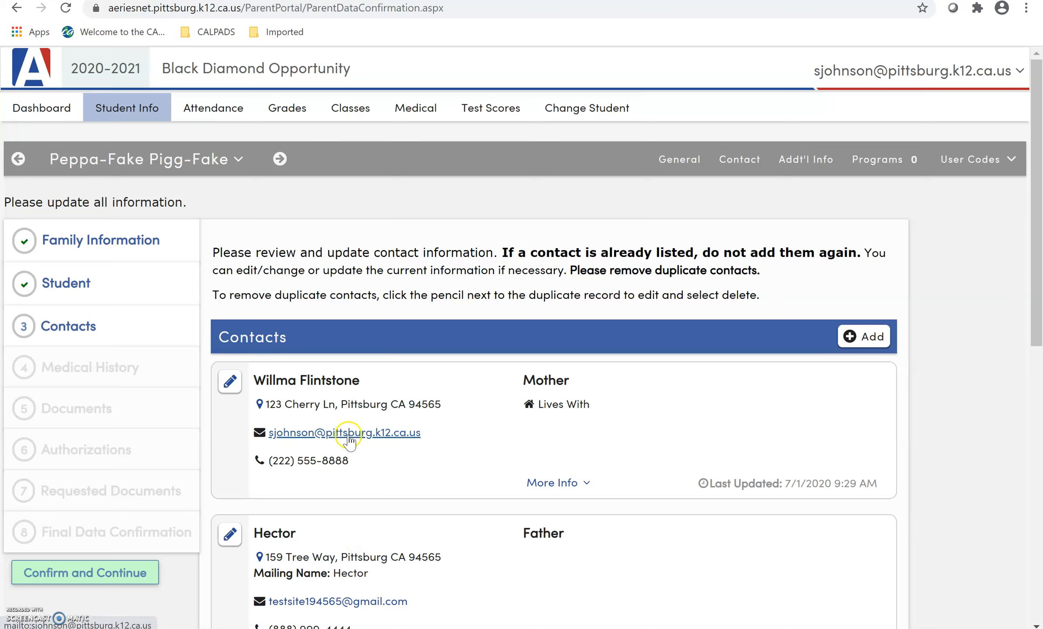
pyautogui.moveTo(994, 344)
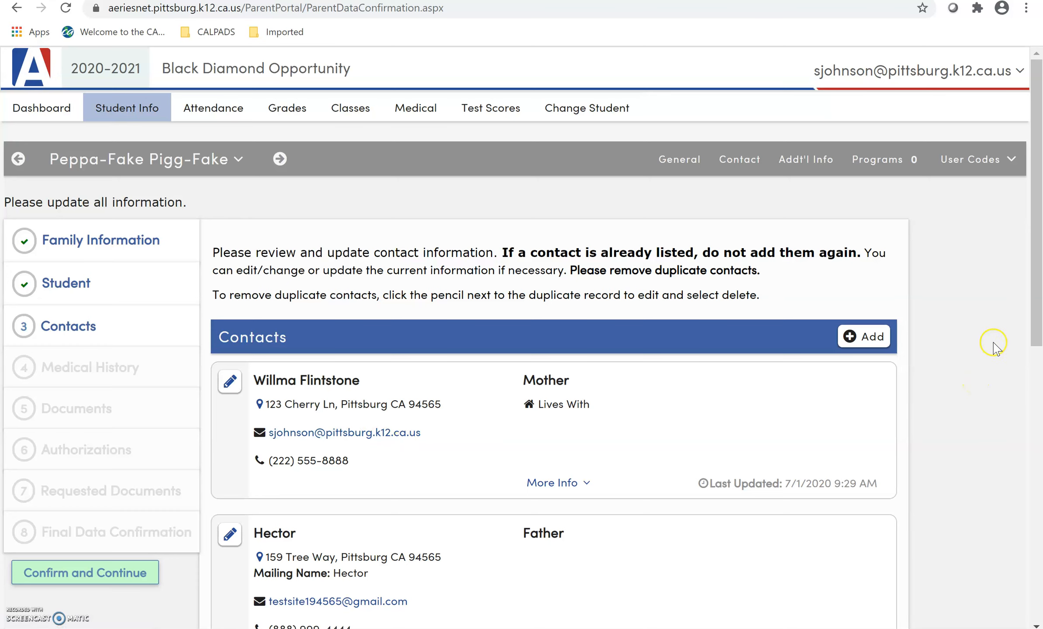
pyautogui.scroll(-3)
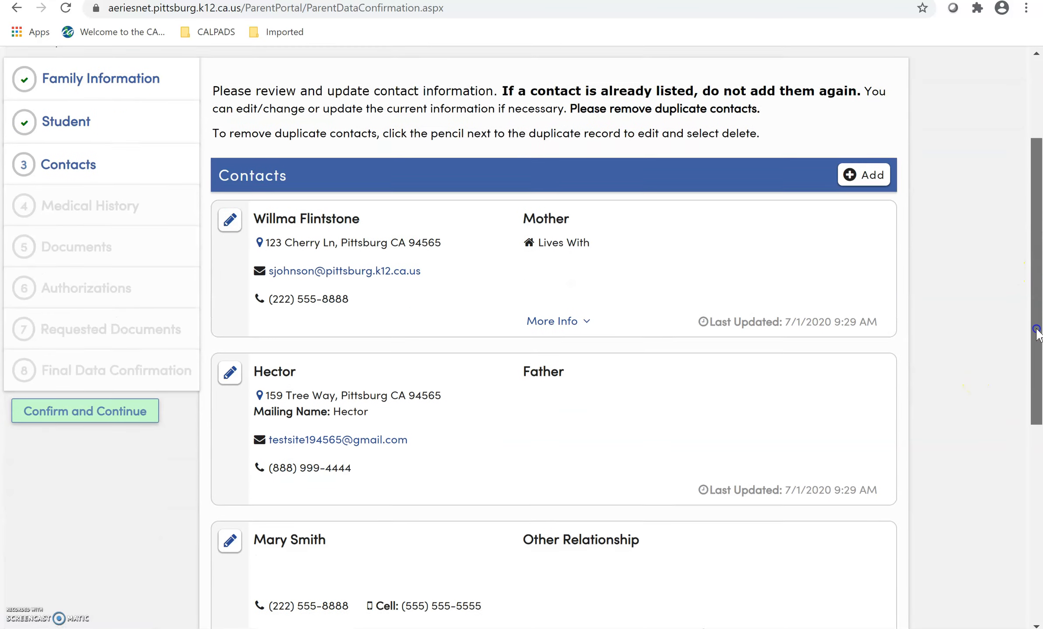
pyautogui.scroll(-3)
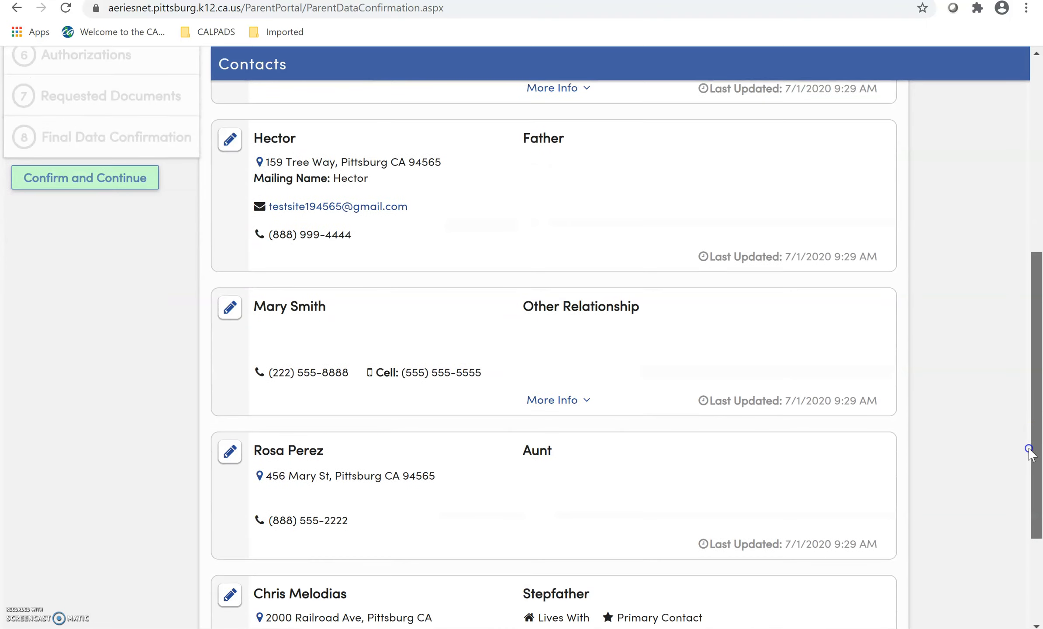
pyautogui.scroll(-3)
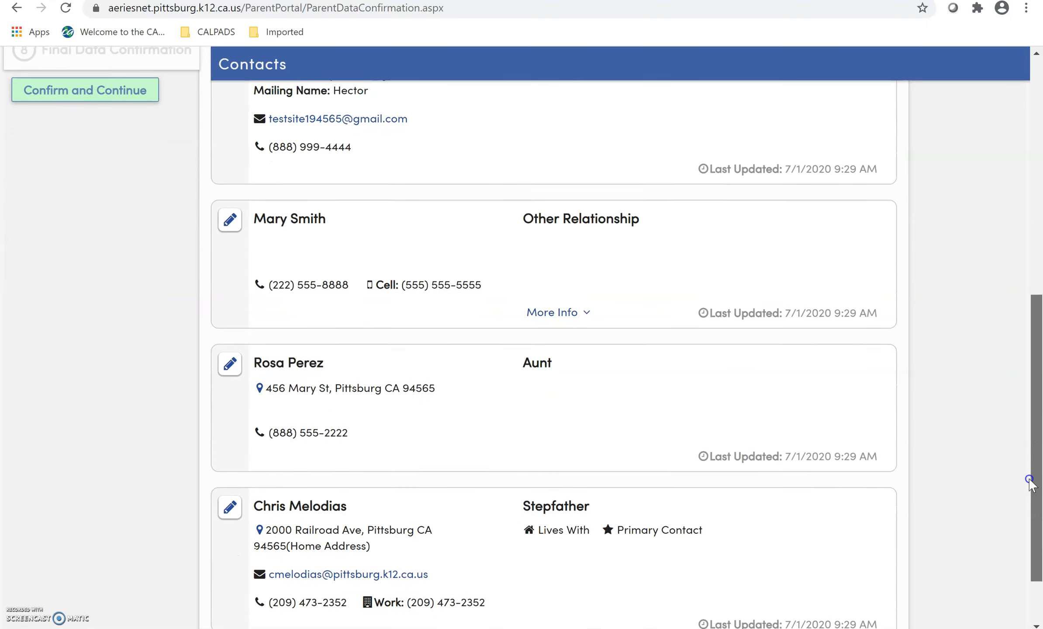
pyautogui.scroll(3)
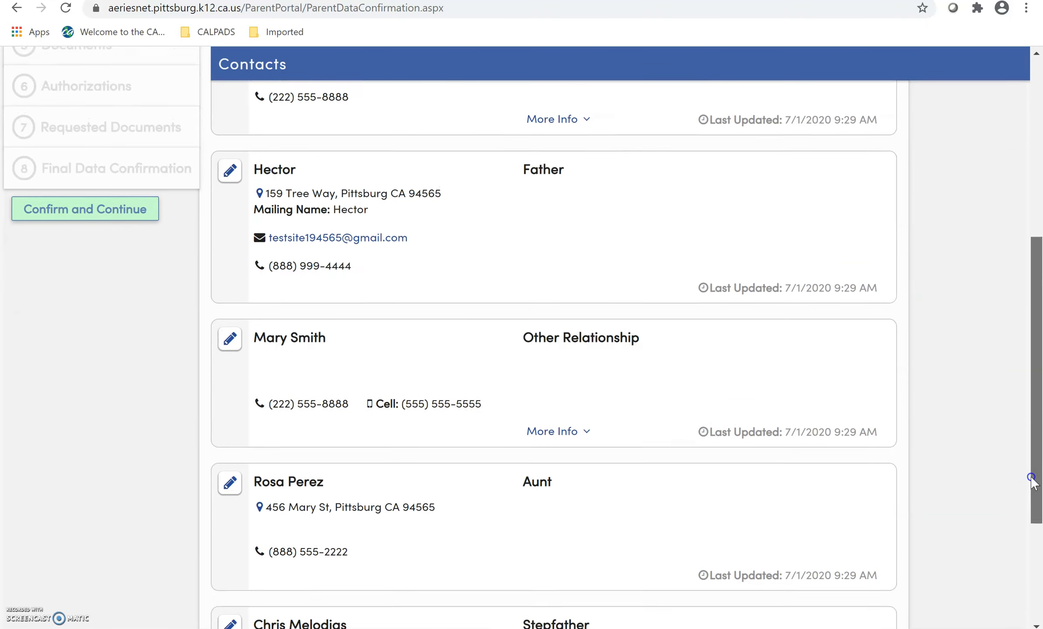
pyautogui.scroll(3)
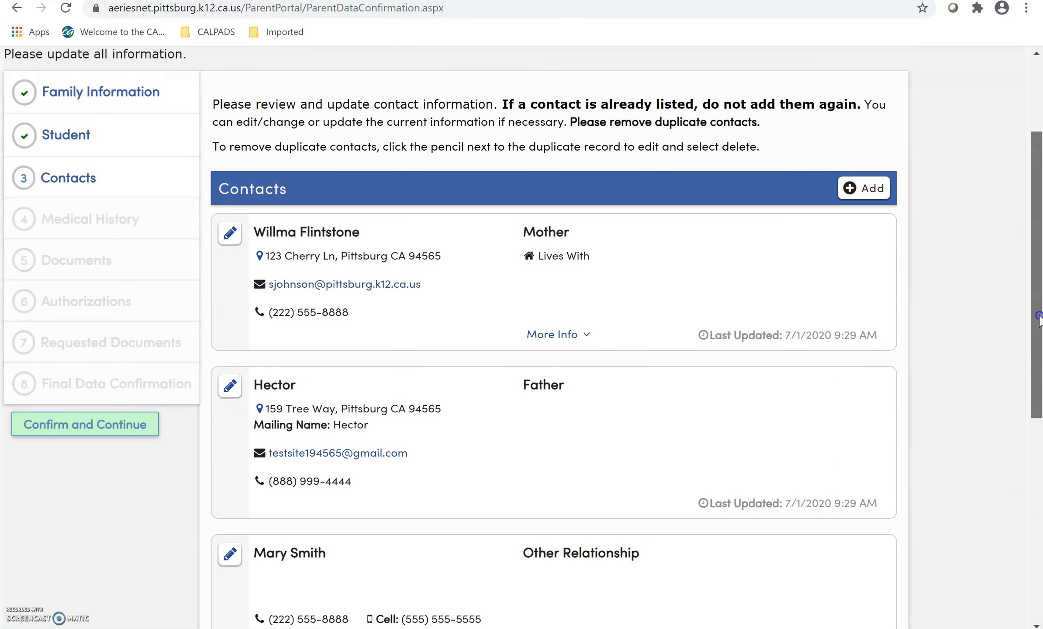
pyautogui.scroll(-3)
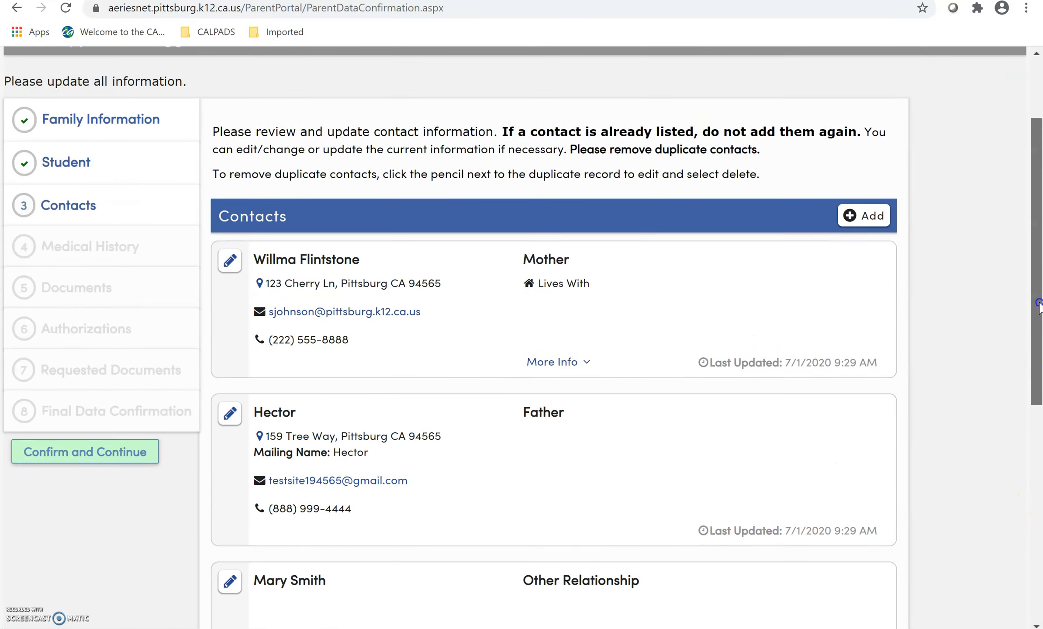
pyautogui.scroll(3)
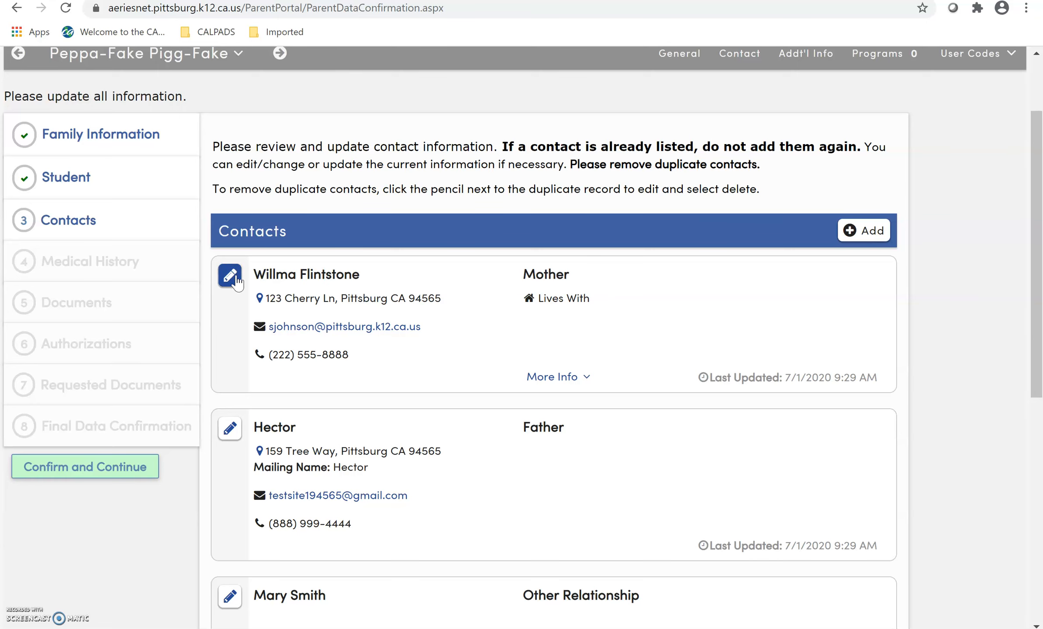
pyautogui.moveTo(229, 282)
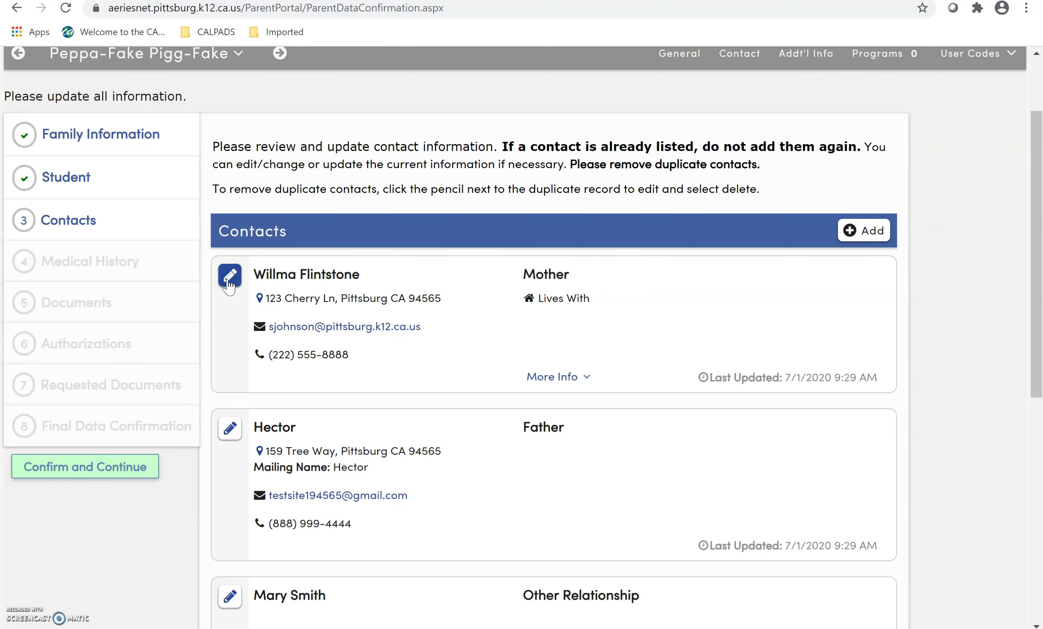
pyautogui.click(230, 276)
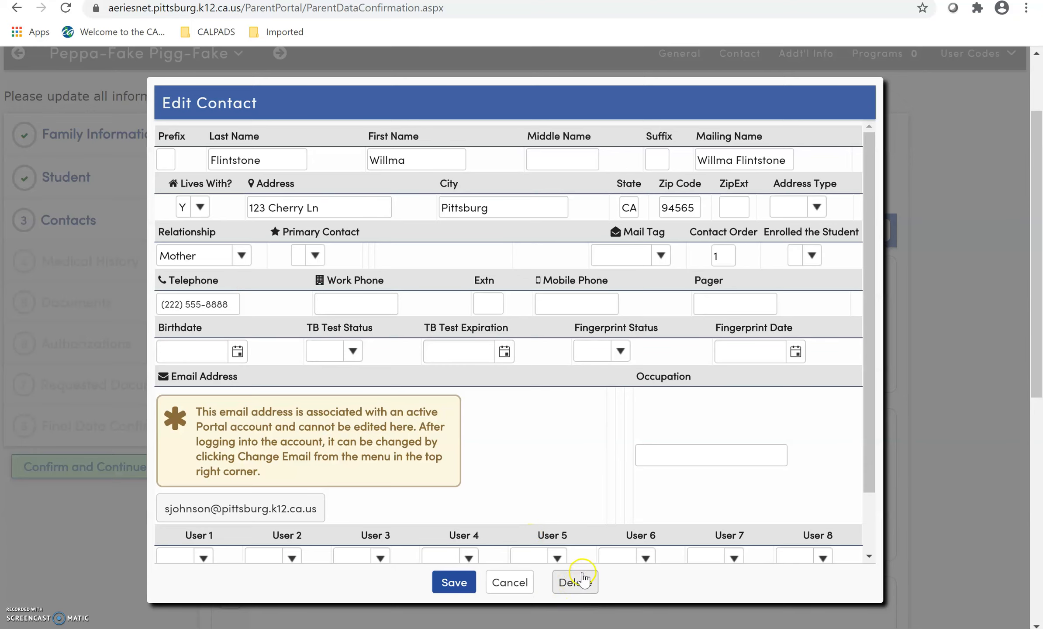
pyautogui.moveTo(509, 582)
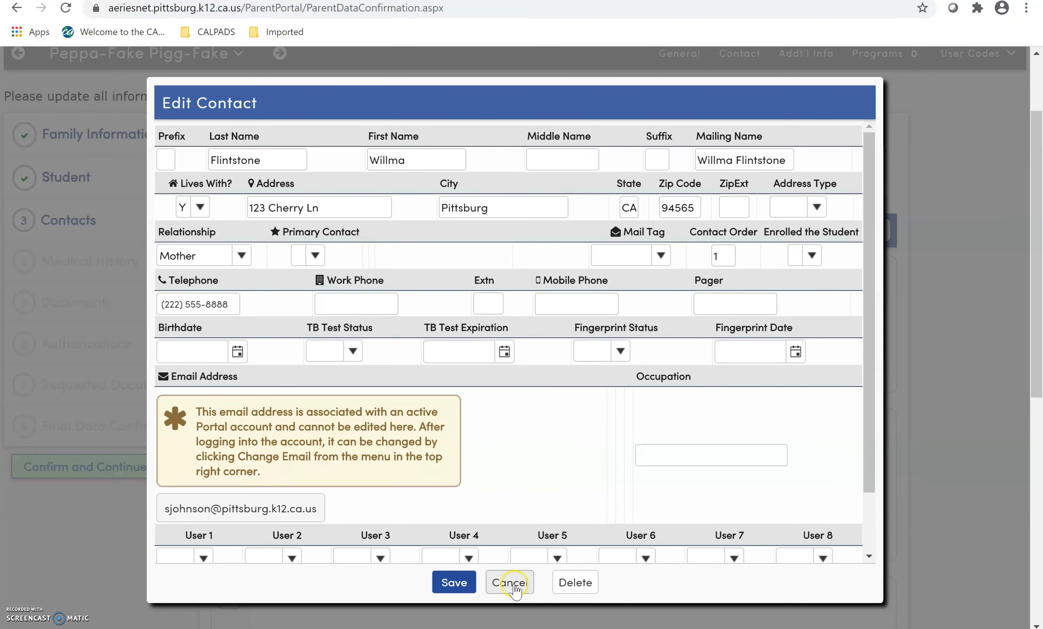
pyautogui.click(509, 582)
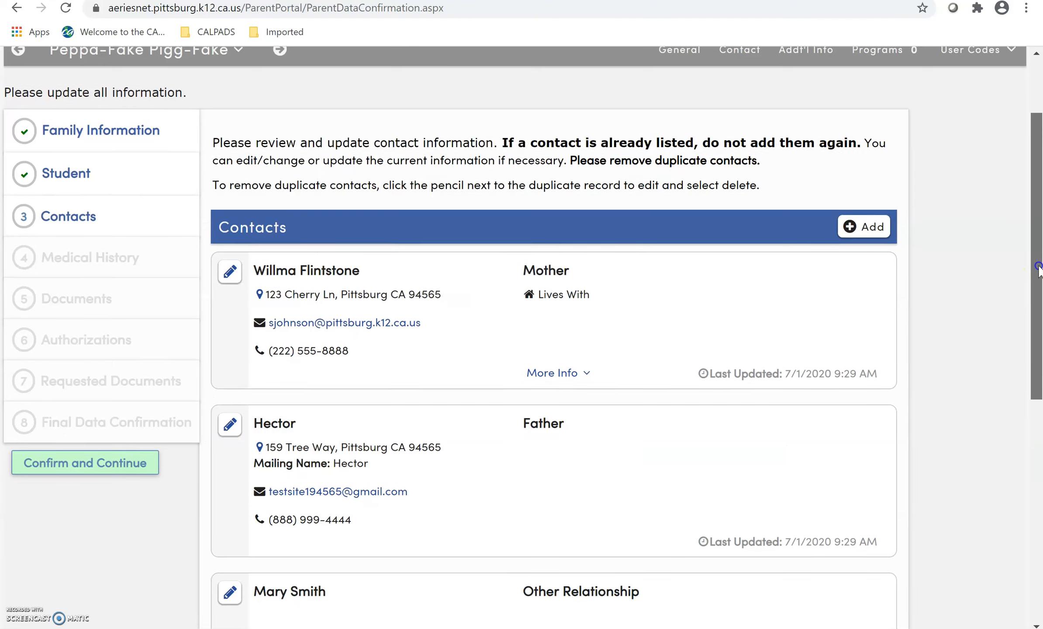
pyautogui.scroll(3)
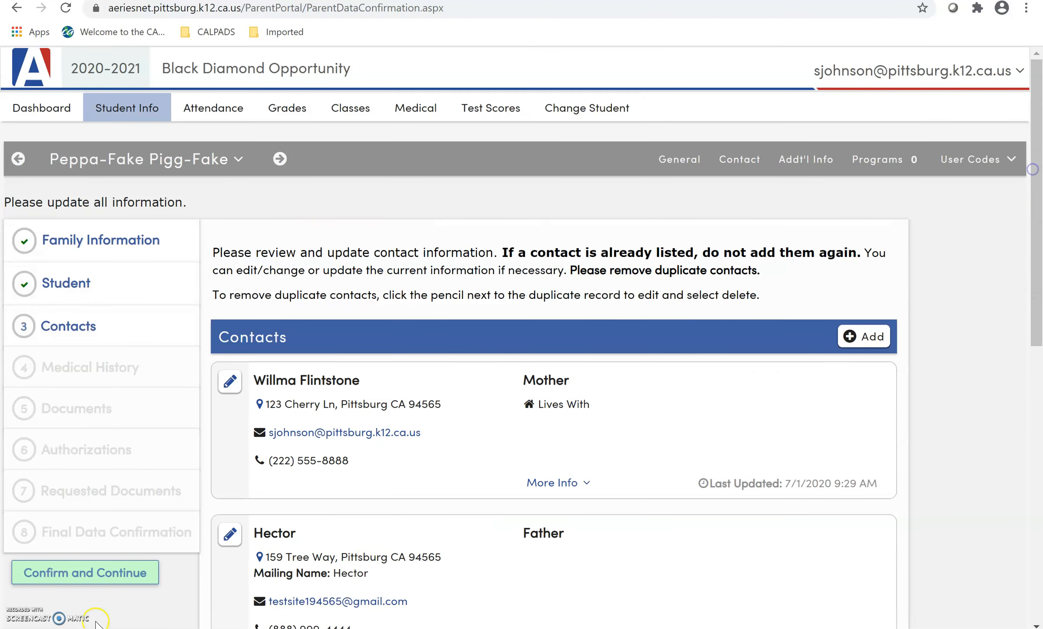
# Confirm contacts, then mark Frequent Nosebleeds in the Medical History conditions checklist
pyautogui.click(85, 572)
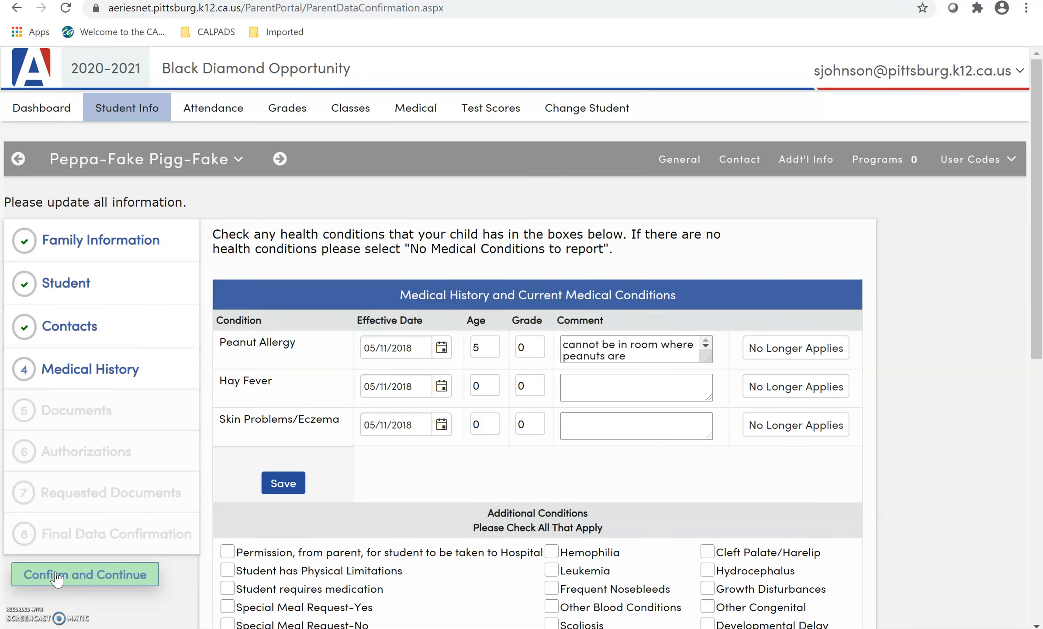
pyautogui.moveTo(684, 311)
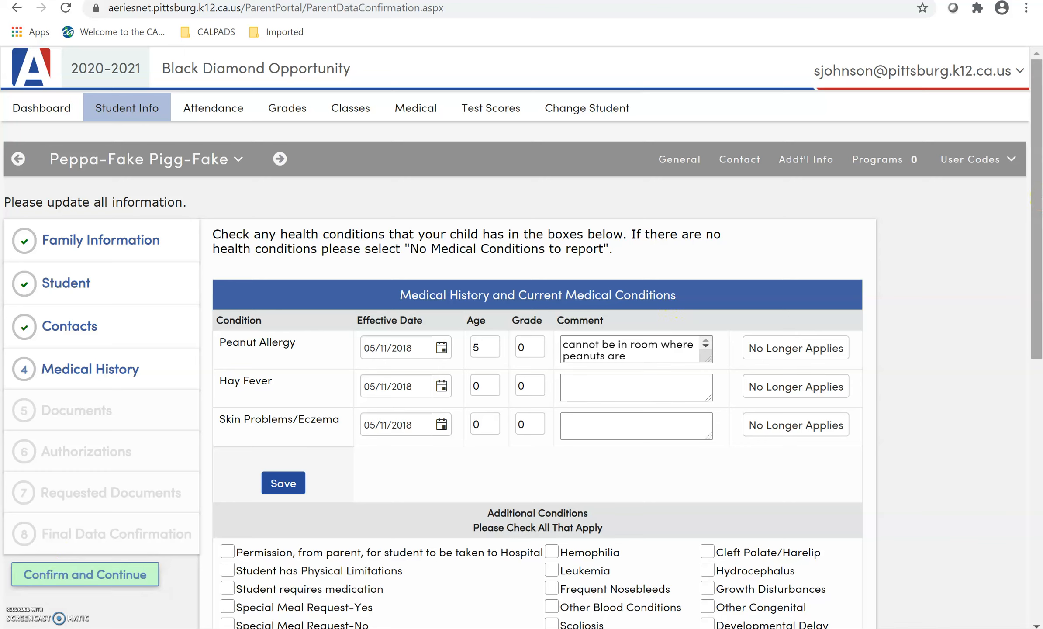
pyautogui.moveTo(409, 244)
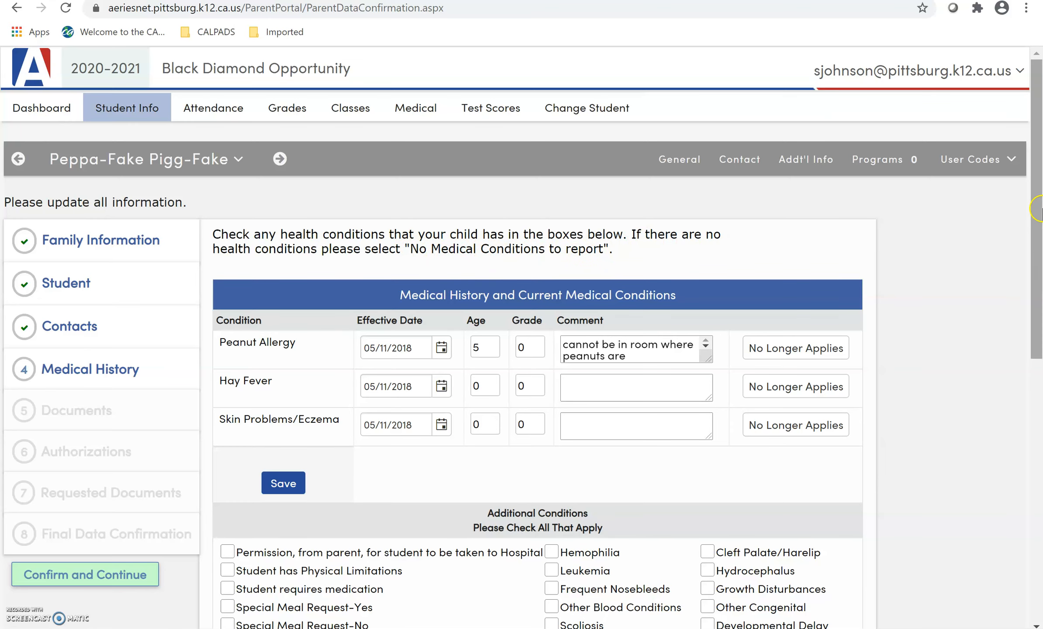
pyautogui.scroll(-3)
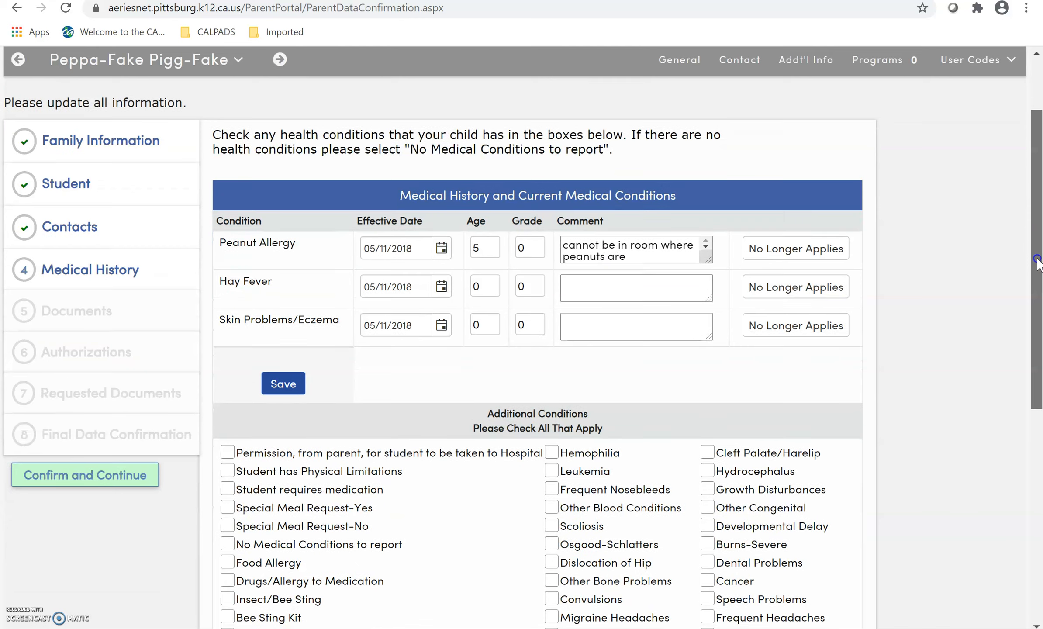
pyautogui.moveTo(293, 249)
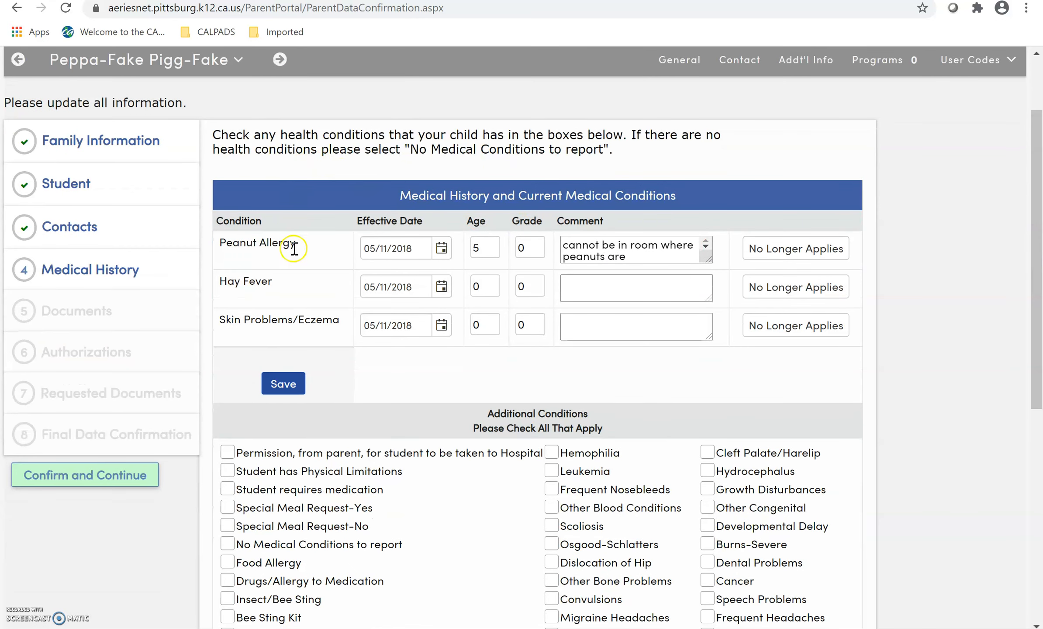
pyautogui.moveTo(301, 295)
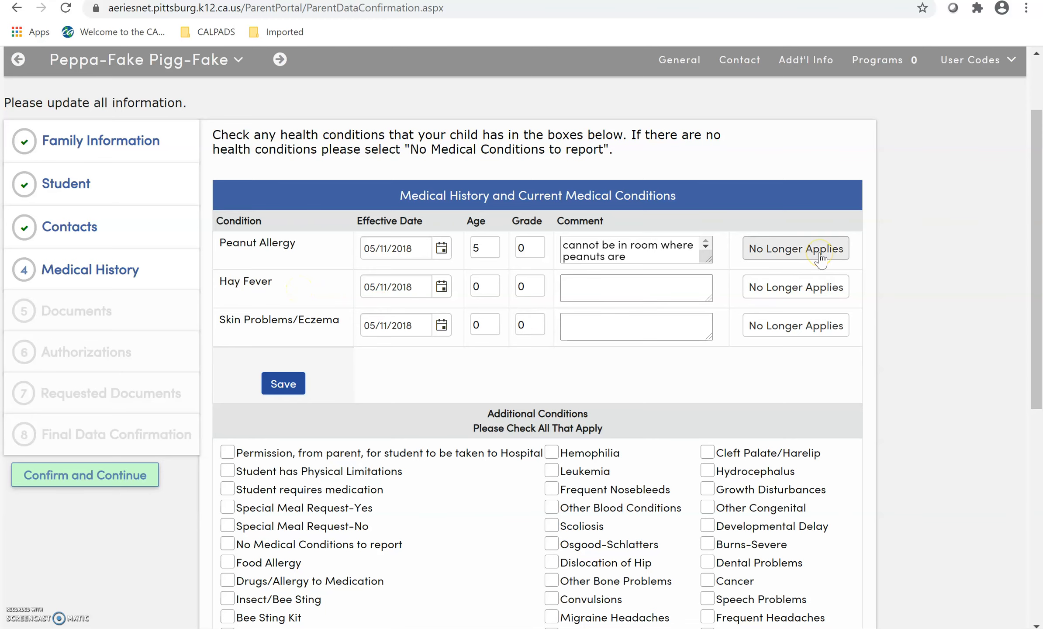
pyautogui.moveTo(816, 331)
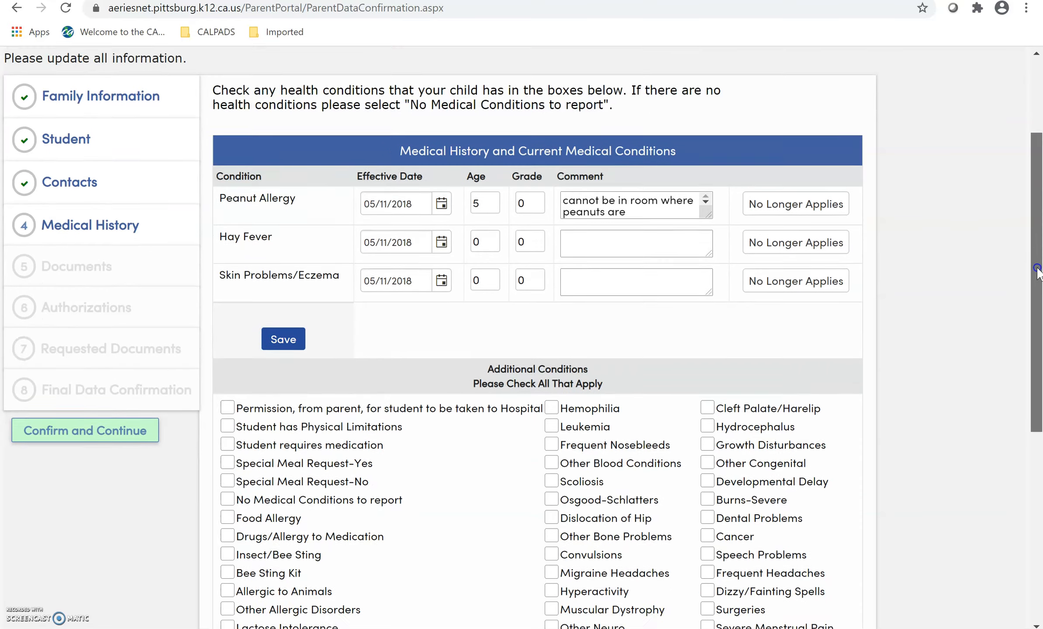
pyautogui.scroll(-3)
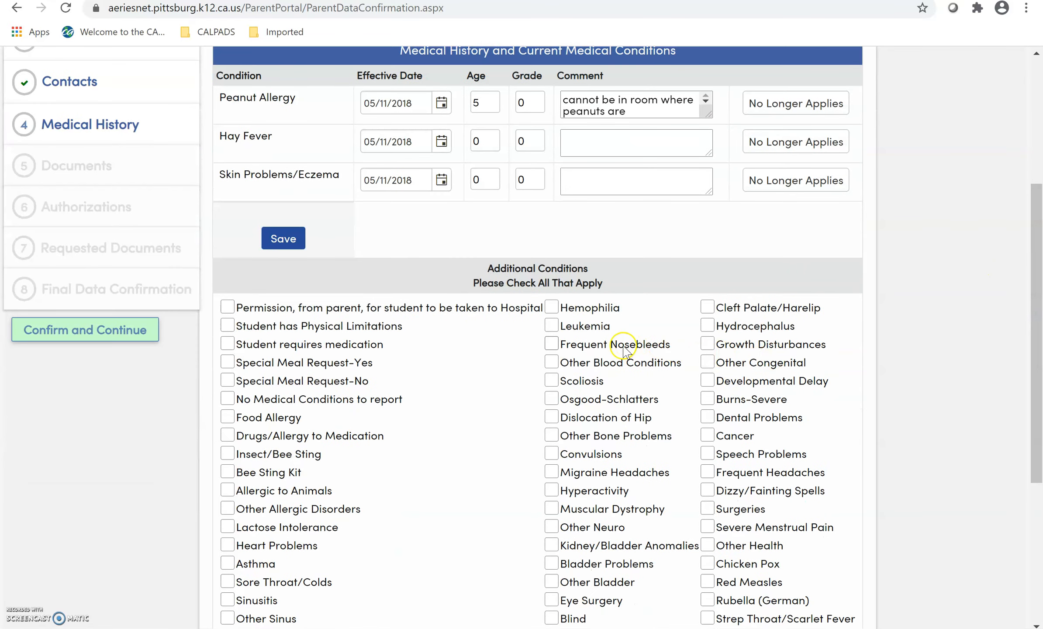
pyautogui.click(551, 343)
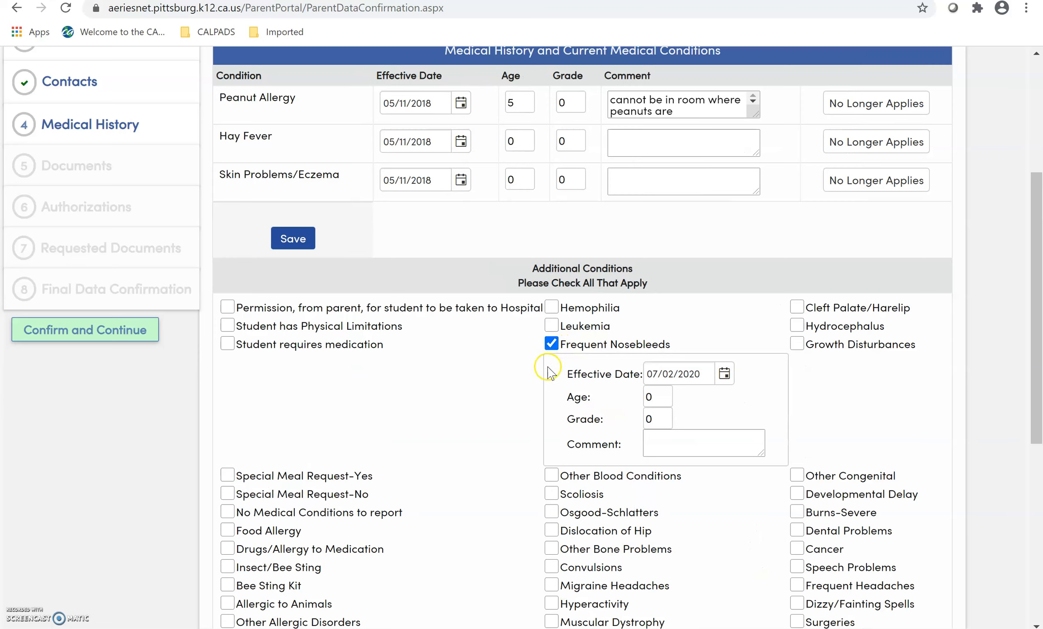
pyautogui.moveTo(699, 402)
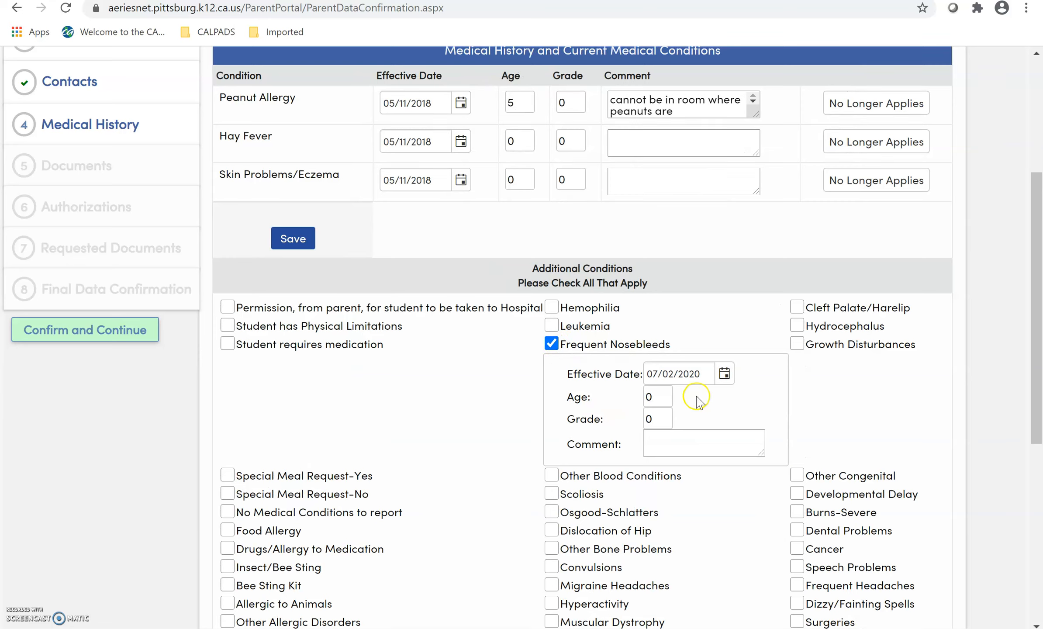
pyautogui.click(658, 418)
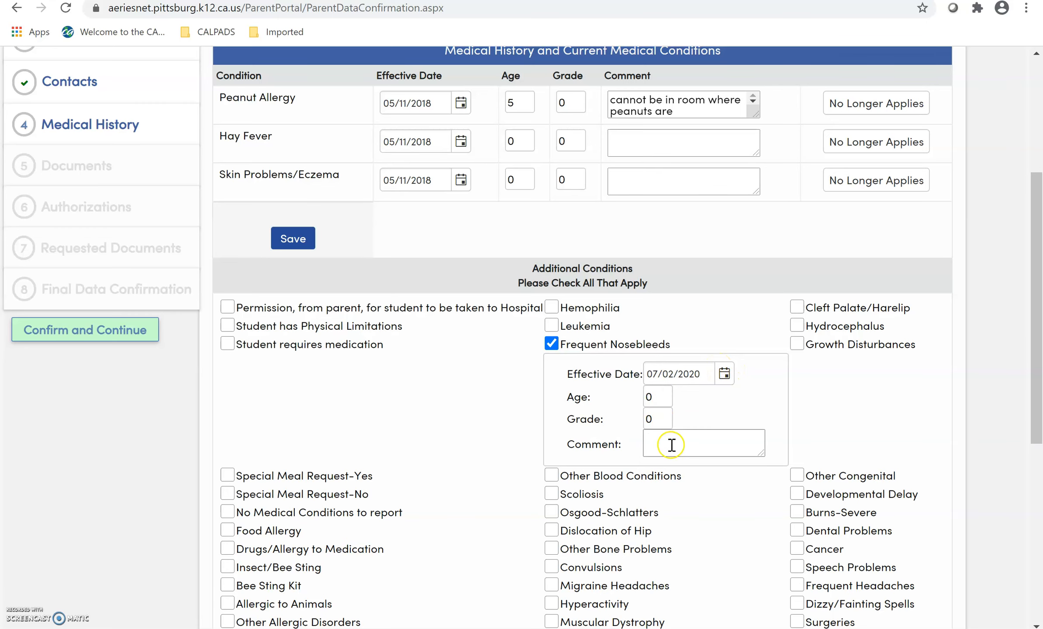
pyautogui.moveTo(1029, 343)
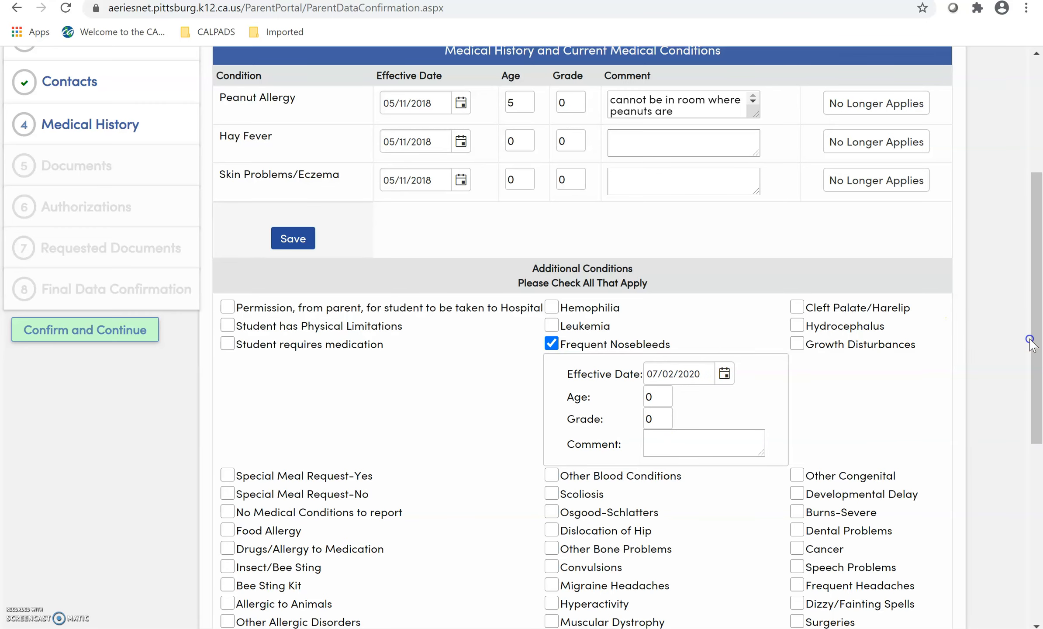
# Save the medical history so Frequent Nosebleeds joins Peanut Allergy, Hay Fever and Eczema
pyautogui.scroll(-3)
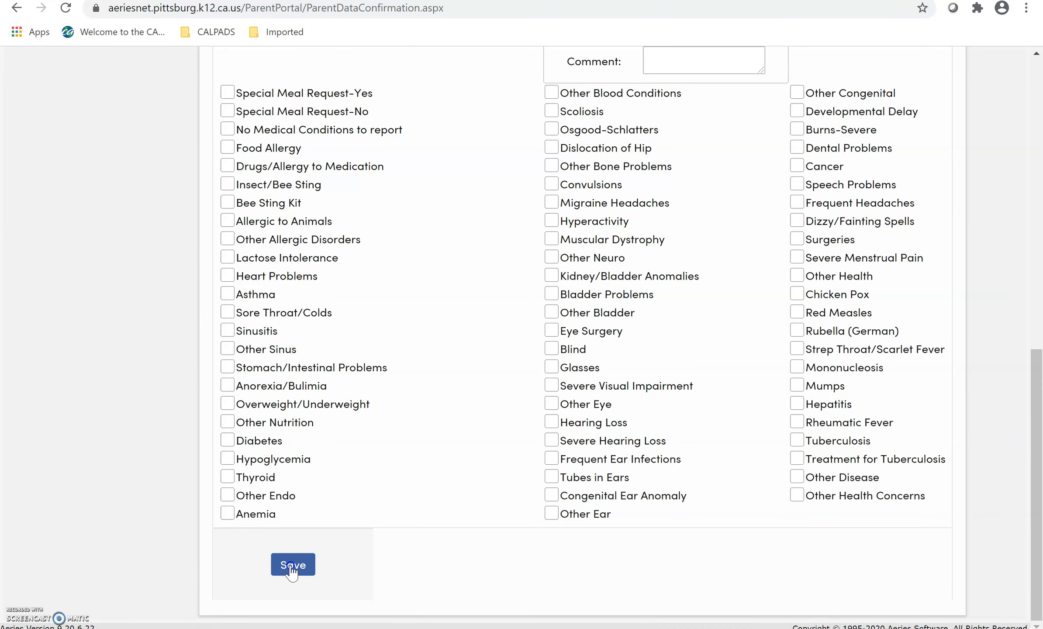
pyautogui.click(292, 565)
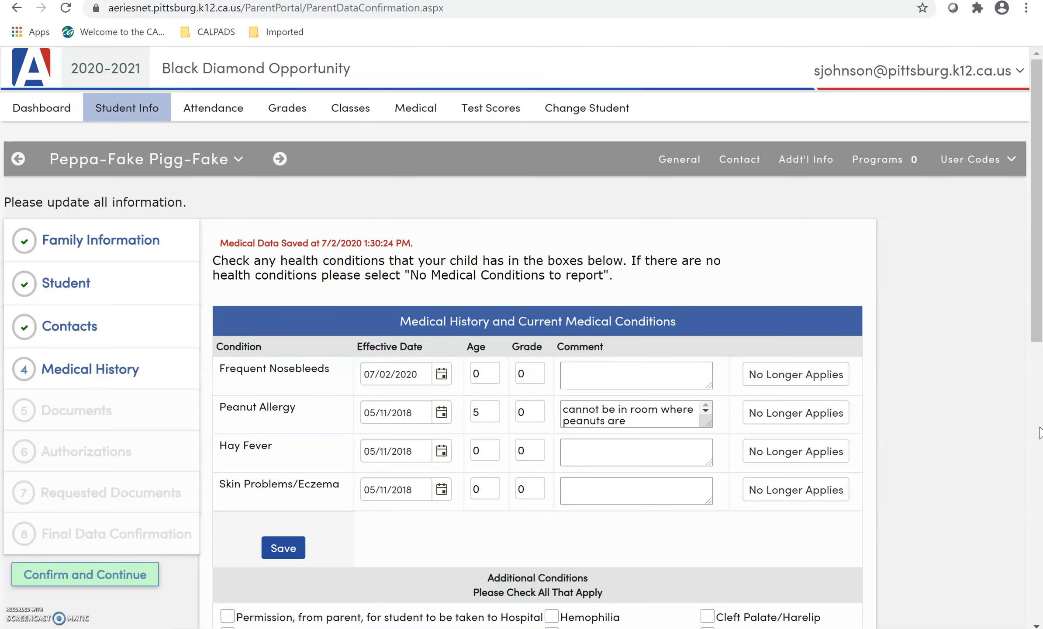
pyautogui.click(392, 373)
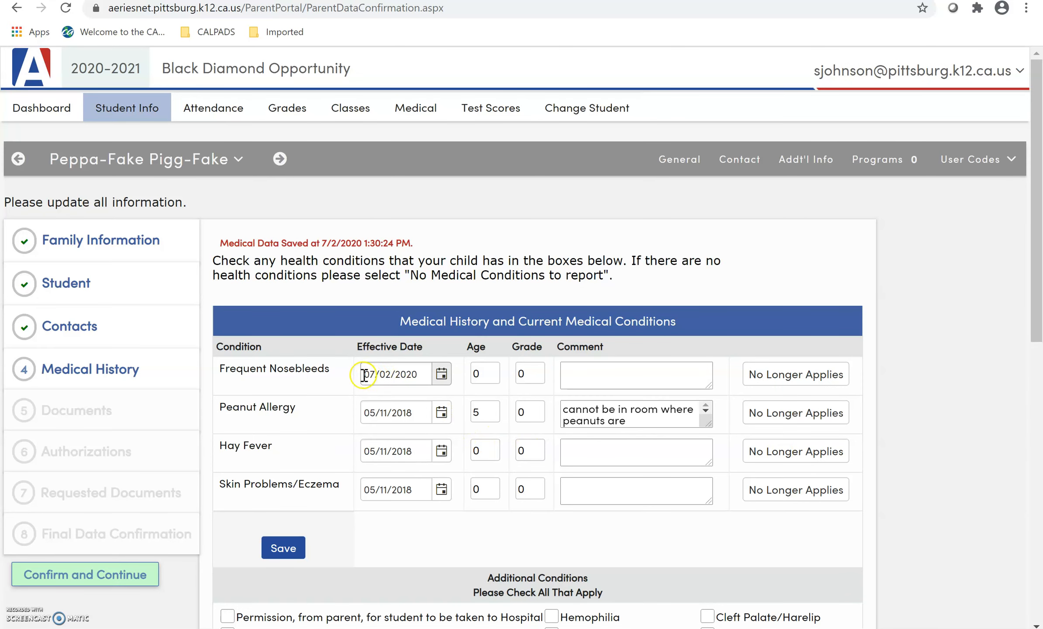
pyautogui.moveTo(852, 402)
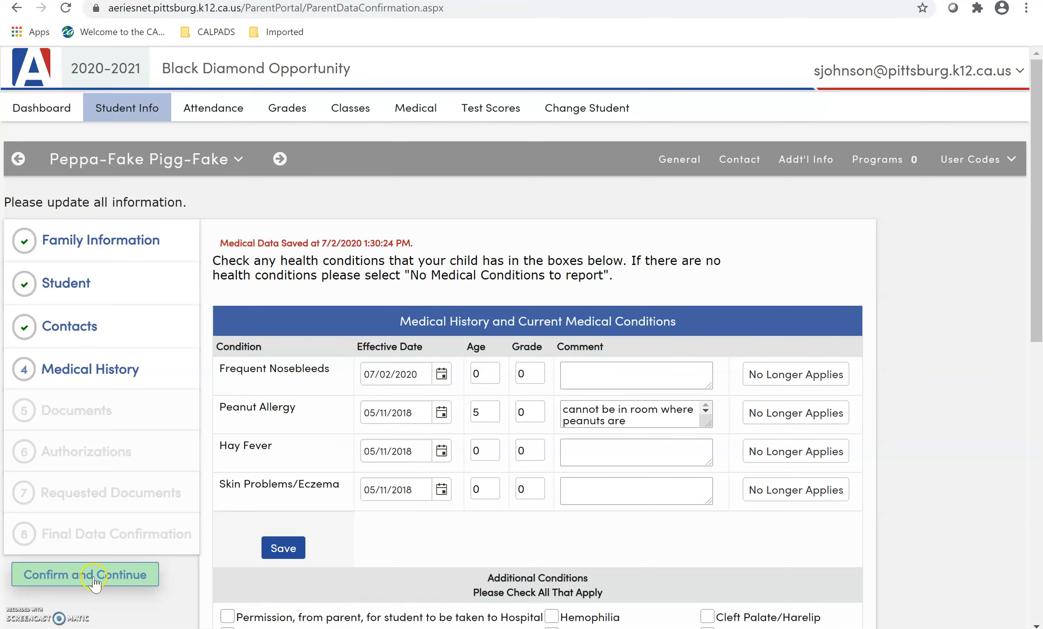
# Confirm Medical History and review the Documents list of required forms
pyautogui.click(84, 575)
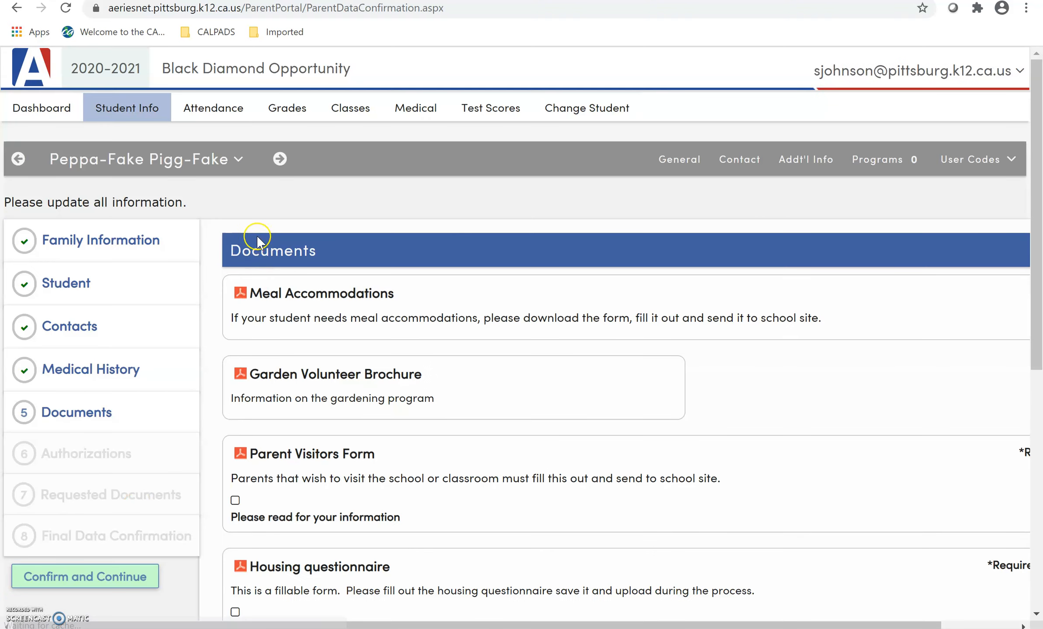
pyautogui.scroll(-3)
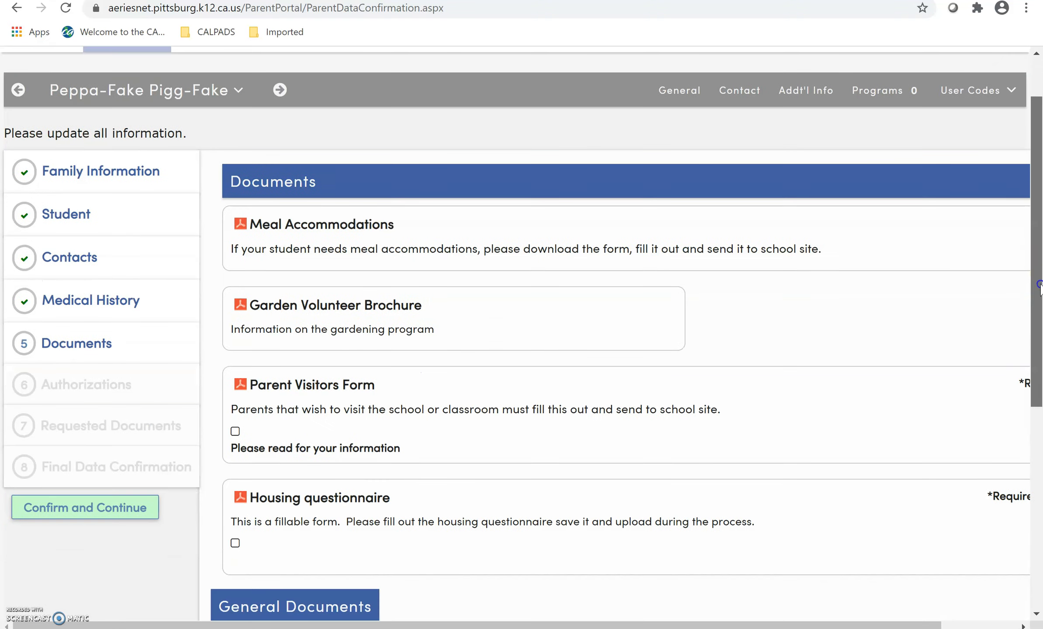
pyautogui.scroll(-3)
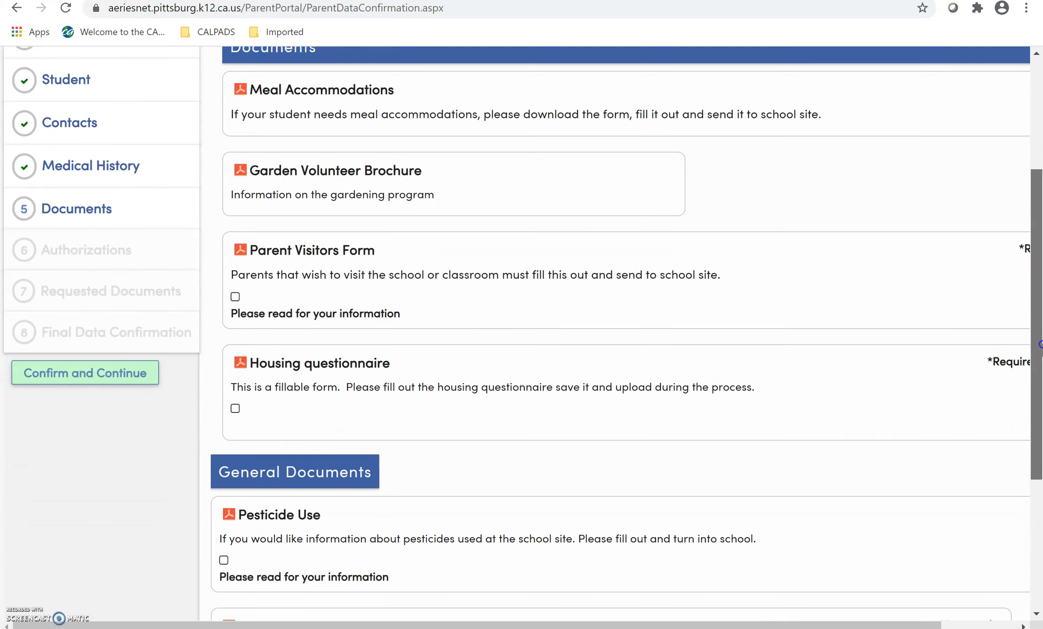
pyautogui.scroll(-3)
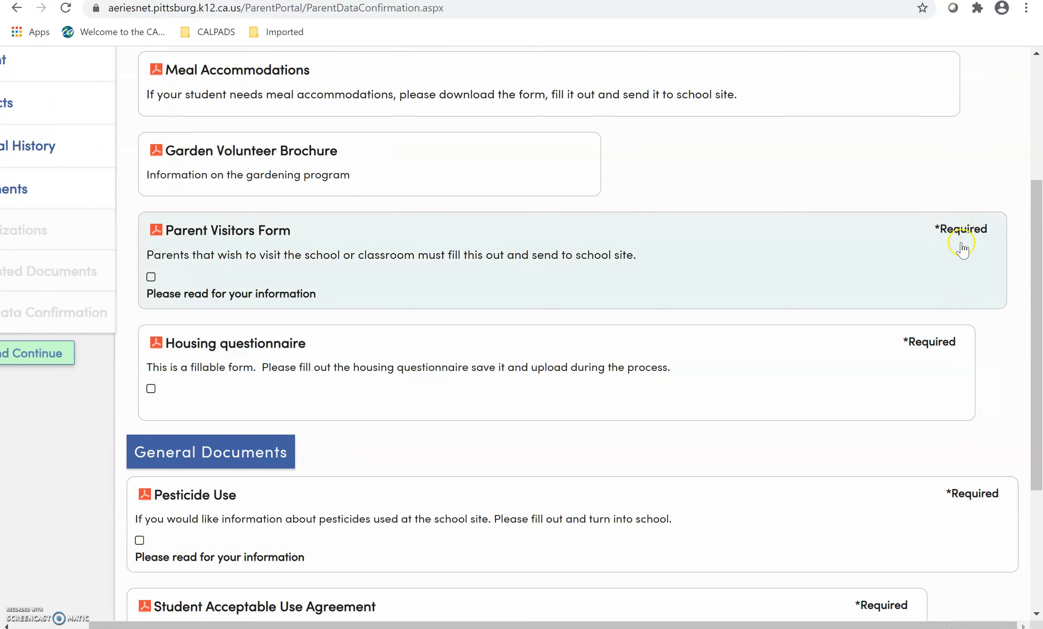
pyautogui.moveTo(927, 610)
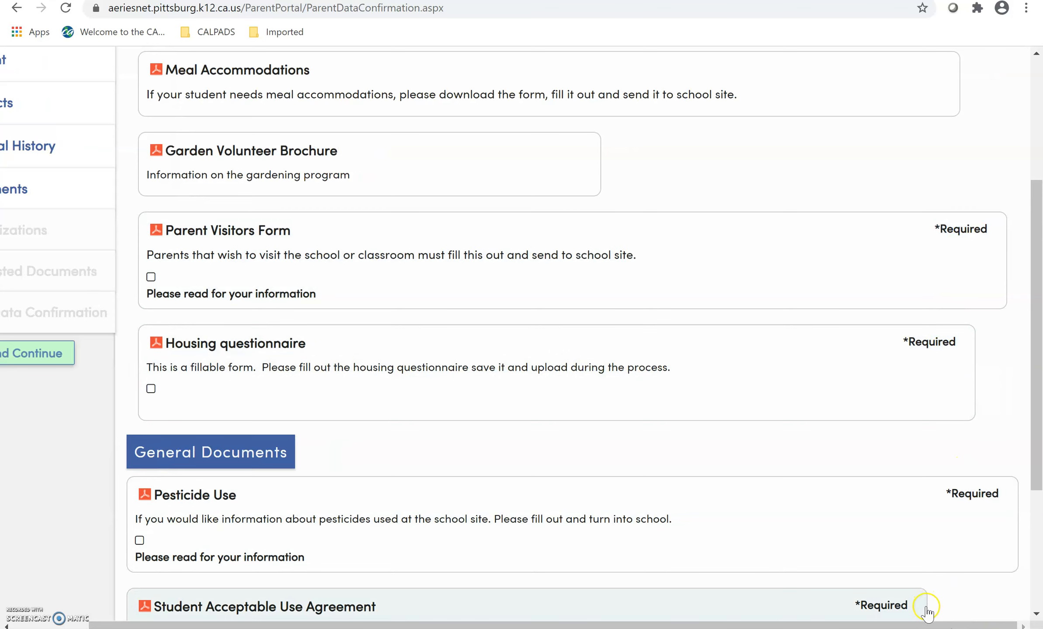
pyautogui.moveTo(930, 582)
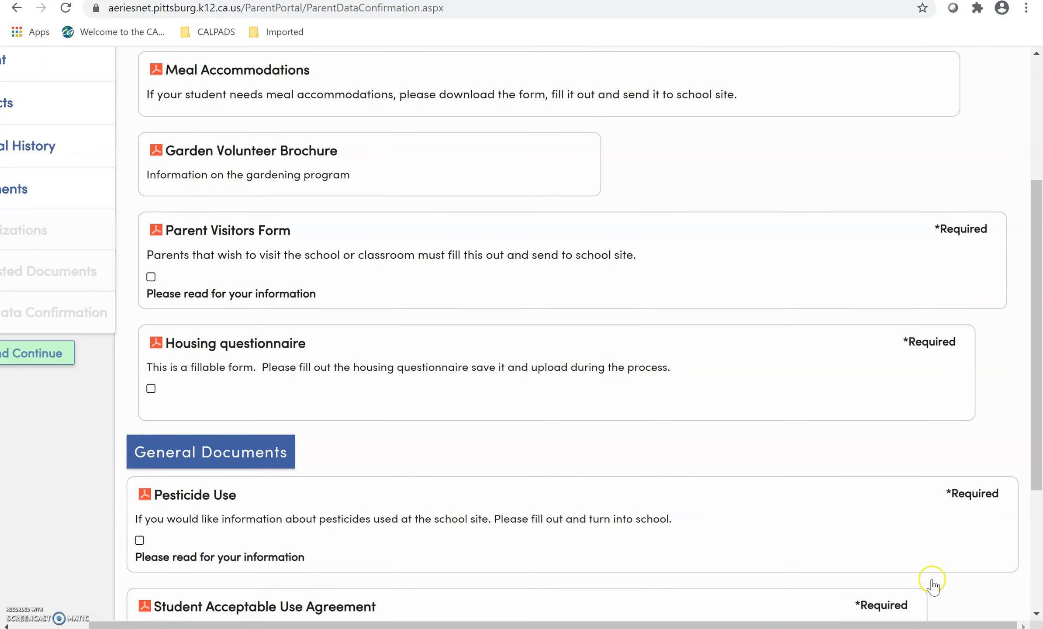
pyautogui.moveTo(237, 230)
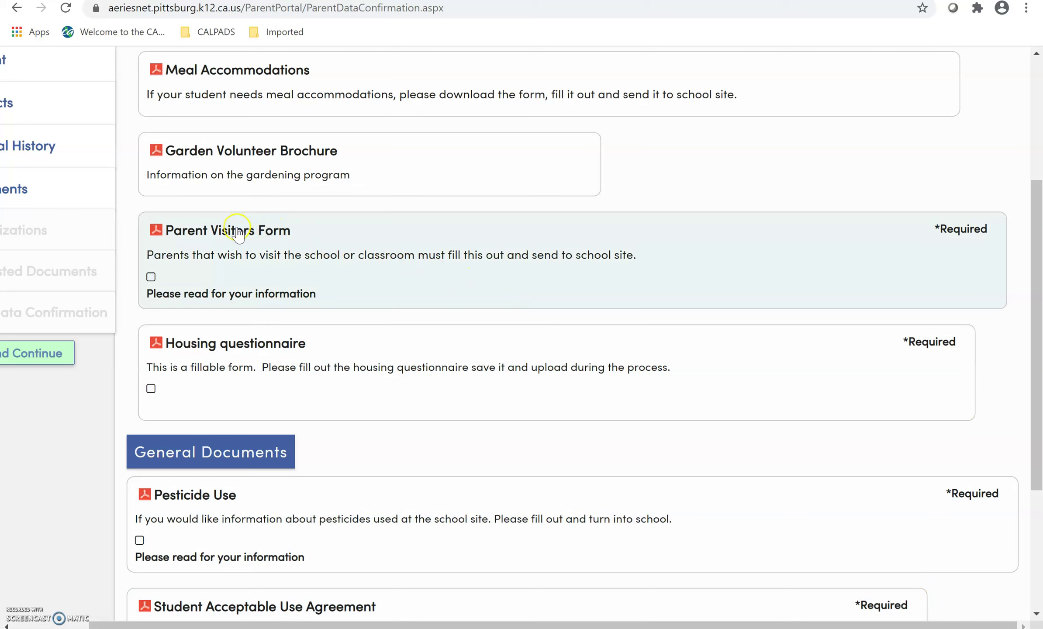
pyautogui.moveTo(236, 232)
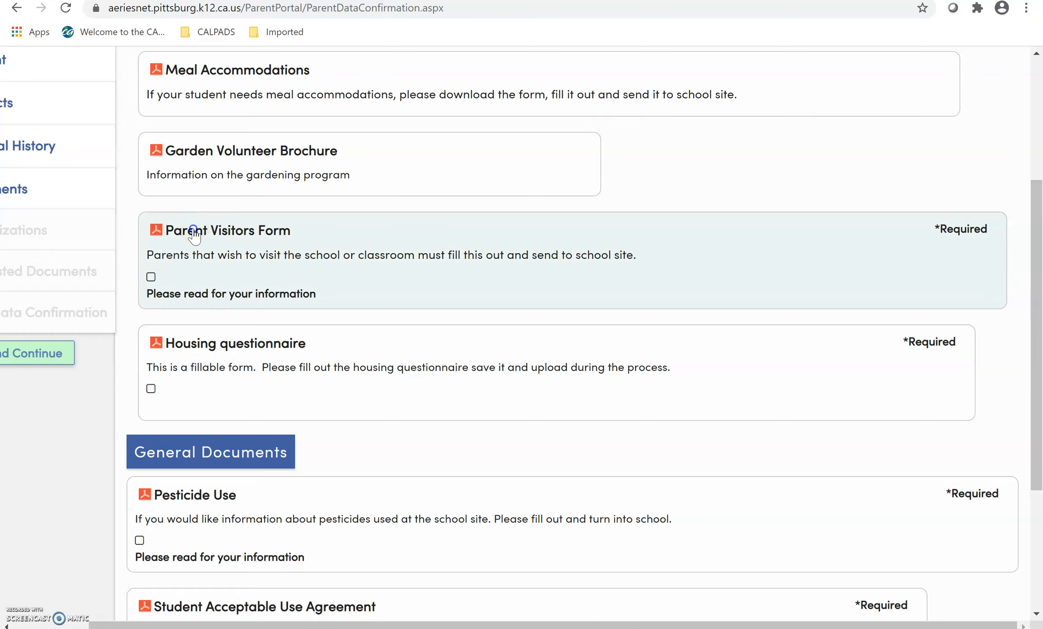
# Read the Parent Visitors Form and Pesticide Use notice so both are marked read
pyautogui.click(229, 231)
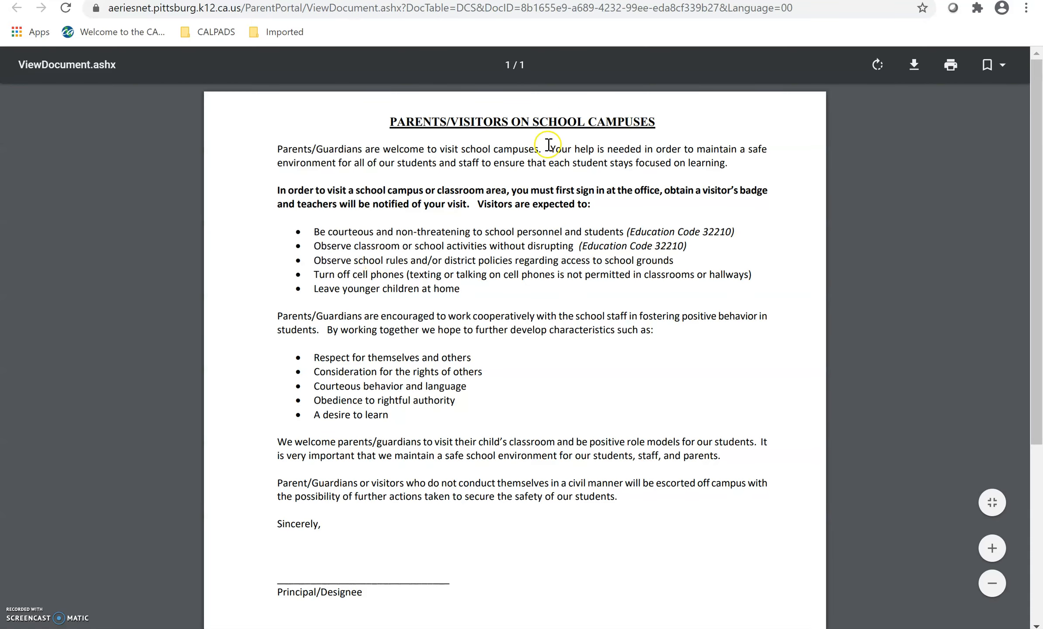
pyautogui.moveTo(495, 565)
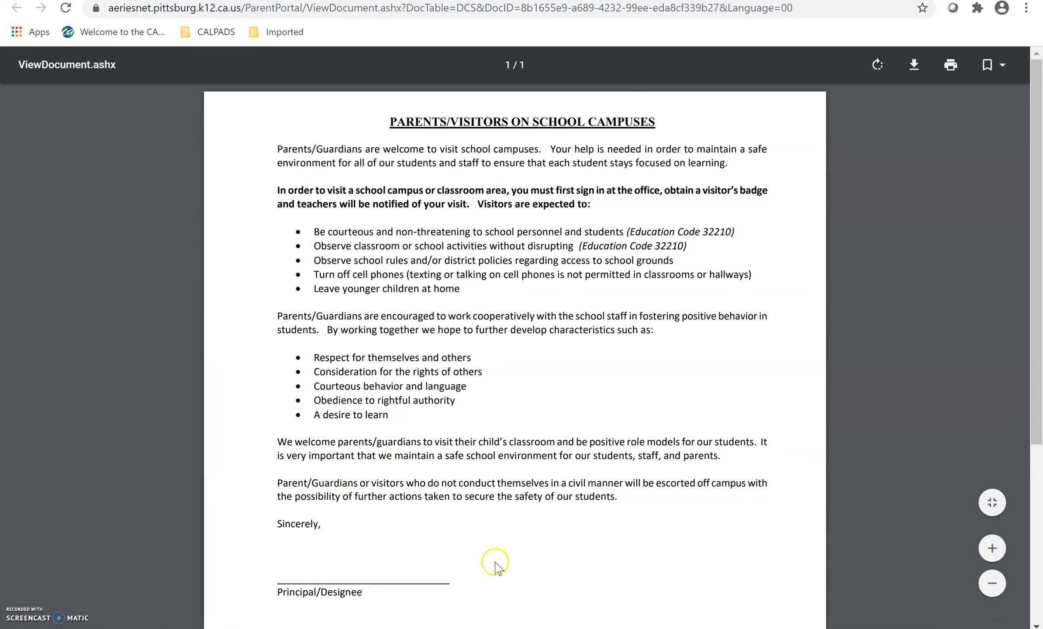
pyautogui.click(16, 8)
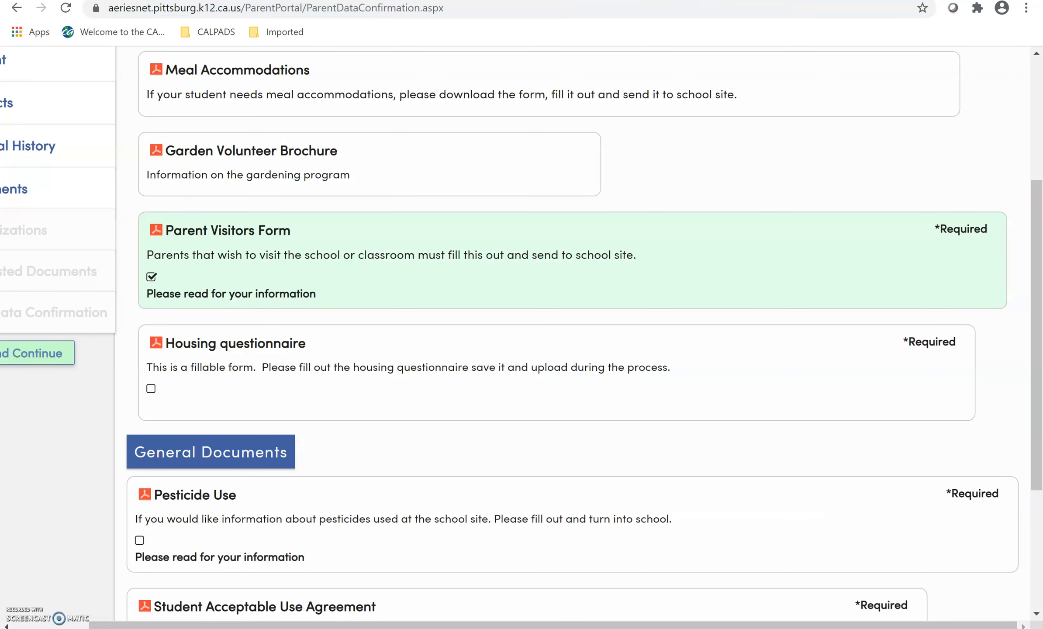
pyautogui.moveTo(394, 295)
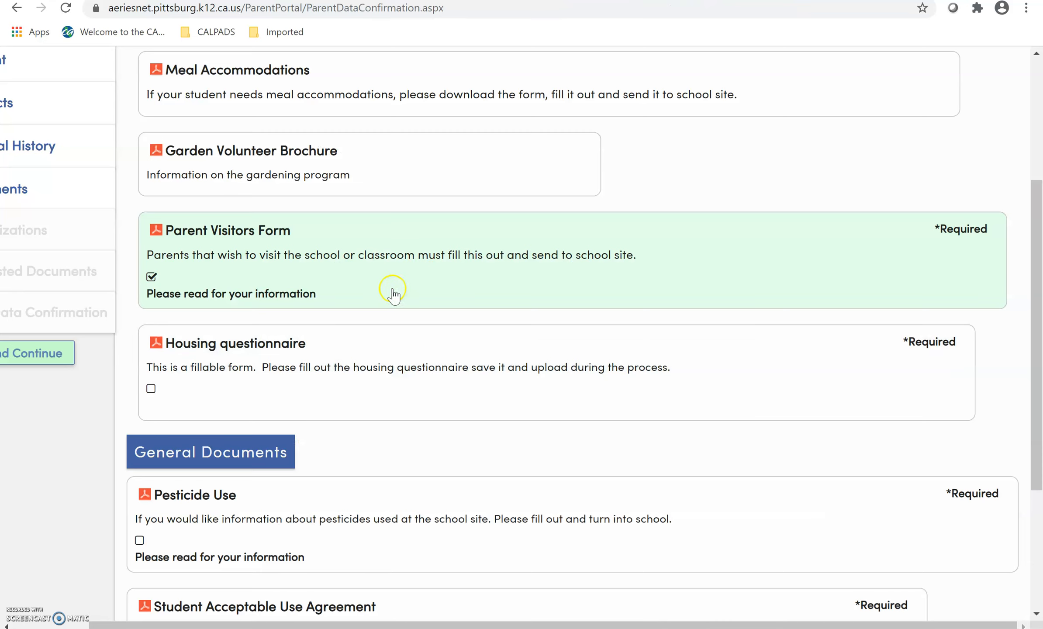
pyautogui.moveTo(219, 359)
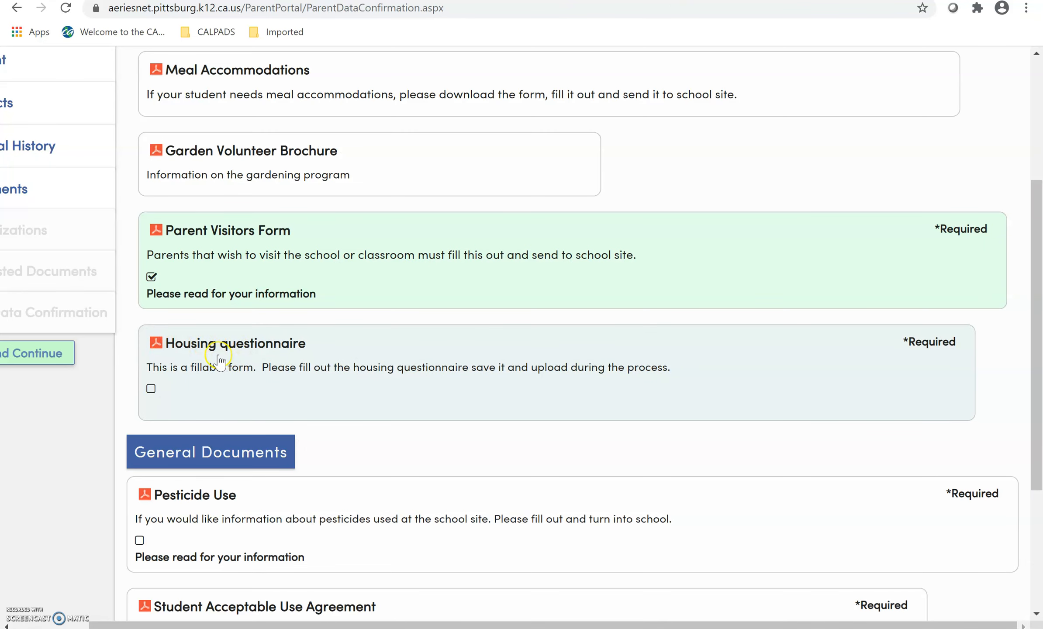
pyautogui.scroll(-3)
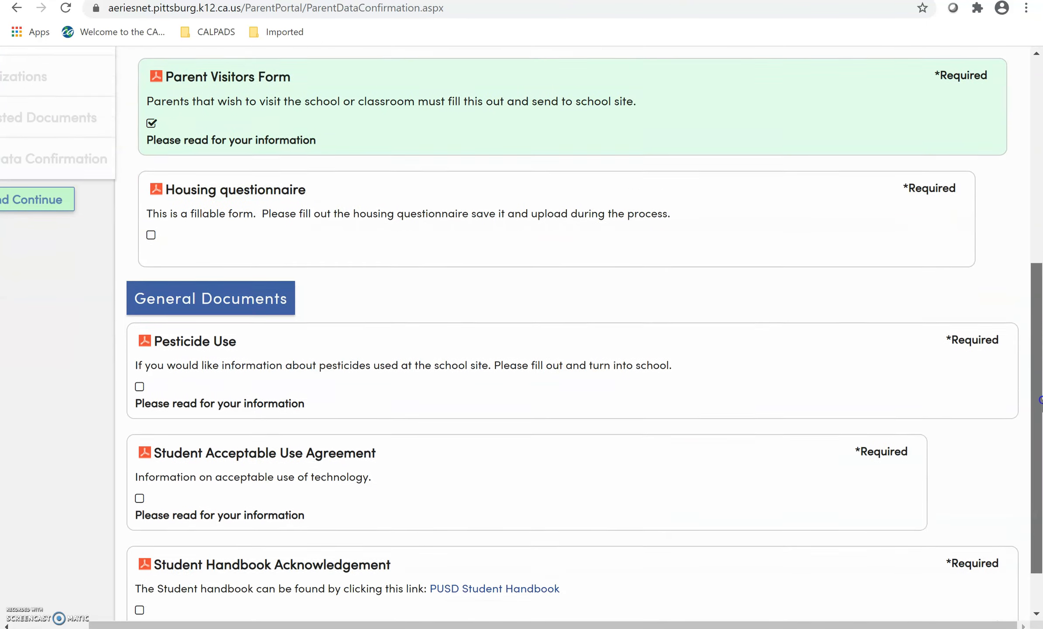
pyautogui.scroll(-3)
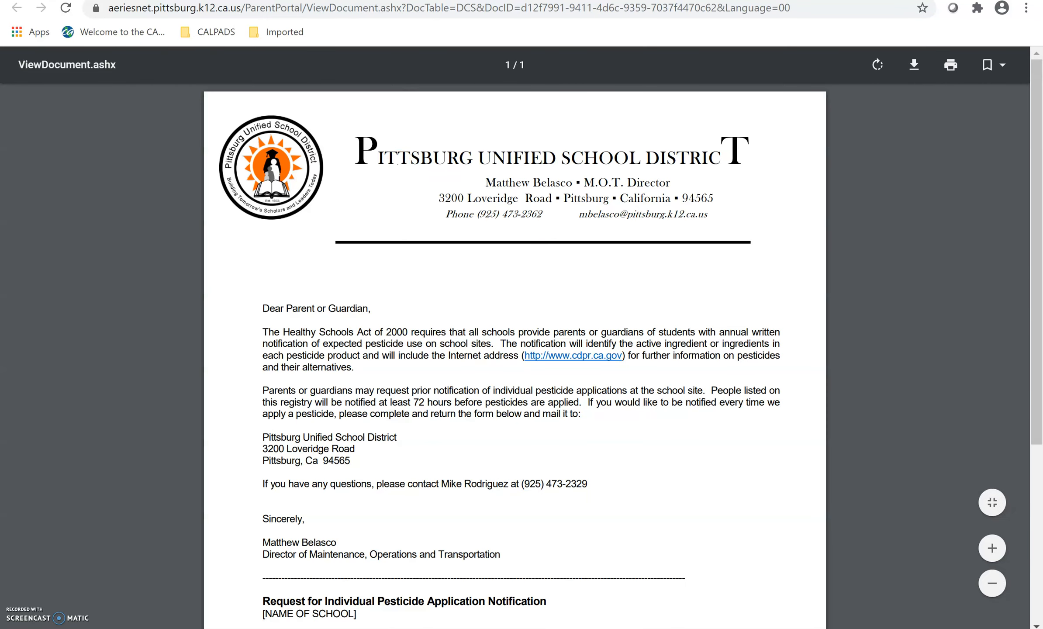
pyautogui.click(16, 8)
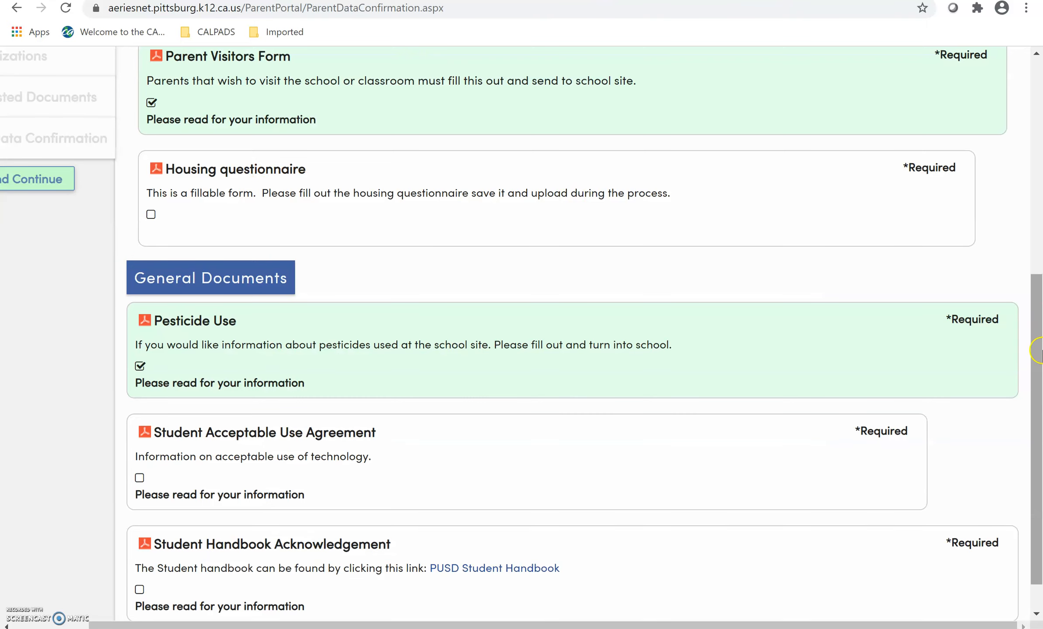
# Read the Student Acceptable Use Agreement and Student Handbook Acknowledgement so both are marked read
pyautogui.scroll(-3)
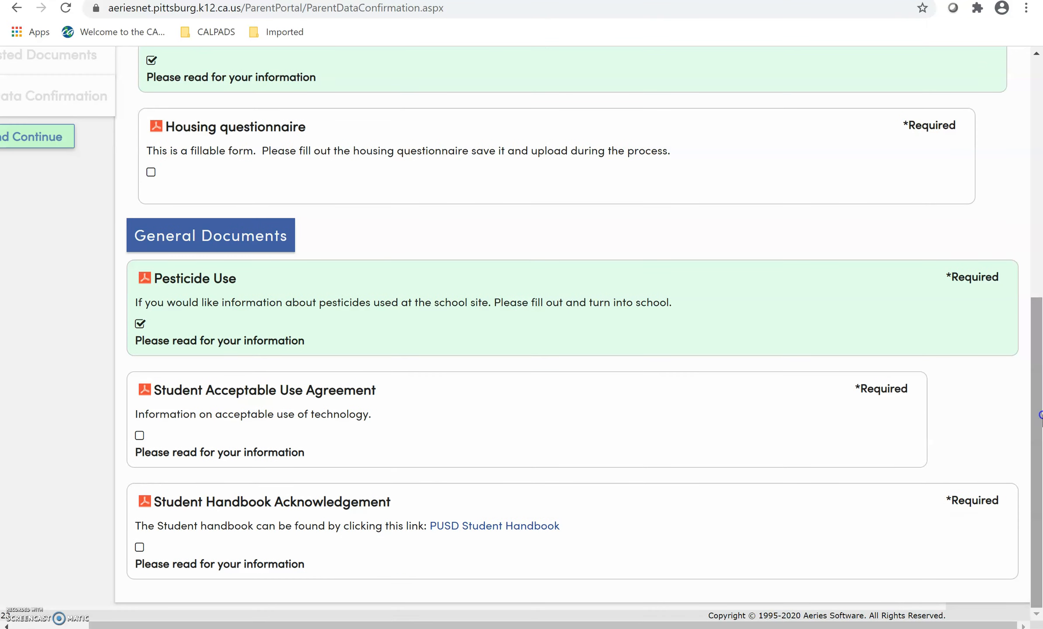
pyautogui.click(147, 390)
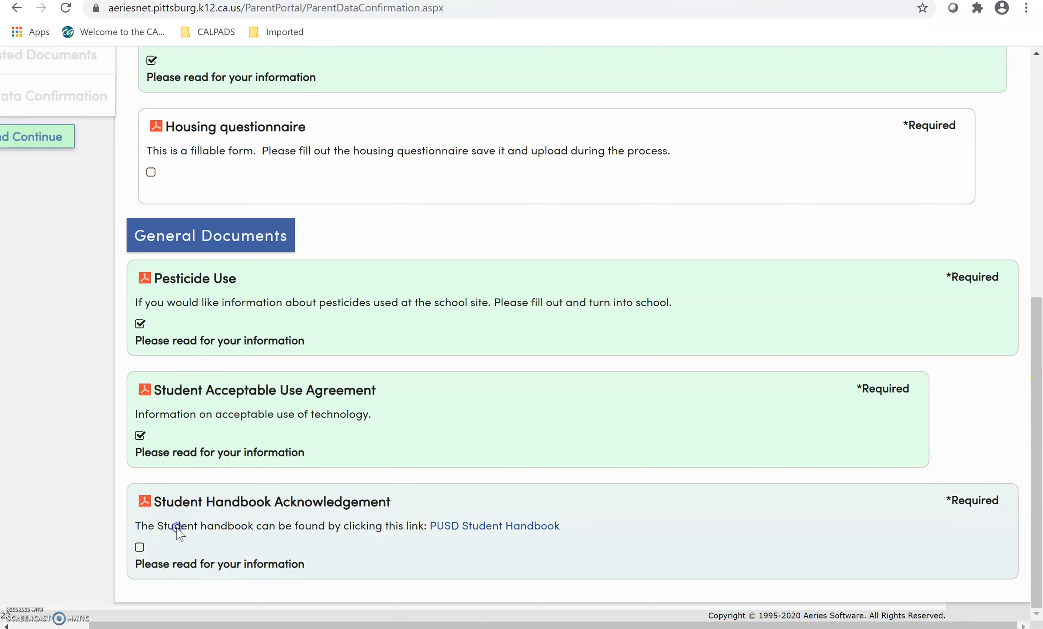
pyautogui.click(493, 525)
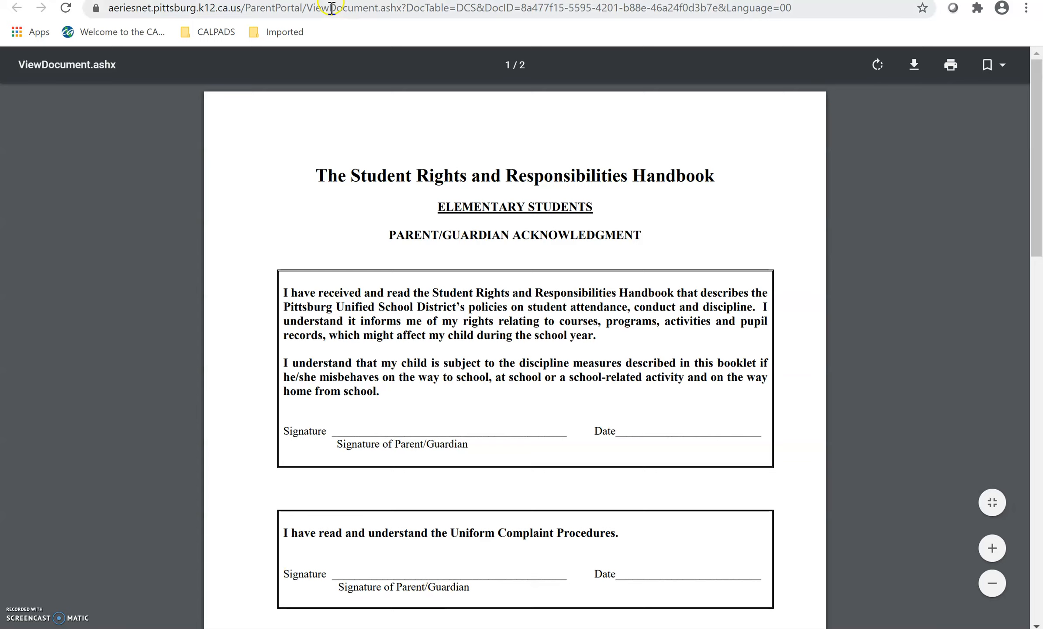
pyautogui.click(16, 8)
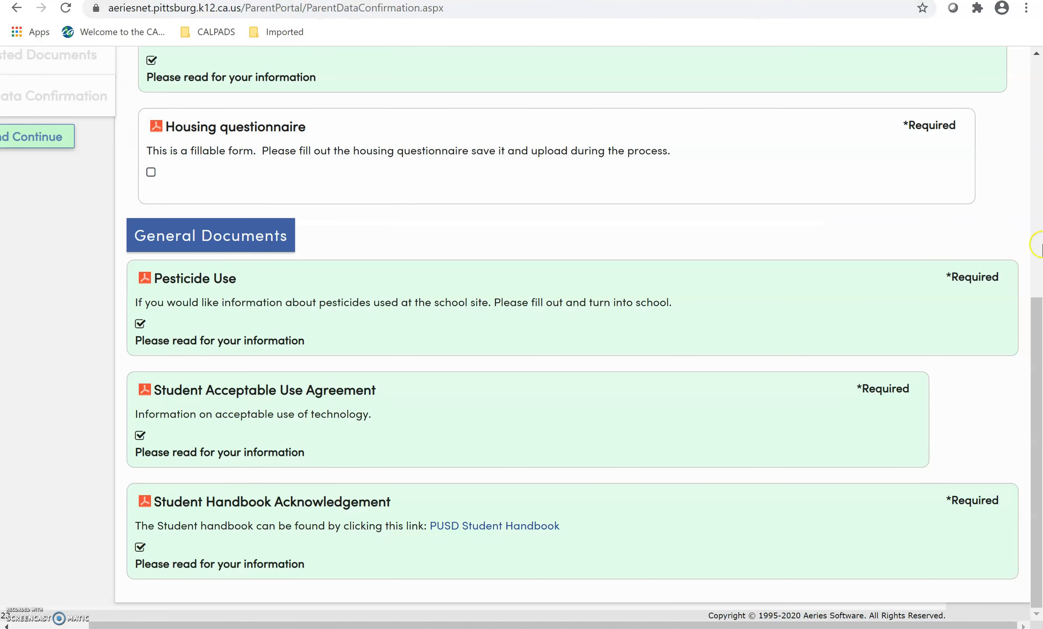
pyautogui.moveTo(191, 144)
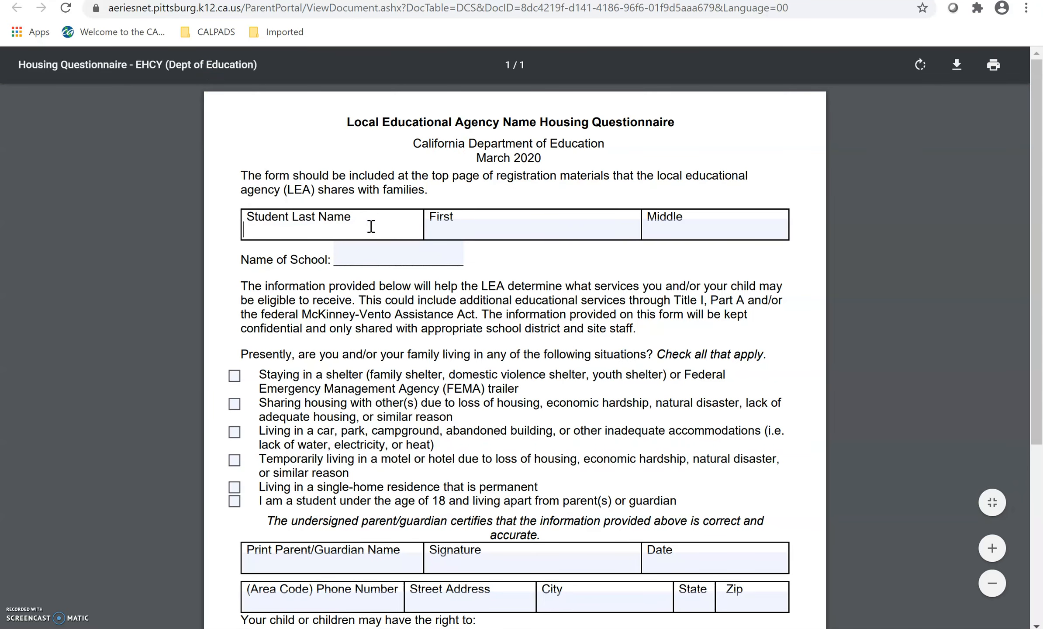
# Fill the student name Pig Peppa and school fields, and check permanent single-home residence
pyautogui.write('Pi')
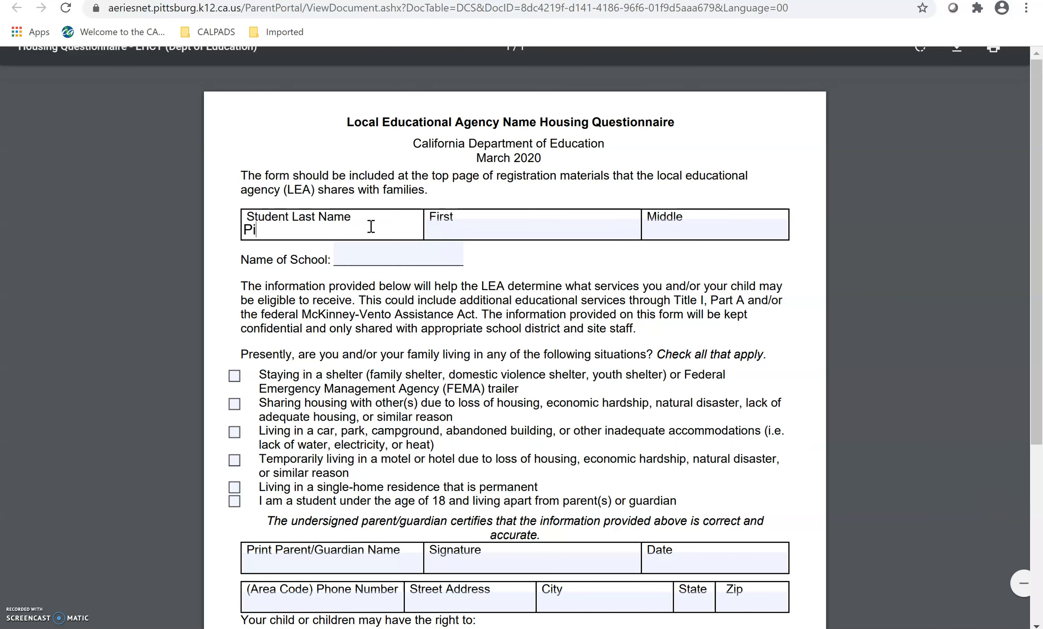
pyautogui.write('g')
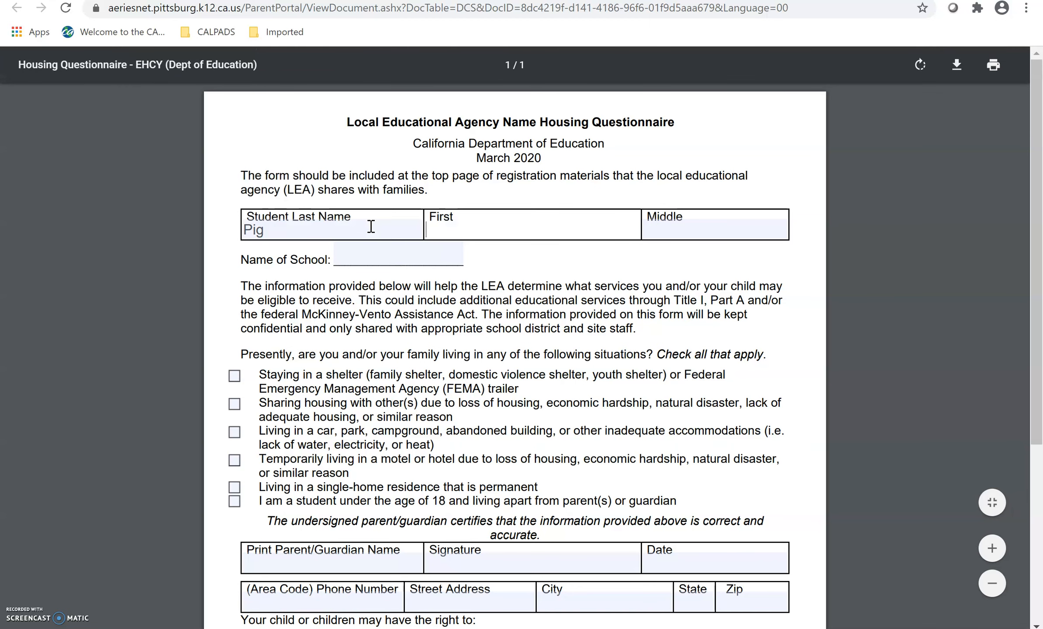
pyautogui.write('Peppa')
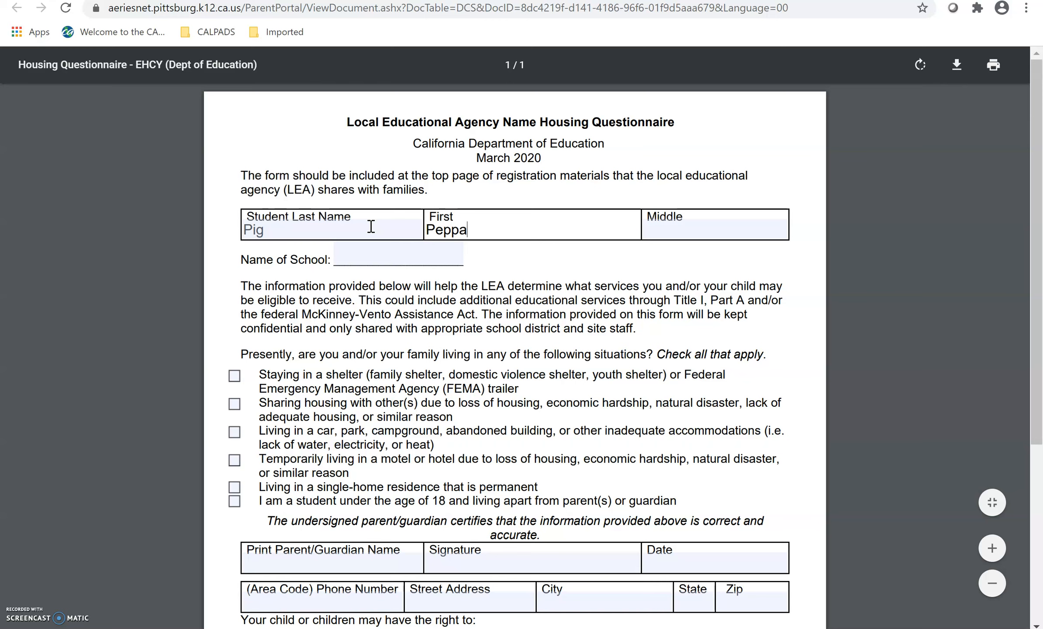
pyautogui.write('B')
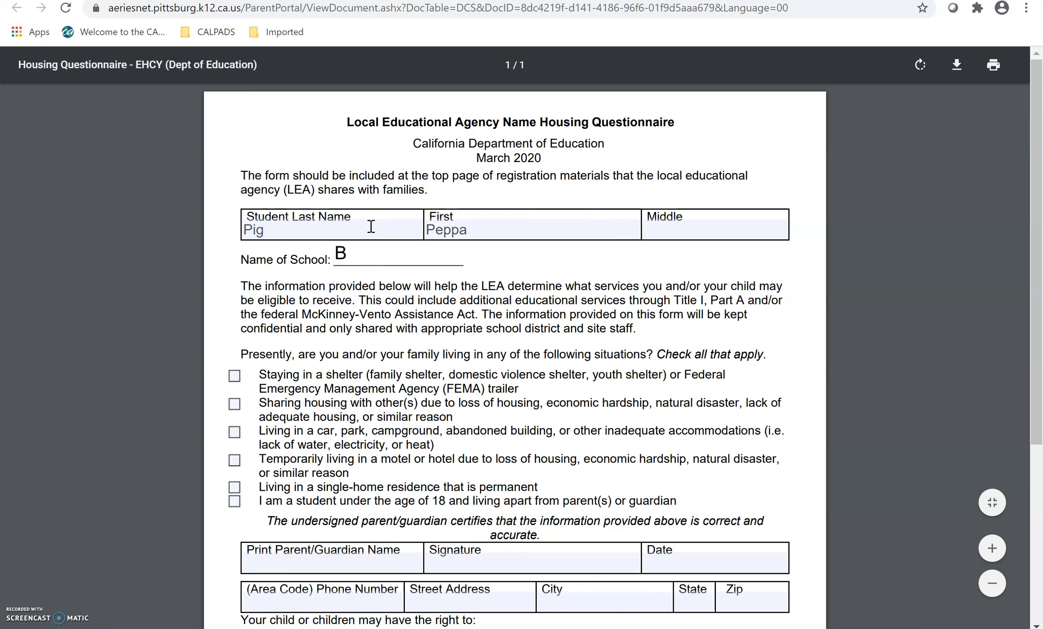
pyautogui.write('lack Diamond')
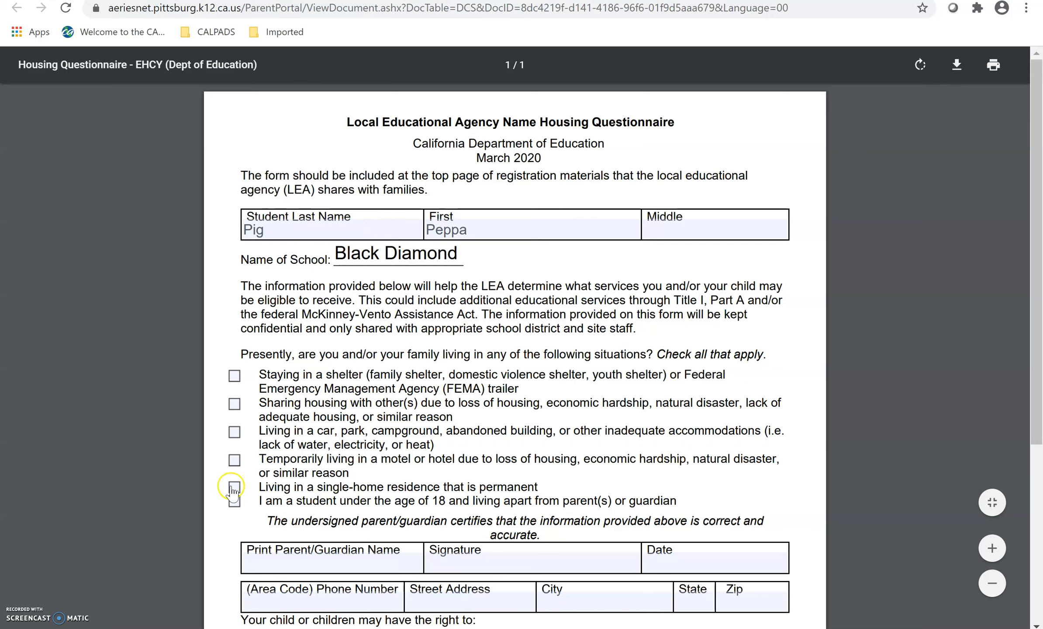
pyautogui.click(234, 487)
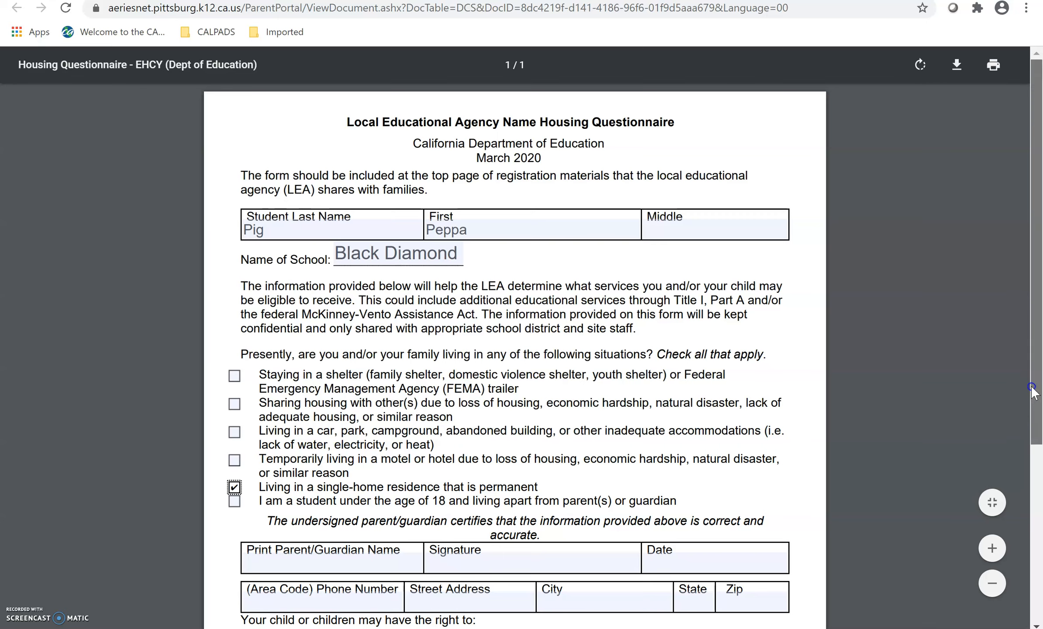
pyautogui.scroll(-3)
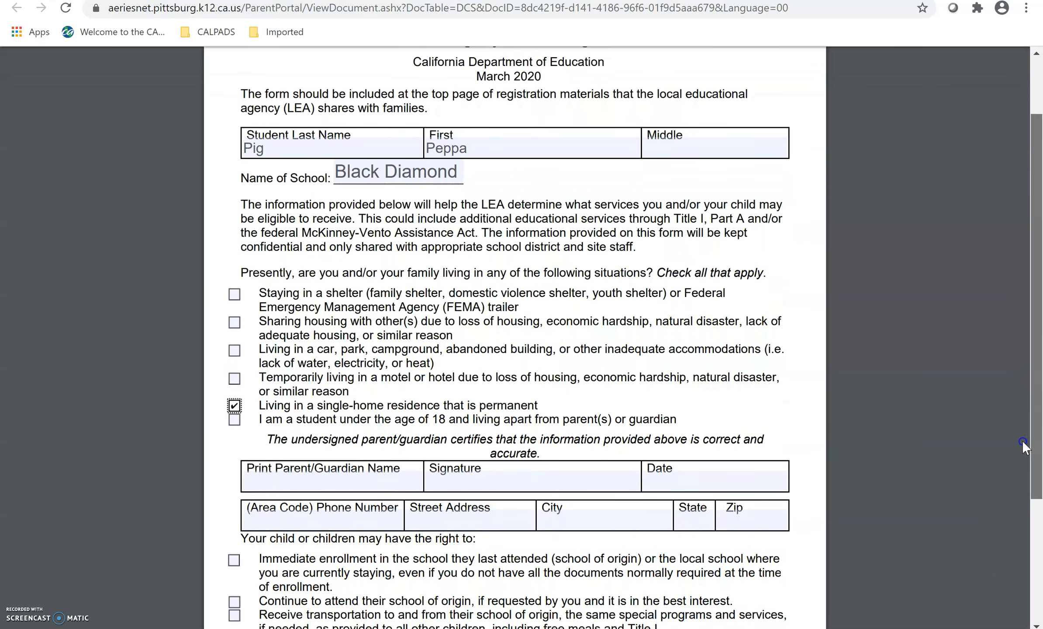
pyautogui.scroll(-3)
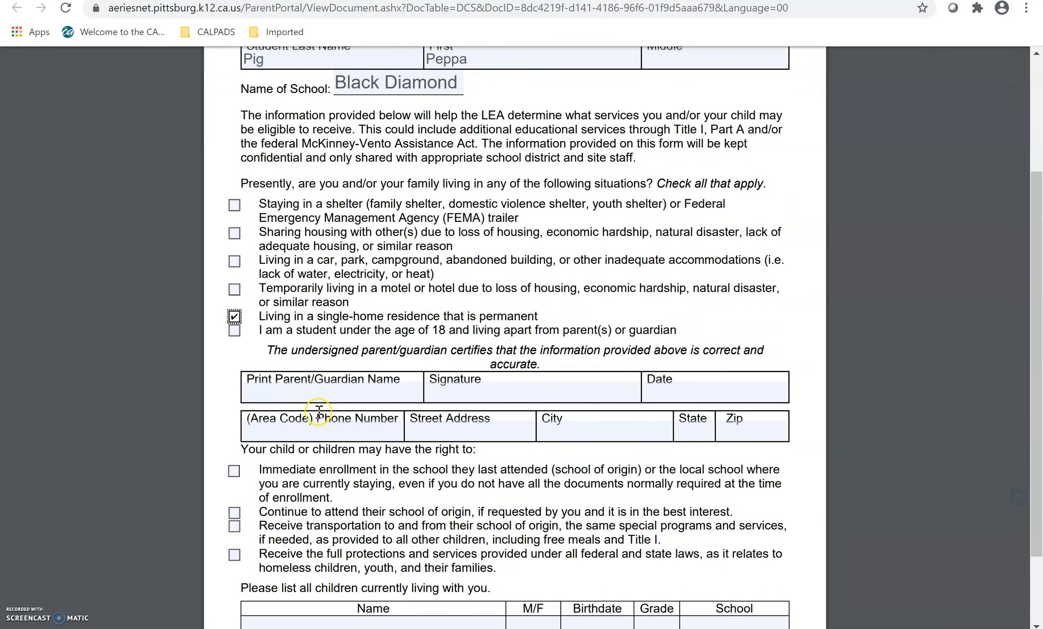
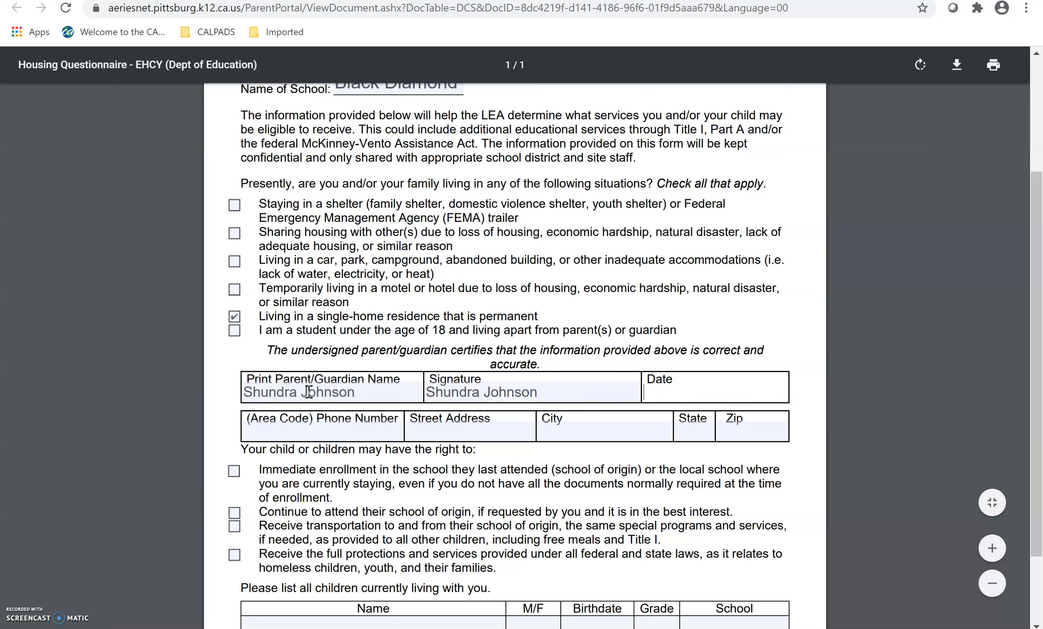
pyautogui.write('07')
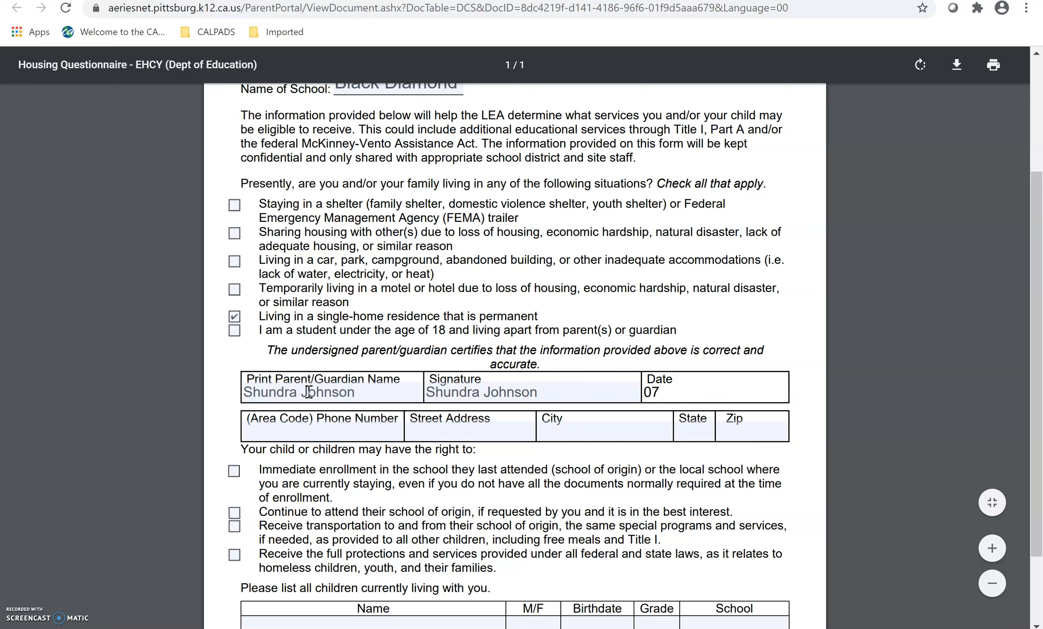
pyautogui.write('/02/2020')
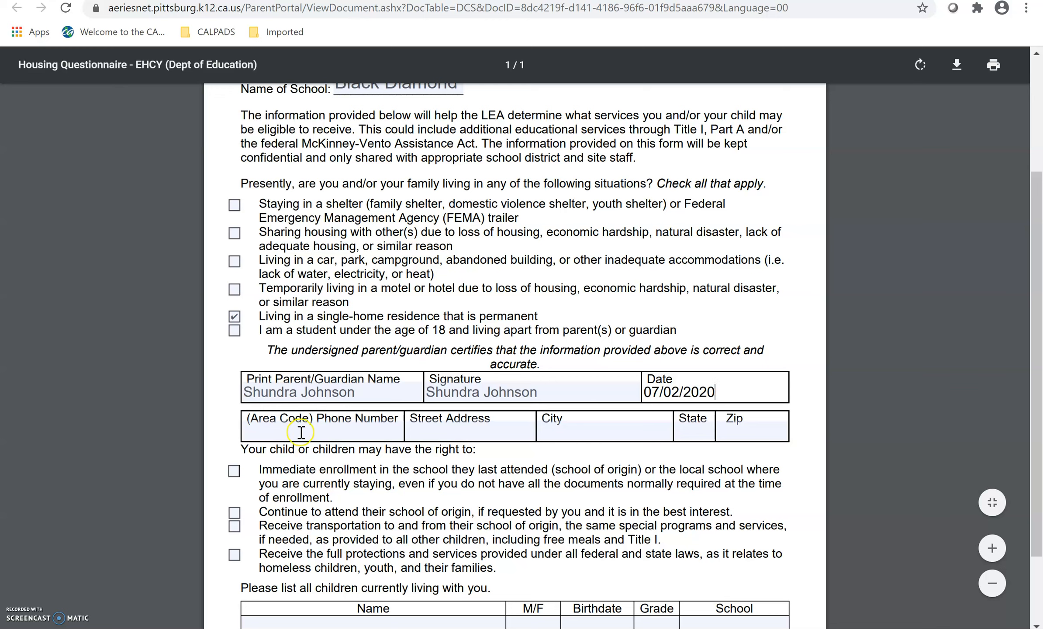
pyautogui.write('9')
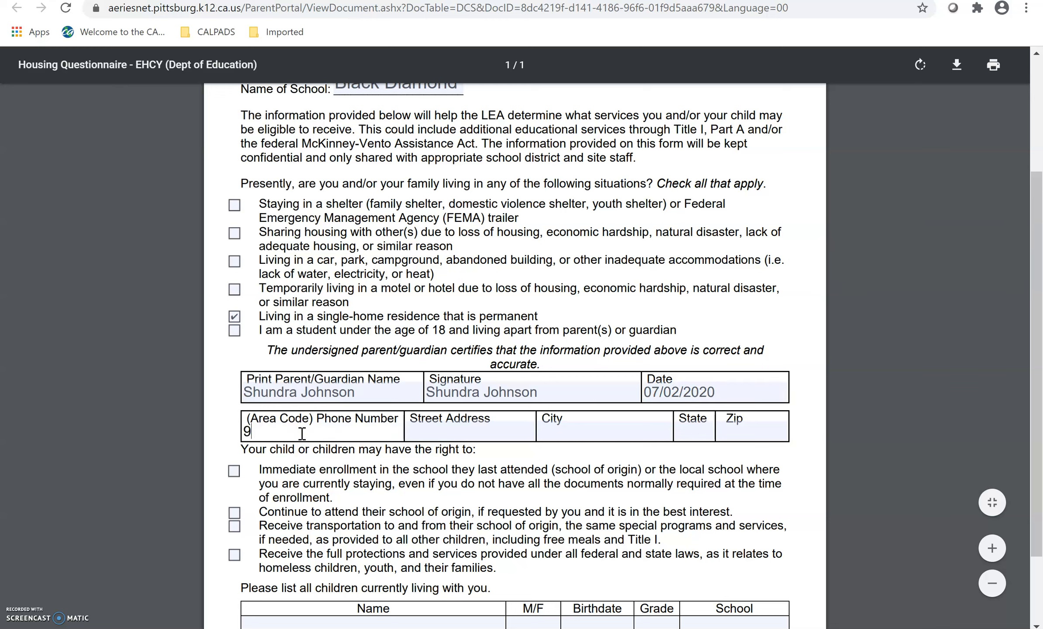
pyautogui.write('25-555')
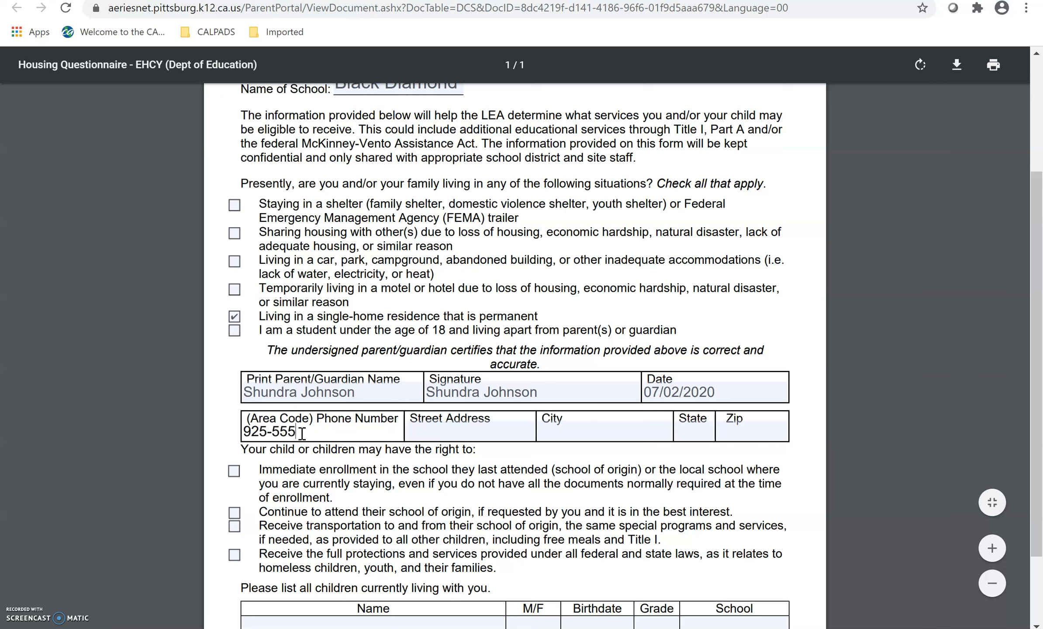
pyautogui.write('1212')
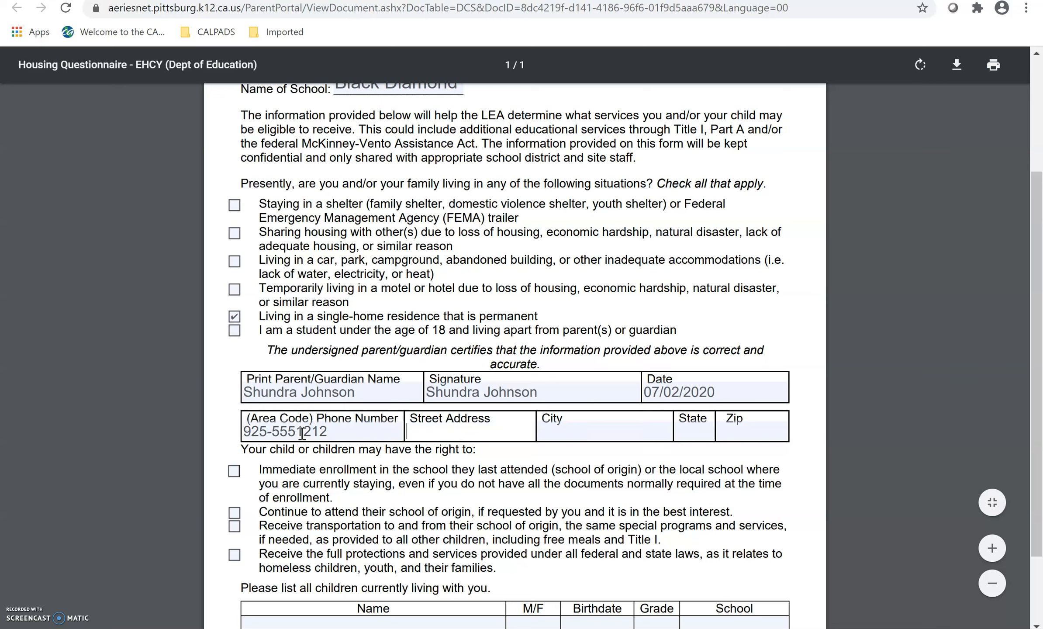
pyautogui.write('2000')
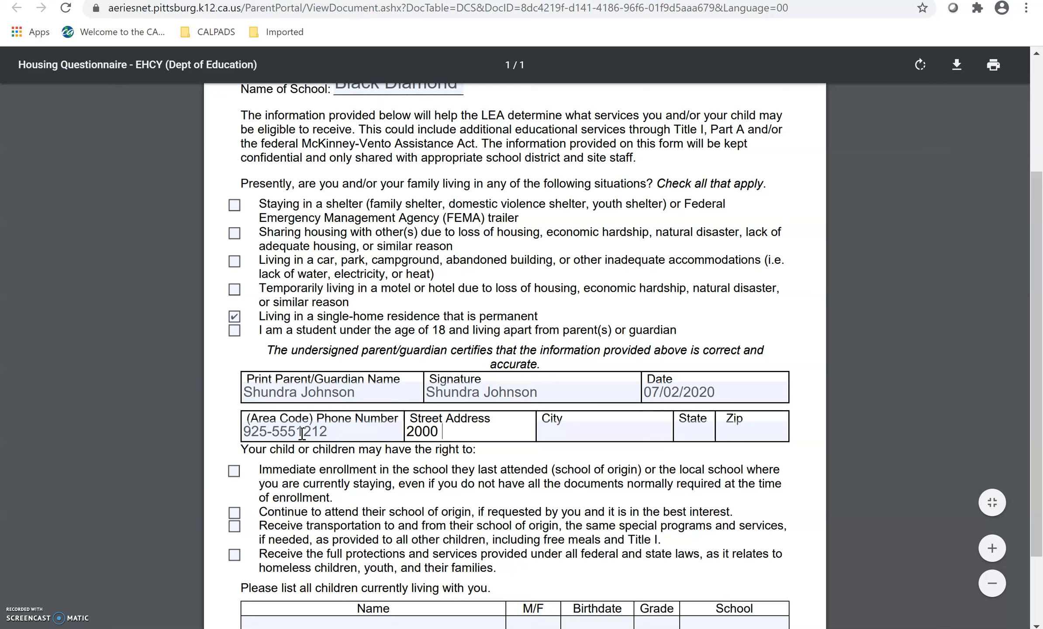
pyautogui.write('Railroad')
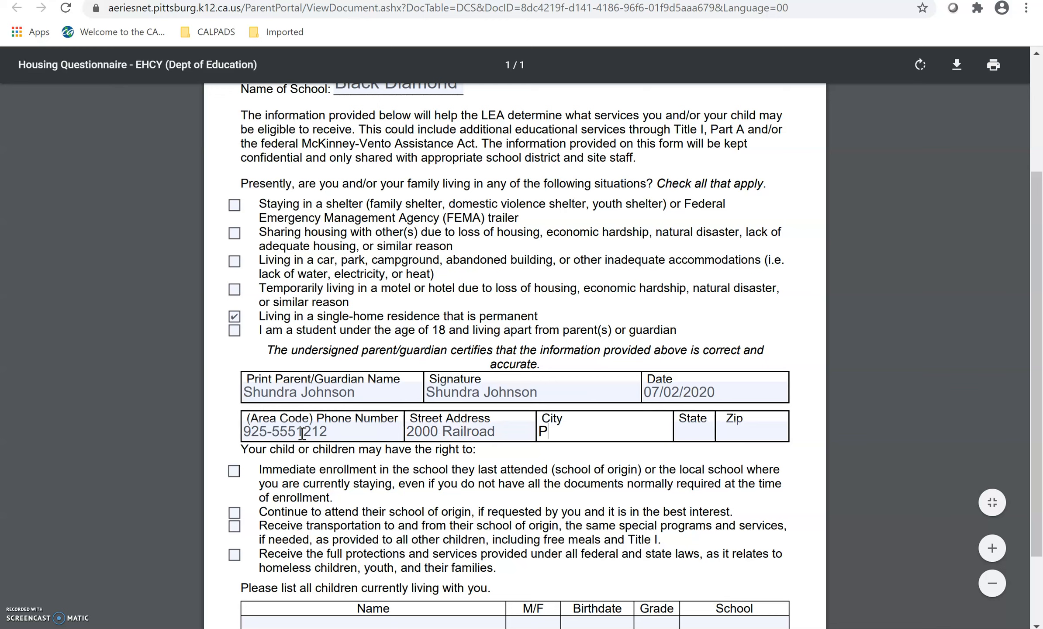
pyautogui.write('ittsburg')
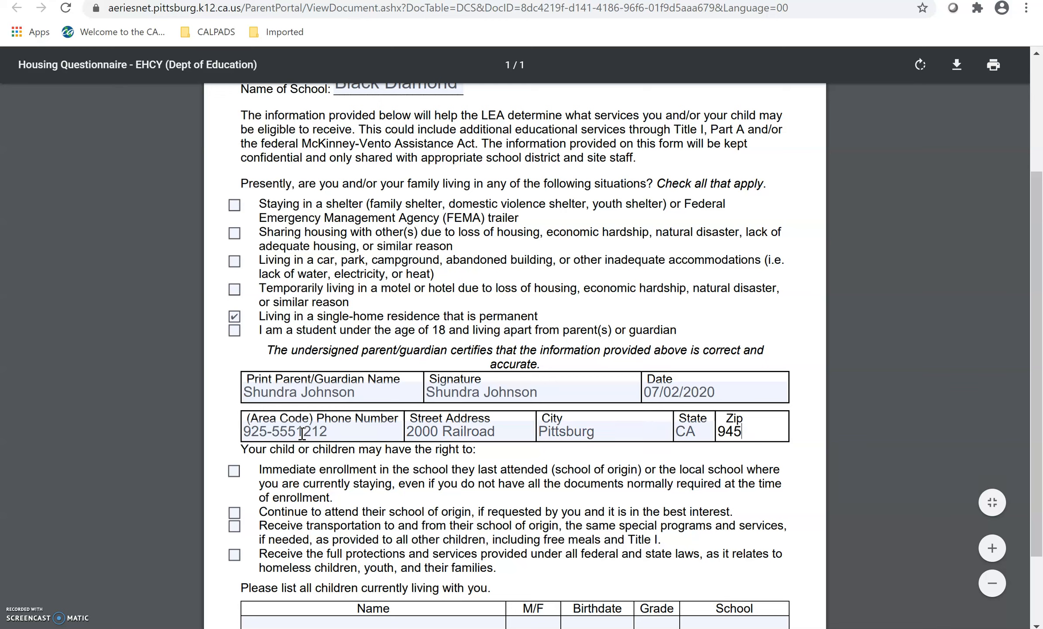
pyautogui.write('65')
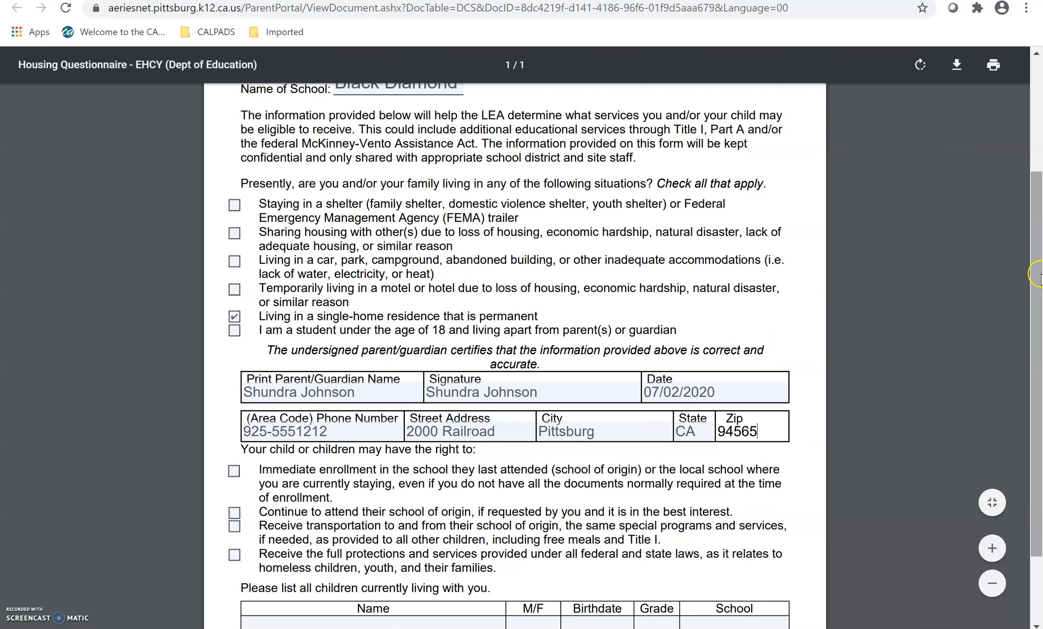
pyautogui.scroll(-3)
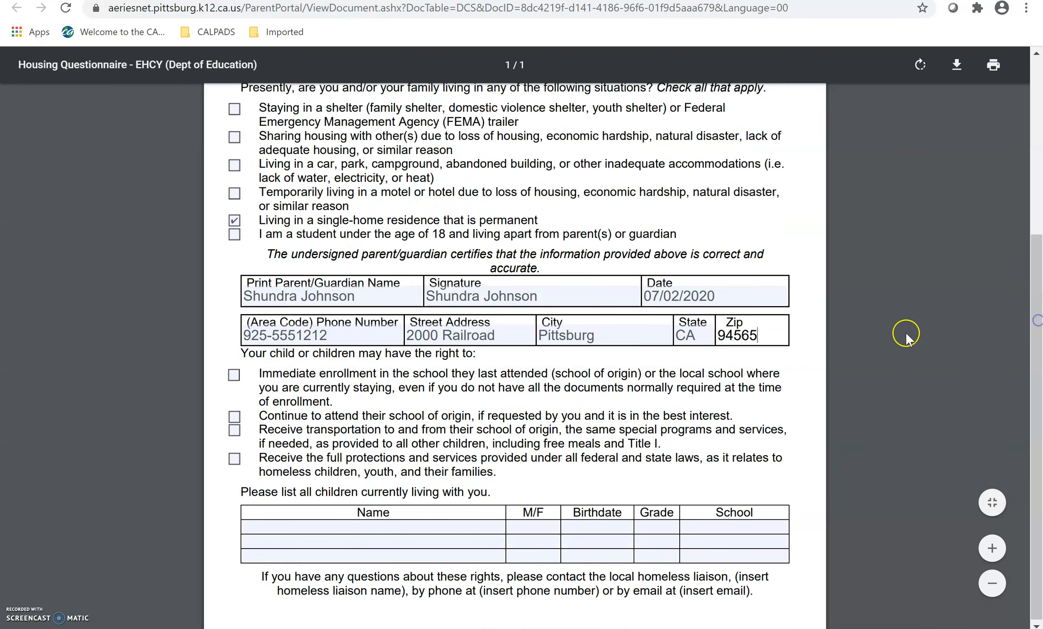
pyautogui.moveTo(486, 374)
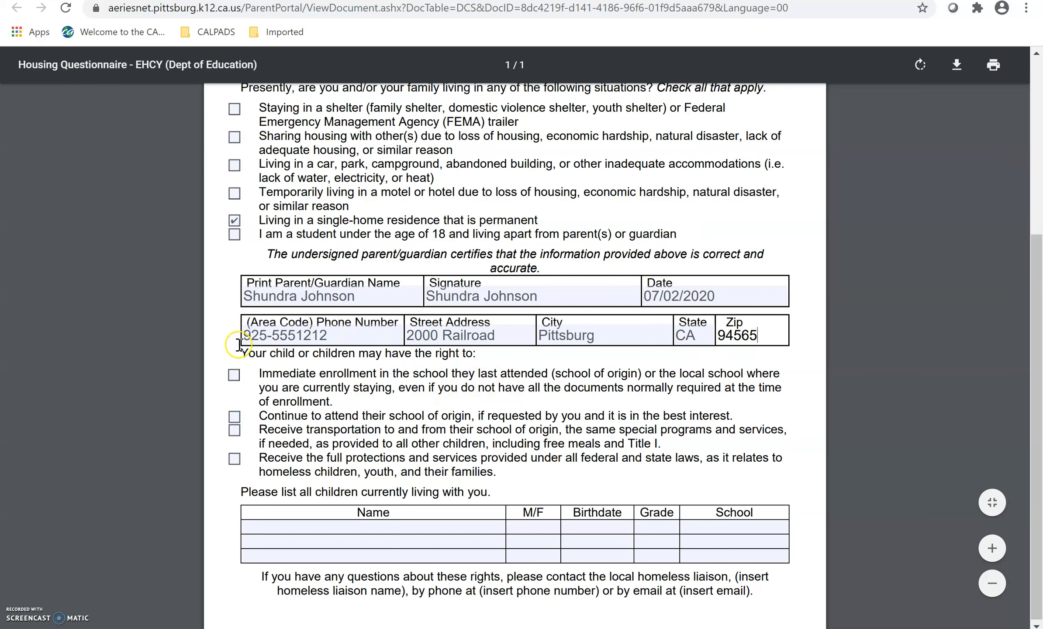
pyautogui.moveTo(233, 446)
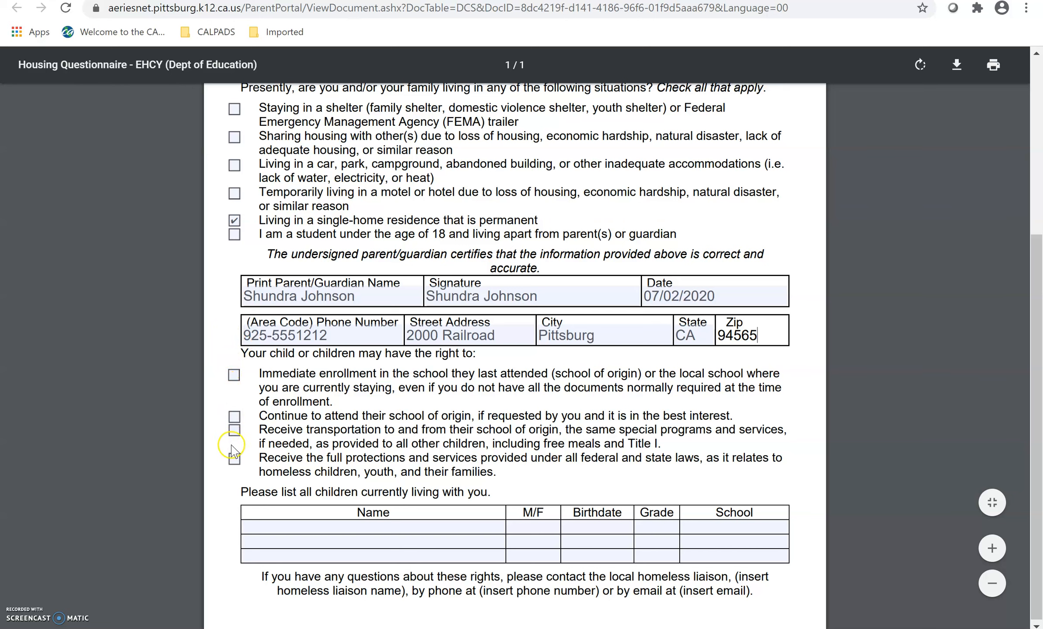
pyautogui.moveTo(290, 527)
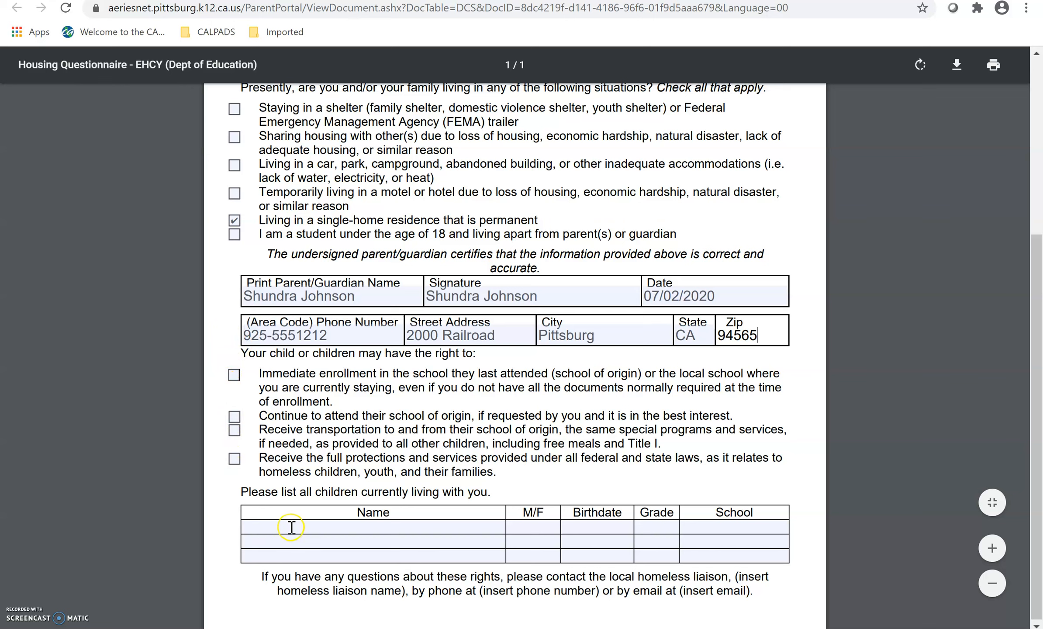
pyautogui.moveTo(284, 486)
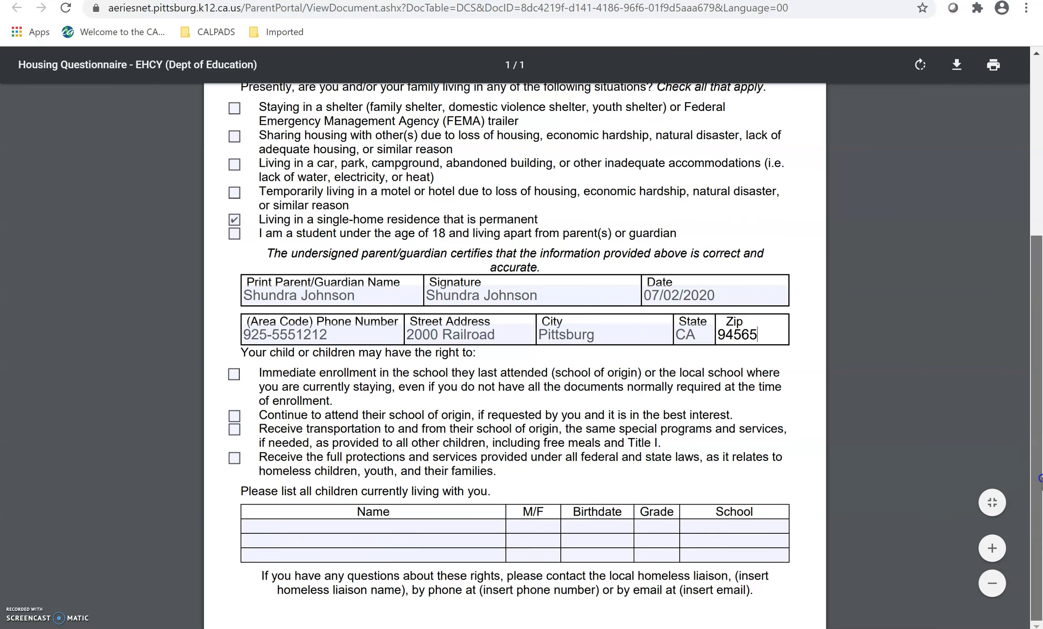
pyautogui.moveTo(295, 519)
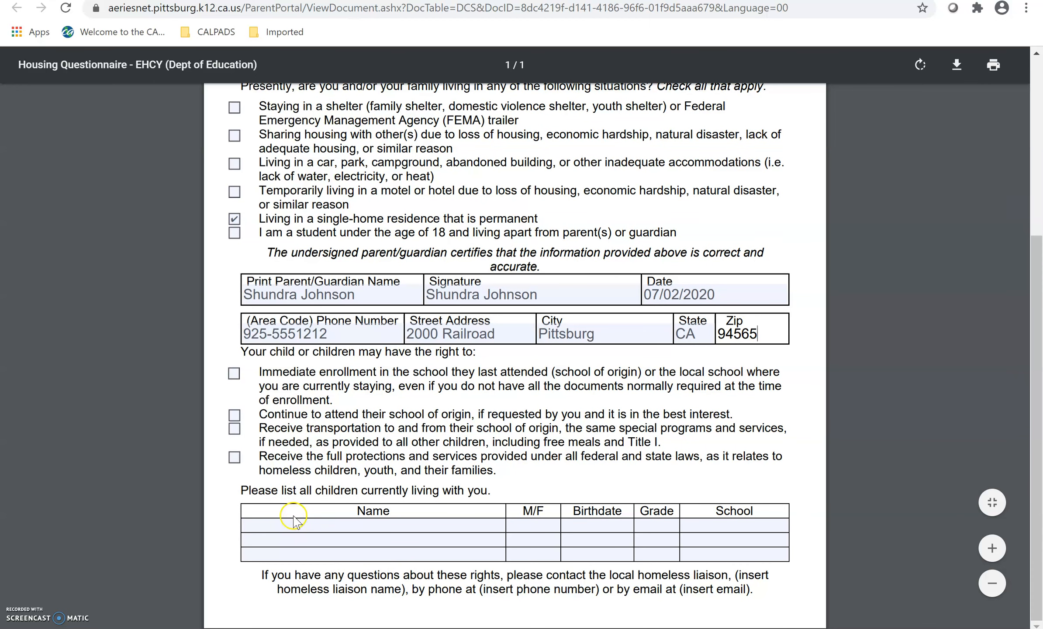
pyautogui.moveTo(227, 545)
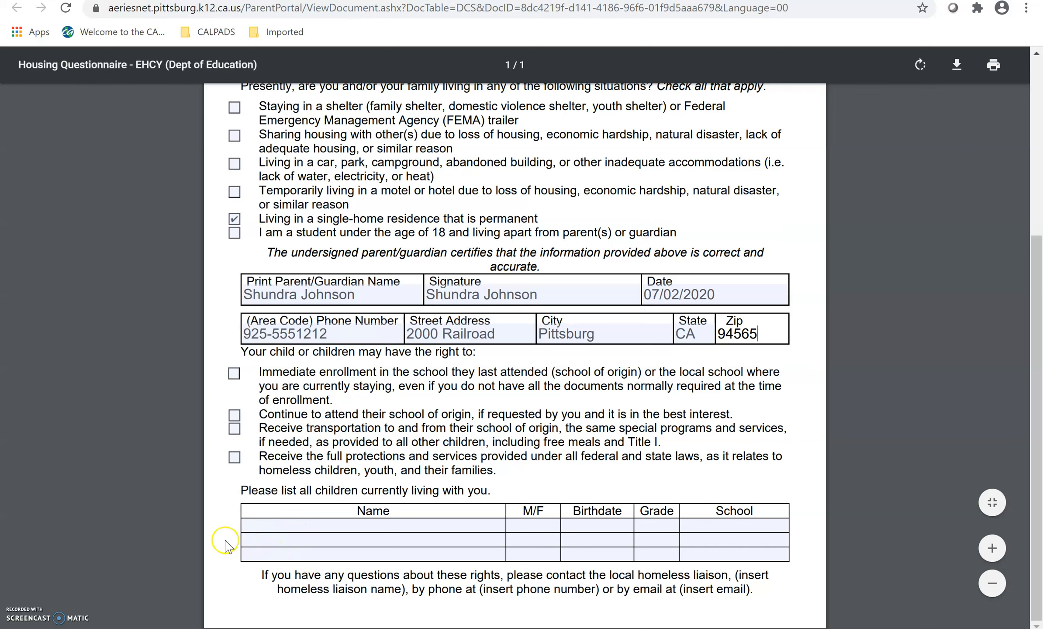
pyautogui.moveTo(695, 618)
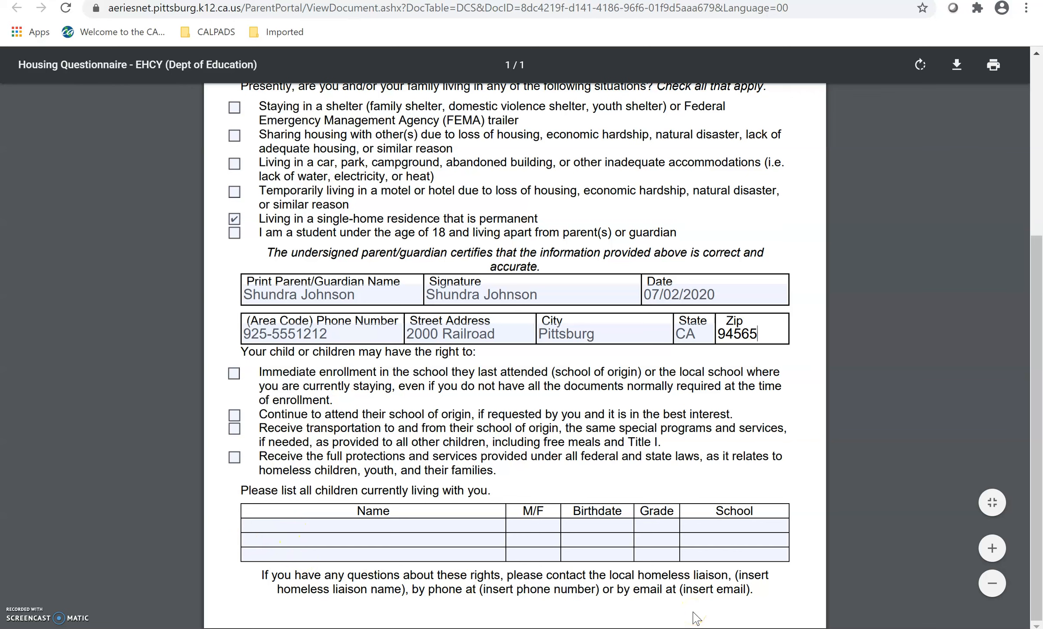
pyautogui.moveTo(818, 231)
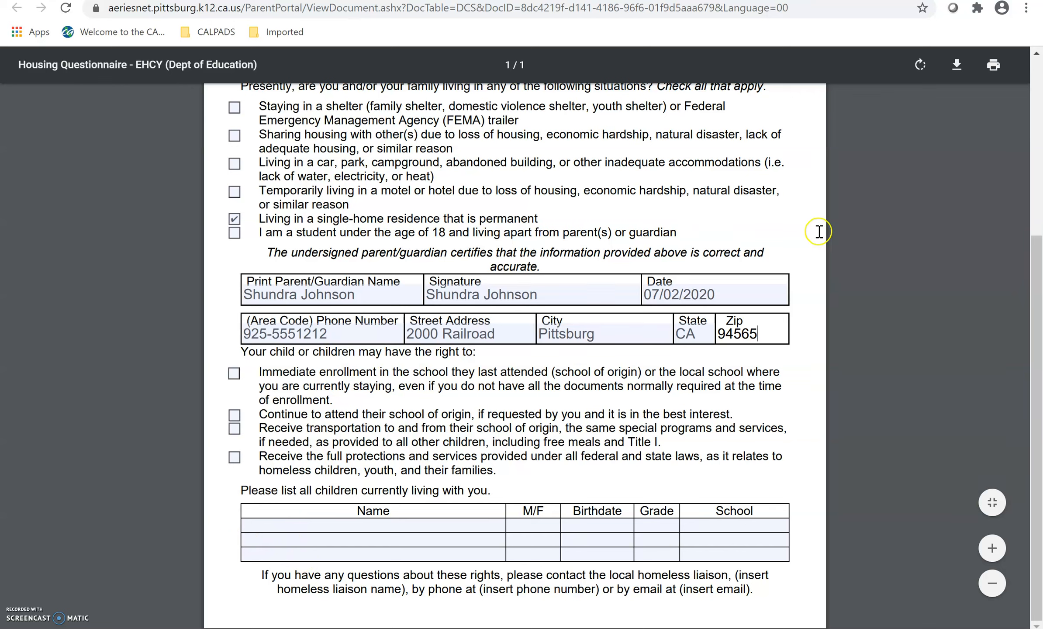
pyautogui.scroll(3)
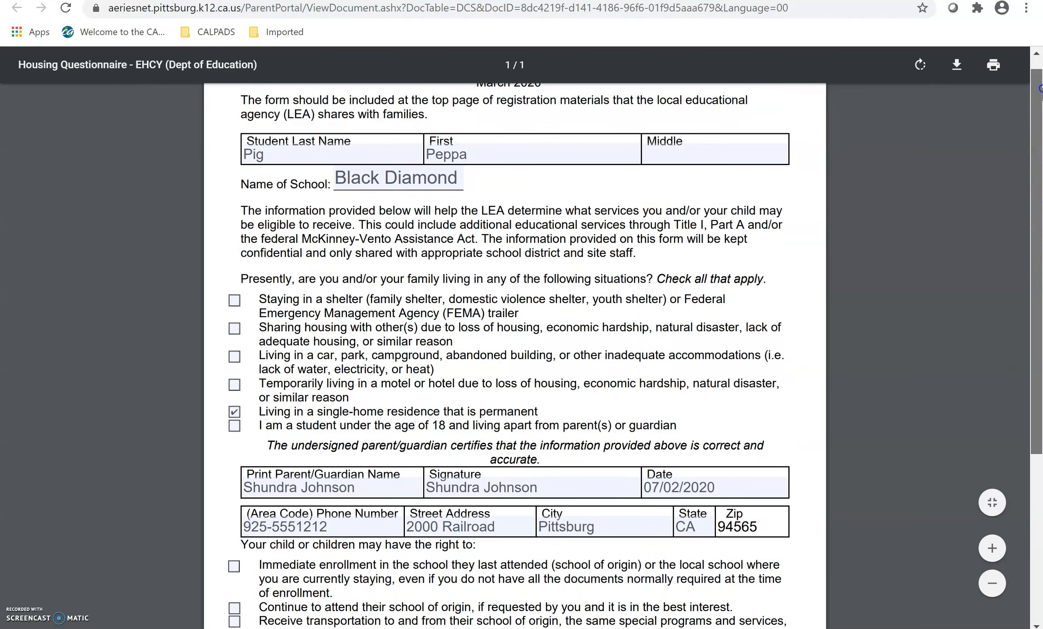
pyautogui.scroll(3)
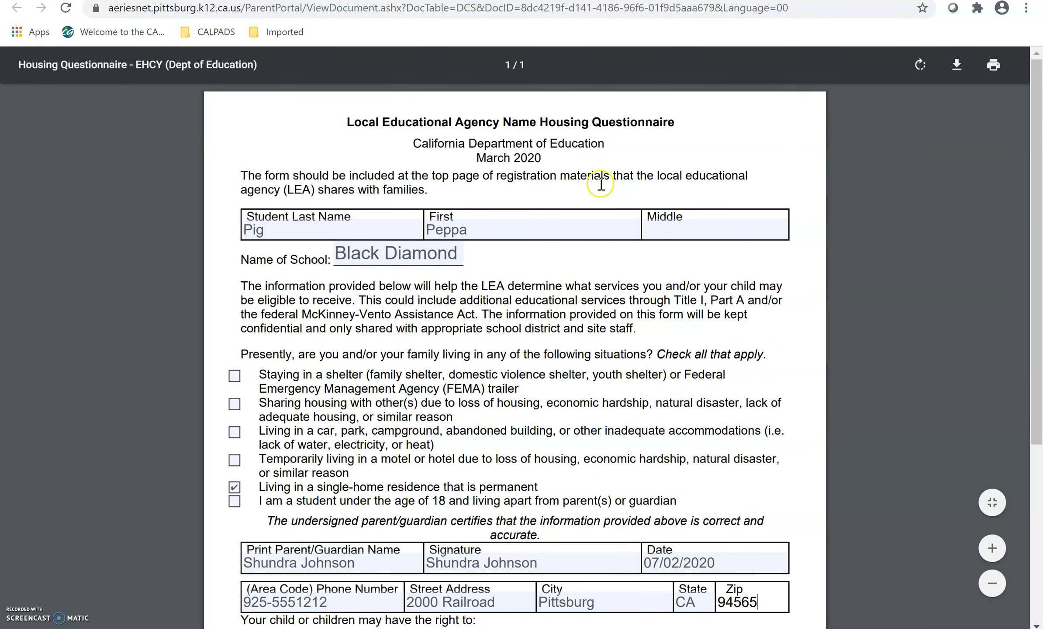
pyautogui.moveTo(956, 65)
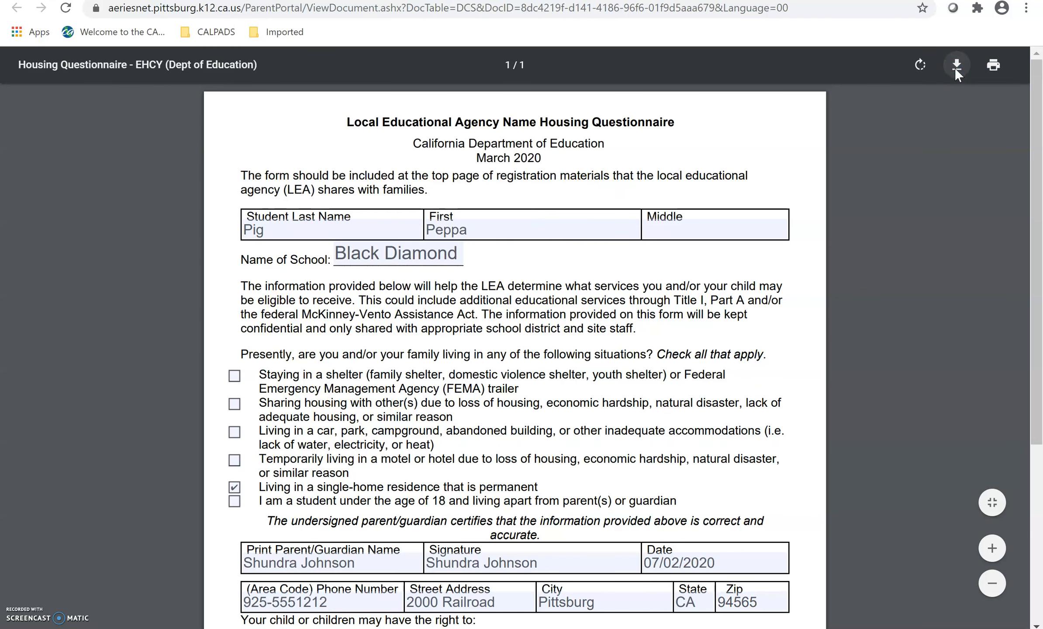
# Save the filled questionnaire to Downloads as housingquestionnaire-pig pepa.pdf
pyautogui.click(956, 65)
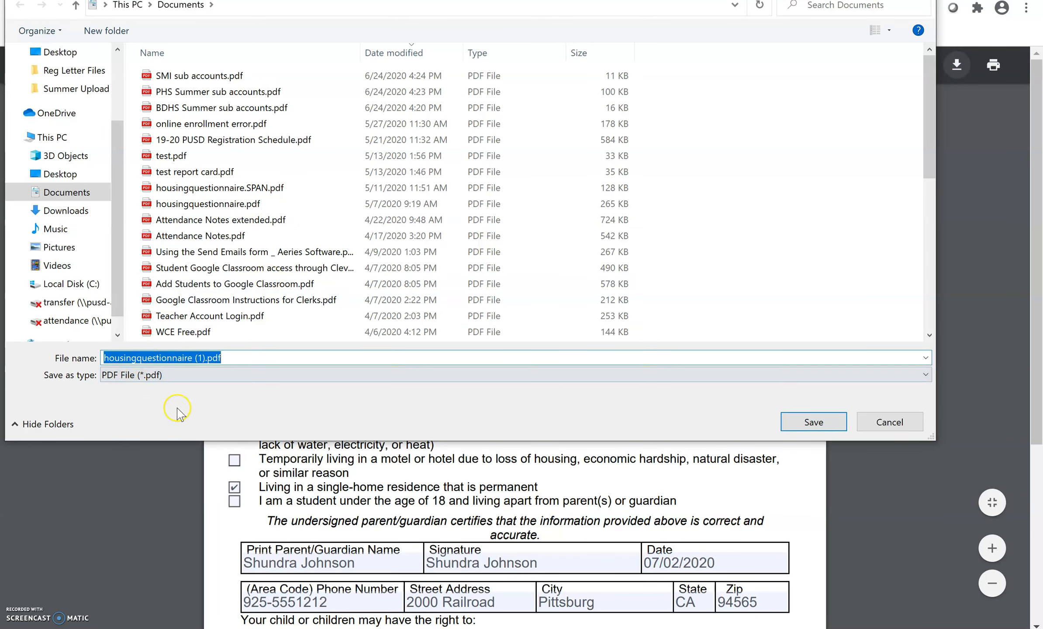
pyautogui.moveTo(228, 394)
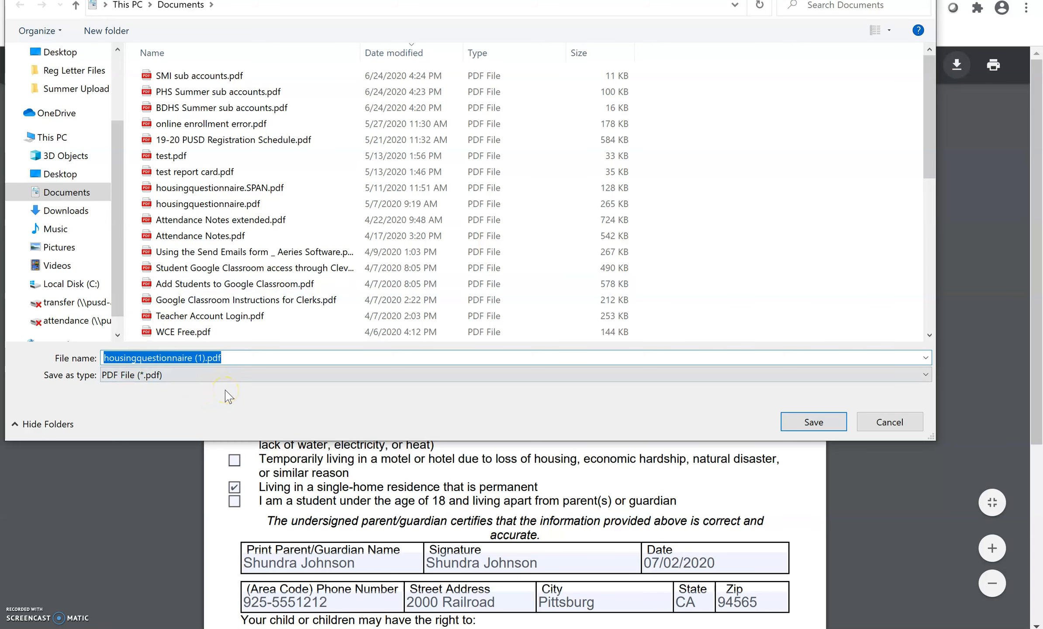
pyautogui.moveTo(117, 118)
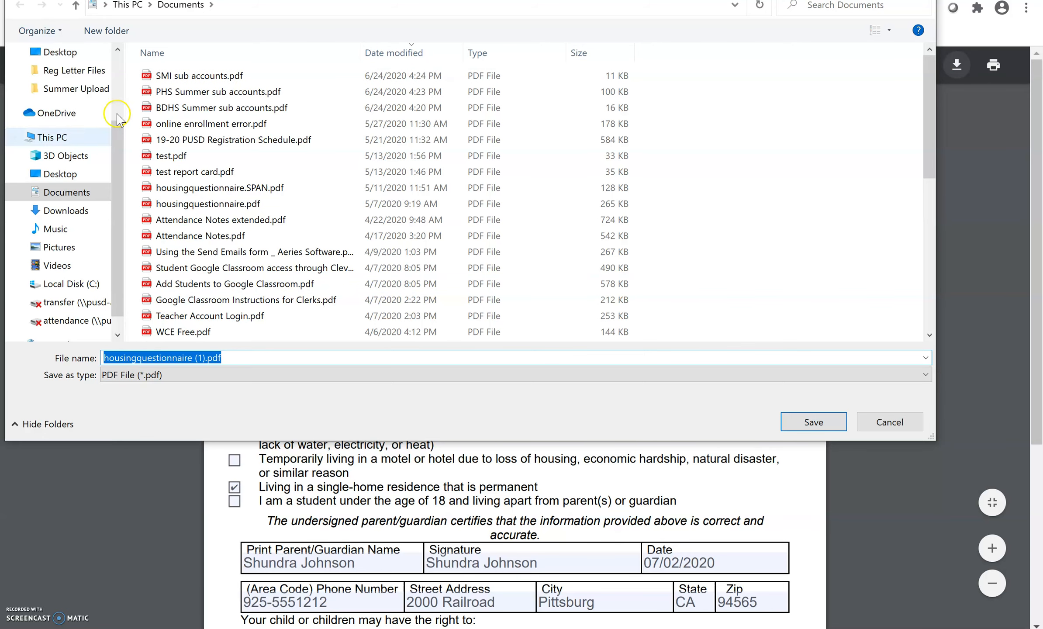
pyautogui.click(66, 211)
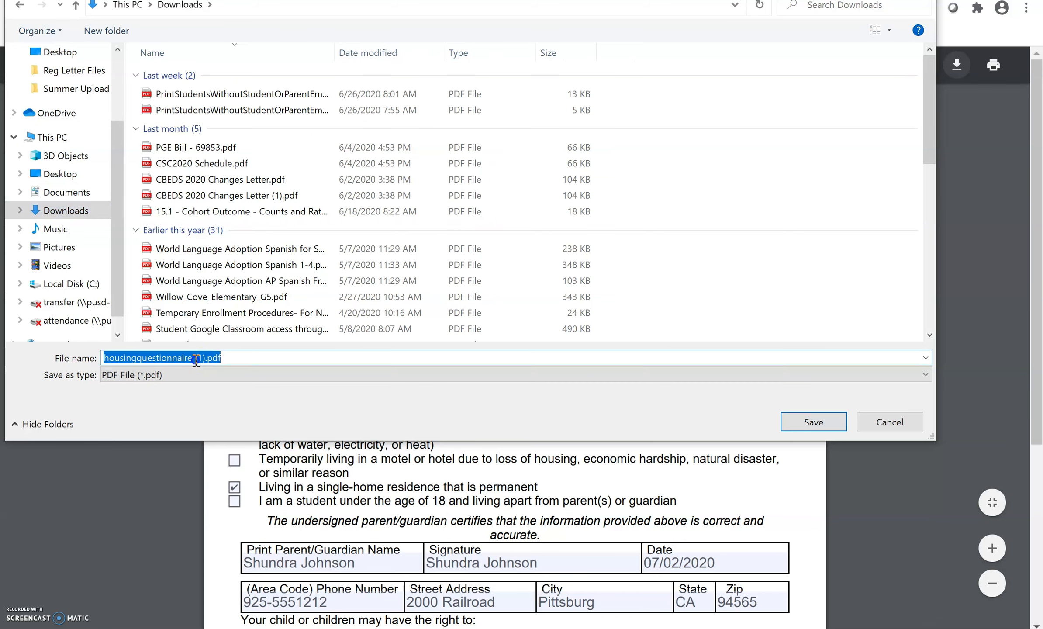
pyautogui.click(543, 373)
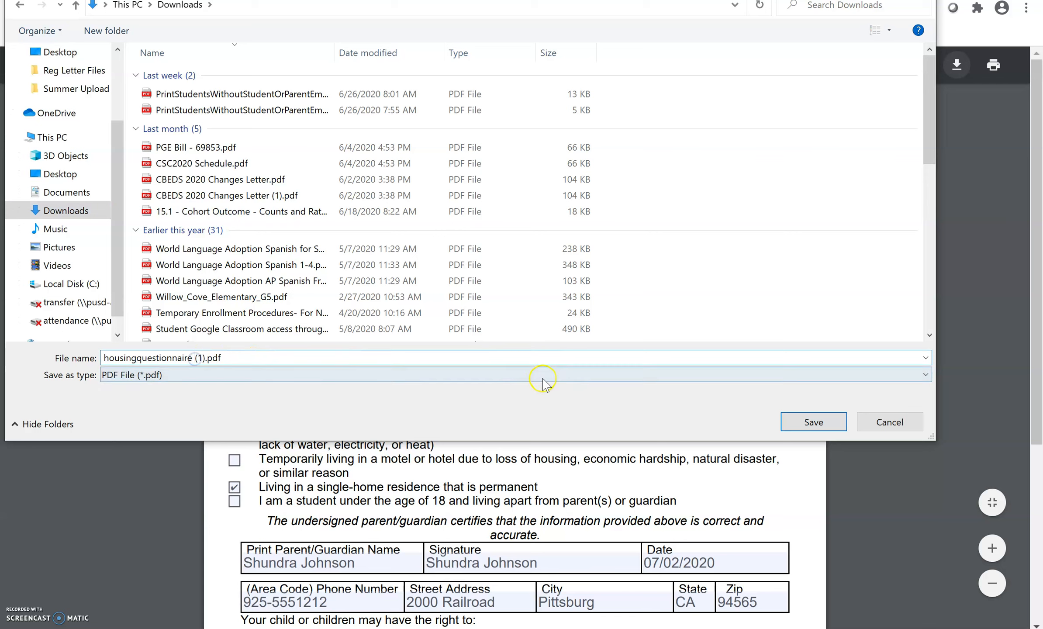
pyautogui.write('-')
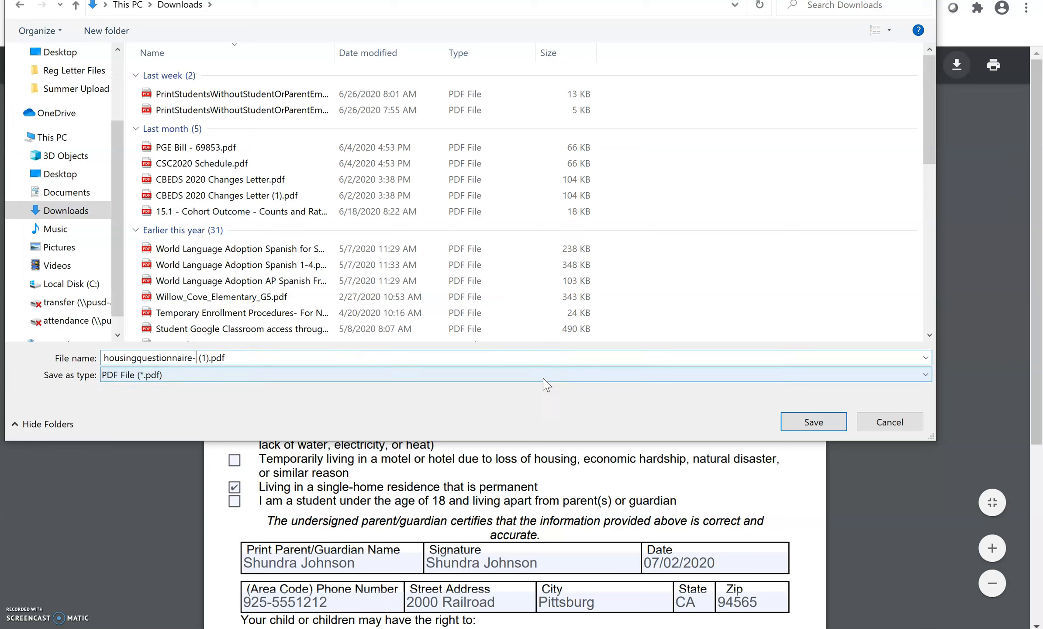
pyautogui.write('pig')
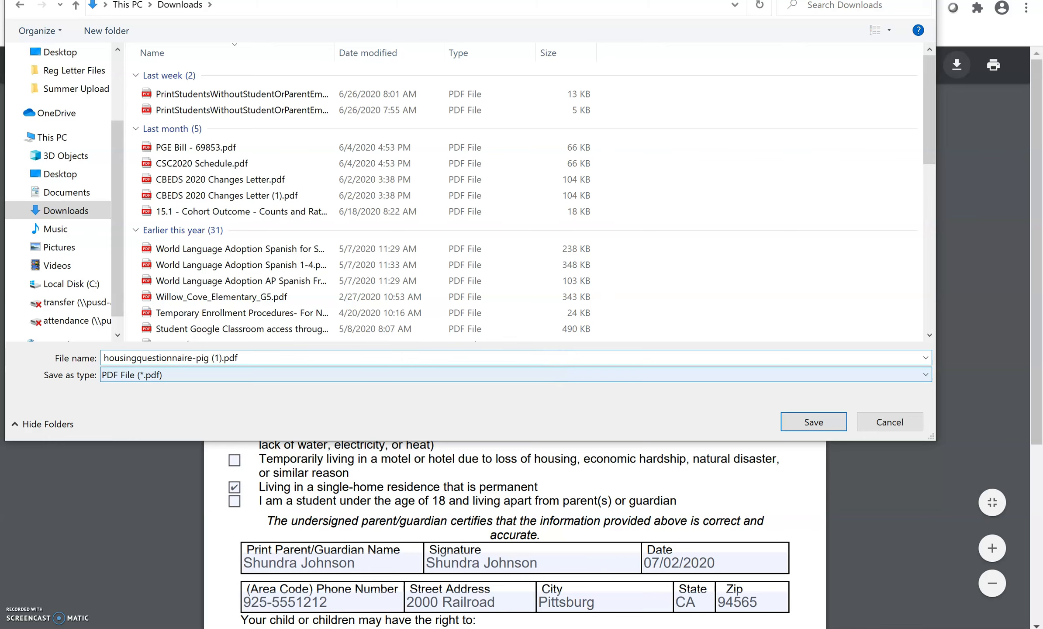
pyautogui.write('pepa')
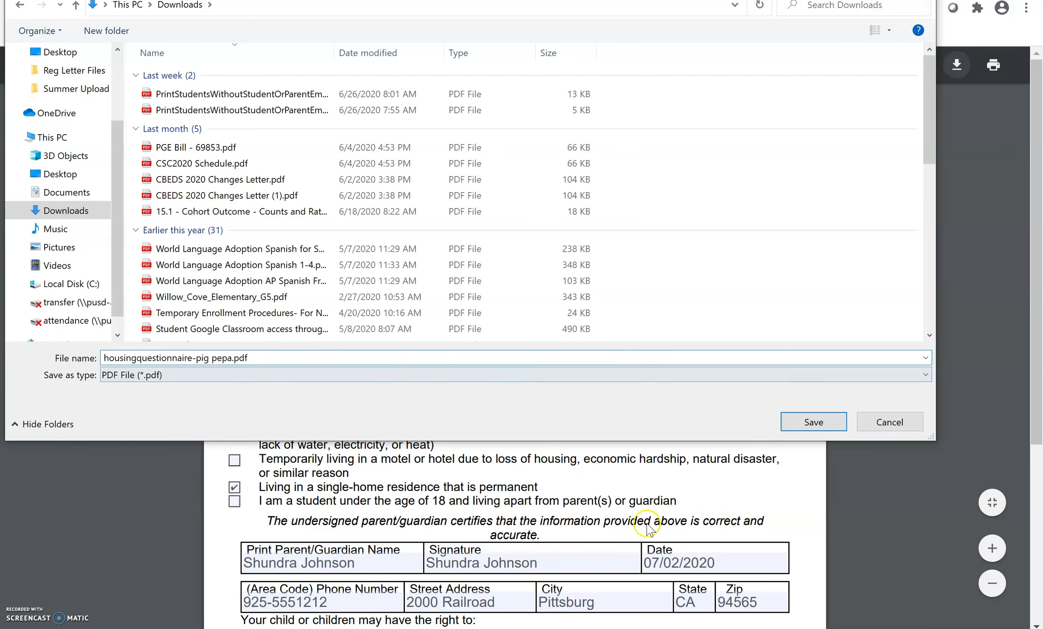
pyautogui.click(812, 422)
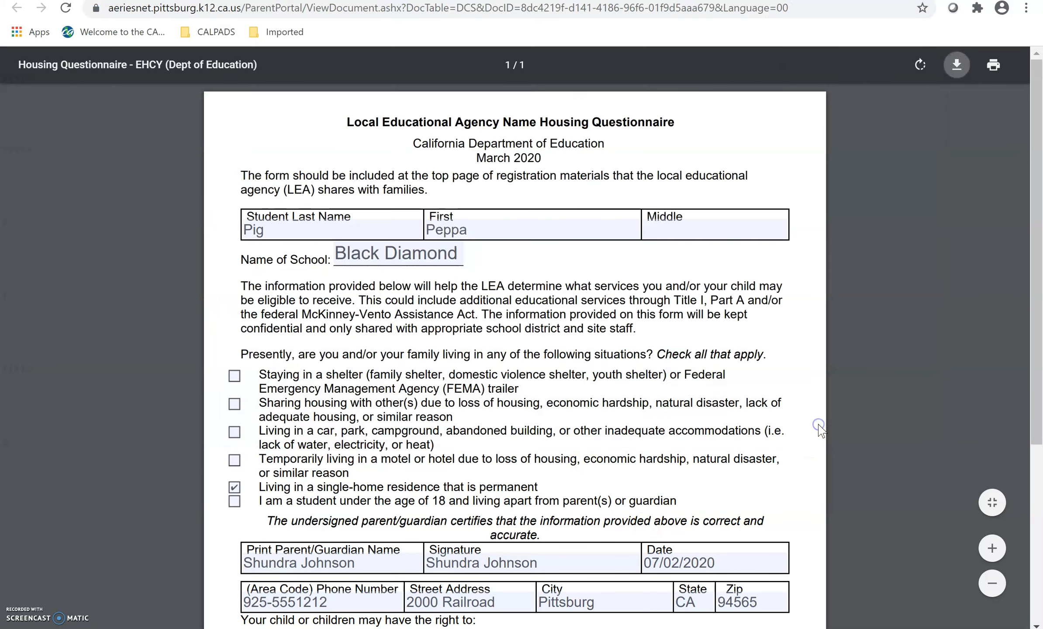
# Return to the Data Confirmation tab, review the checked Documents list, and Confirm and Continue
pyautogui.click(956, 65)
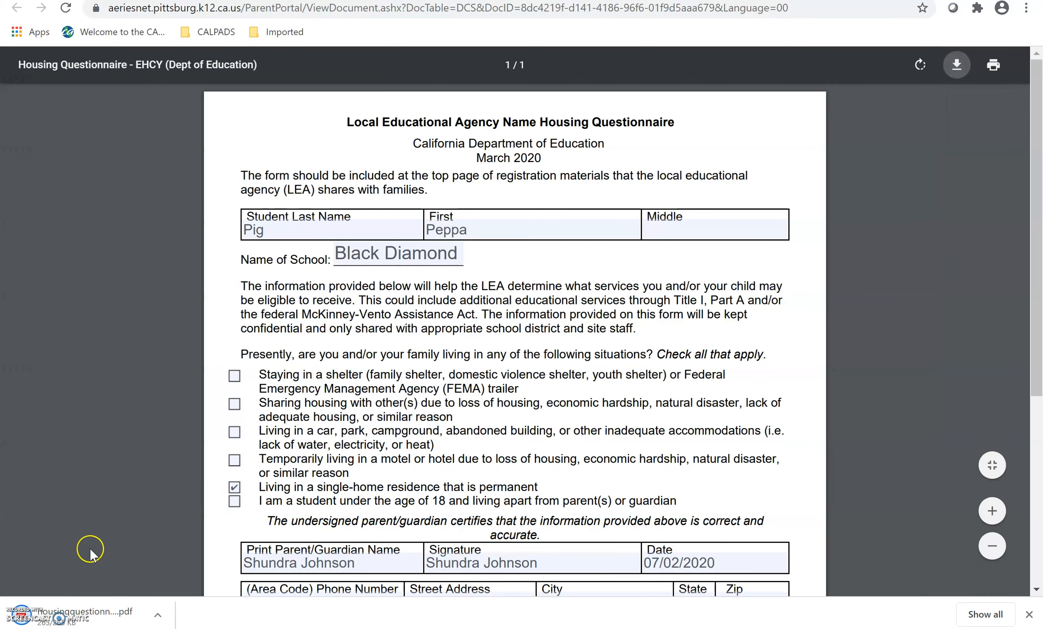
pyautogui.moveTo(236, 135)
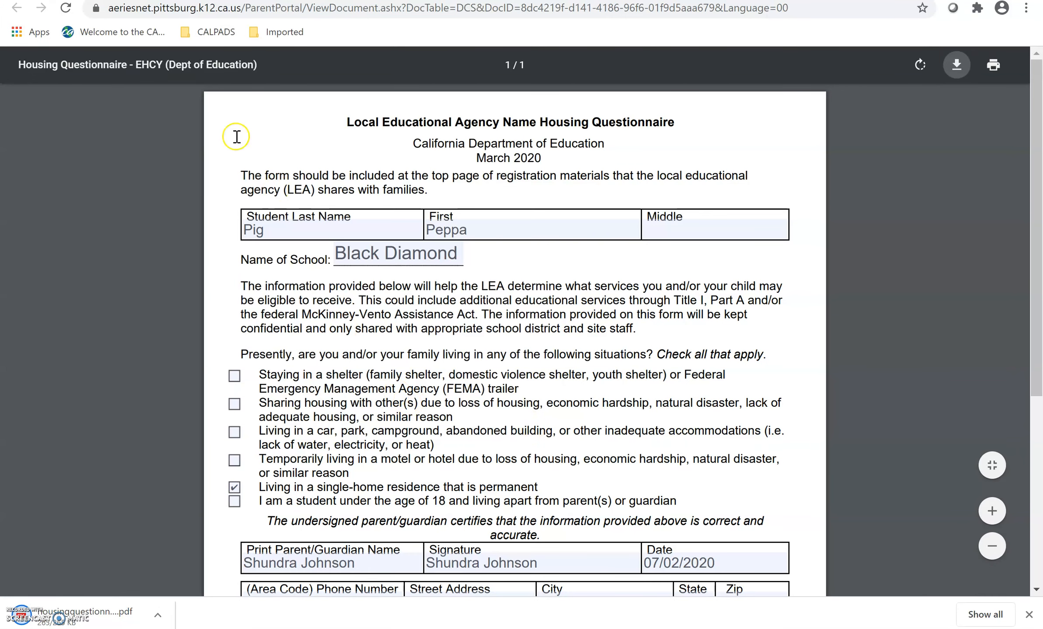
pyautogui.click(16, 8)
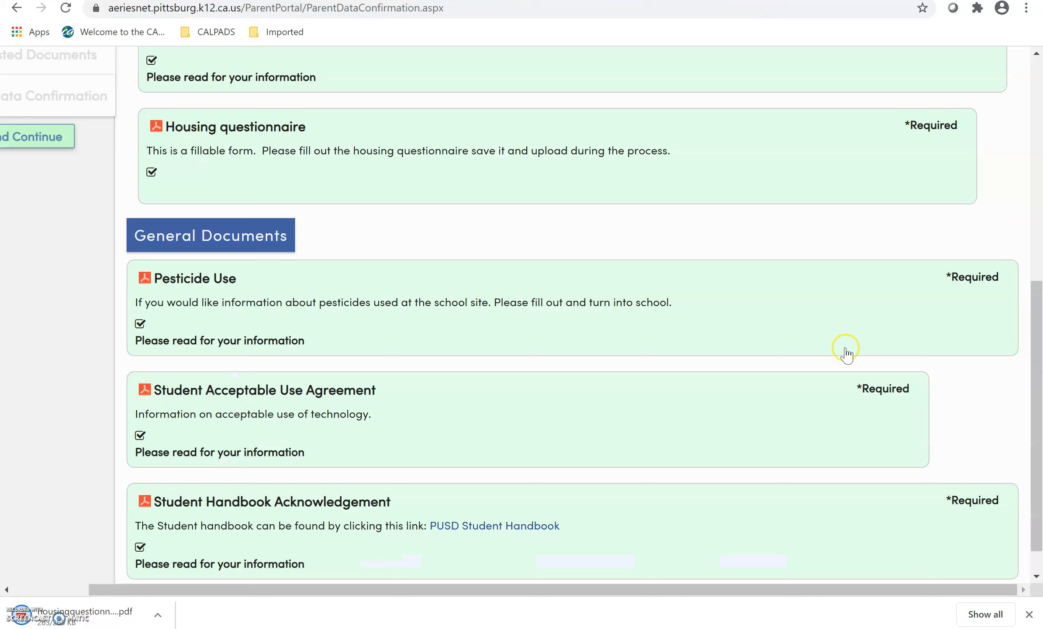
pyautogui.scroll(-3)
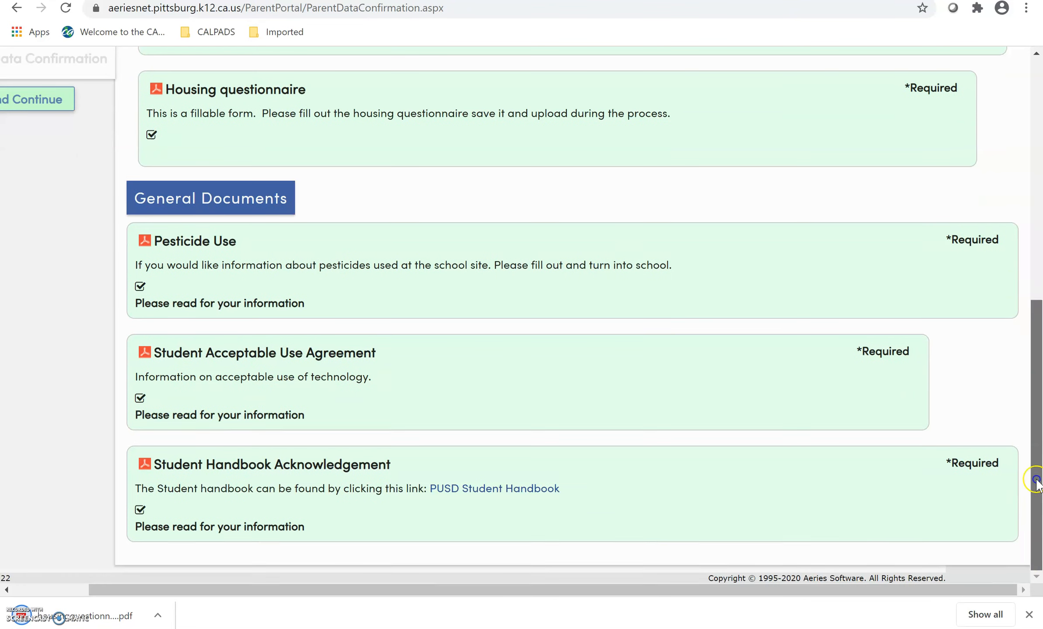
pyautogui.scroll(3)
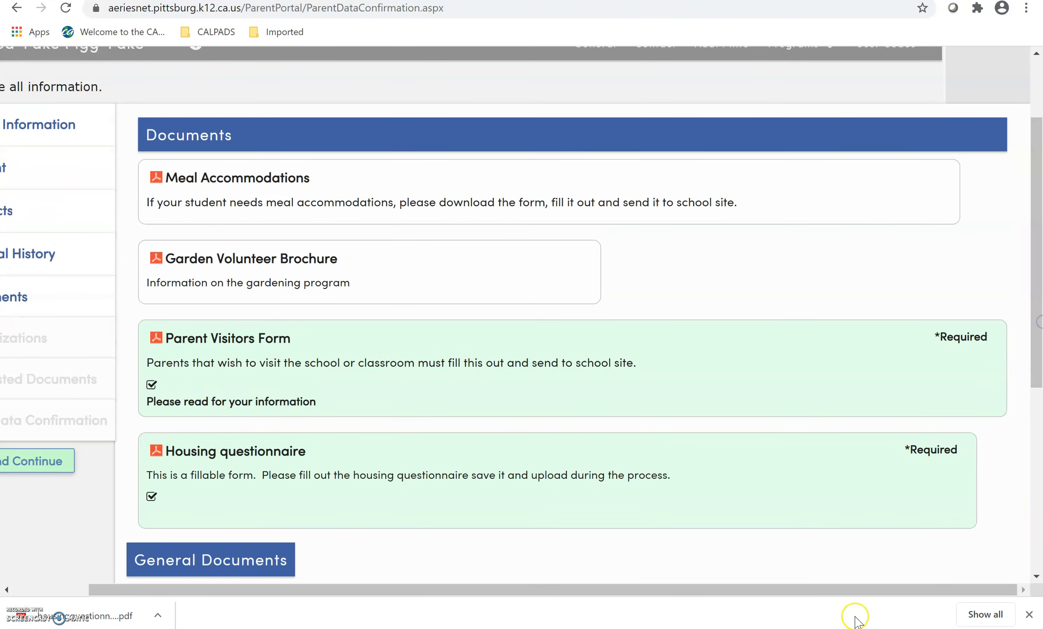
pyautogui.hscroll(-3)
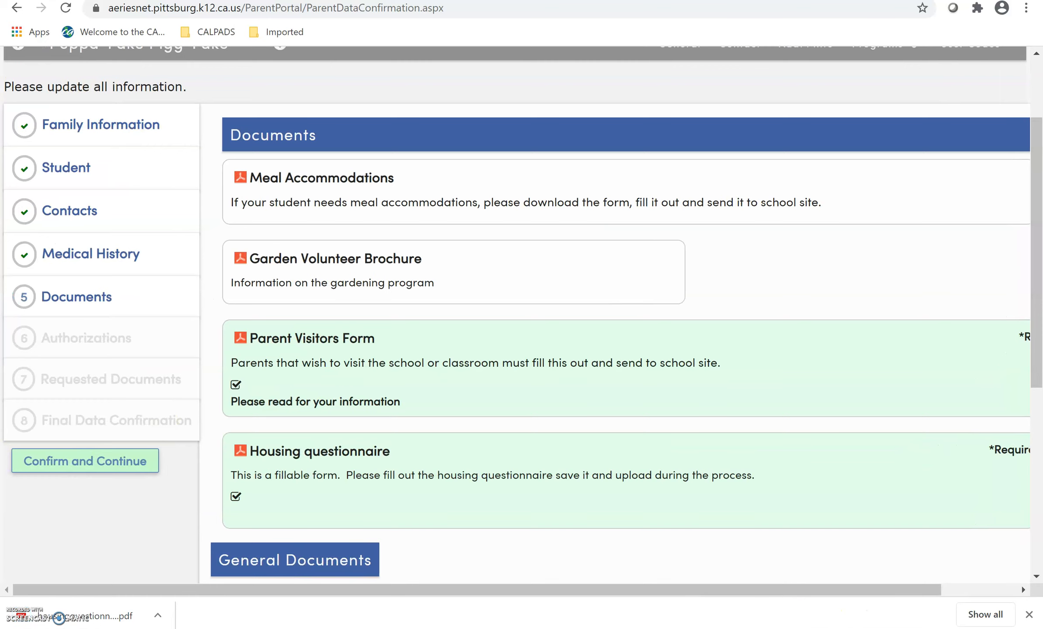
pyautogui.click(85, 460)
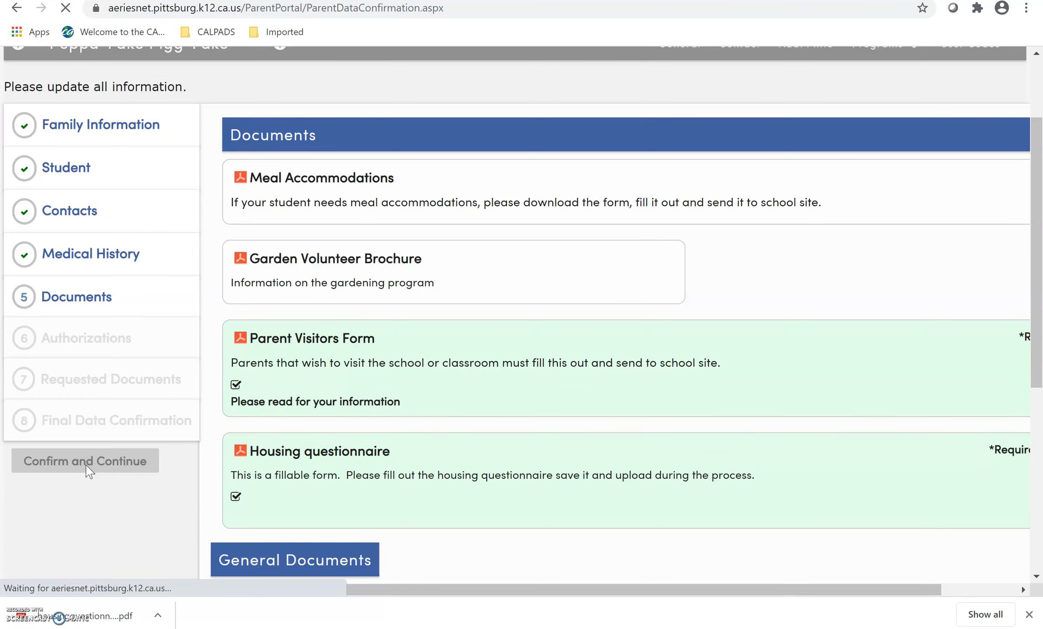
# Allow all authorizations, including online photograph and media images, and continue to Requested Documents
pyautogui.click(85, 460)
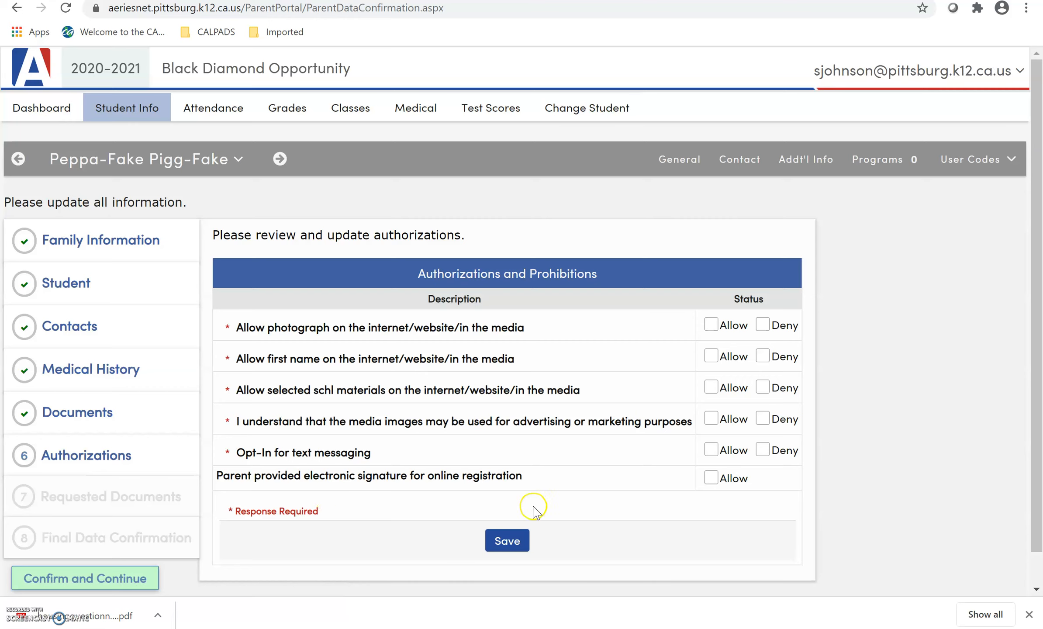
pyautogui.moveTo(791, 340)
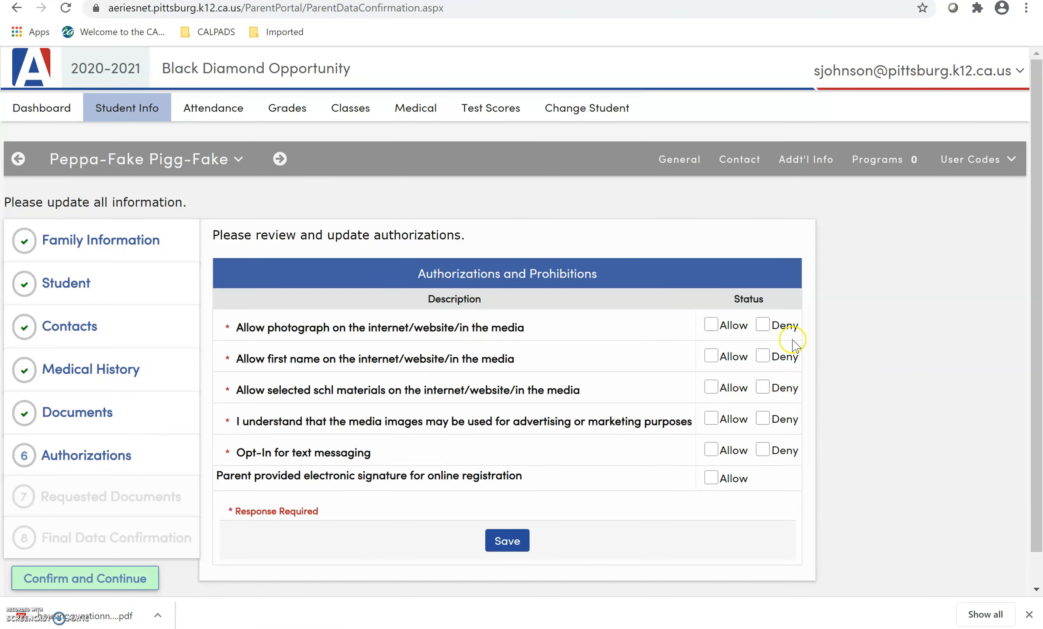
pyautogui.moveTo(334, 311)
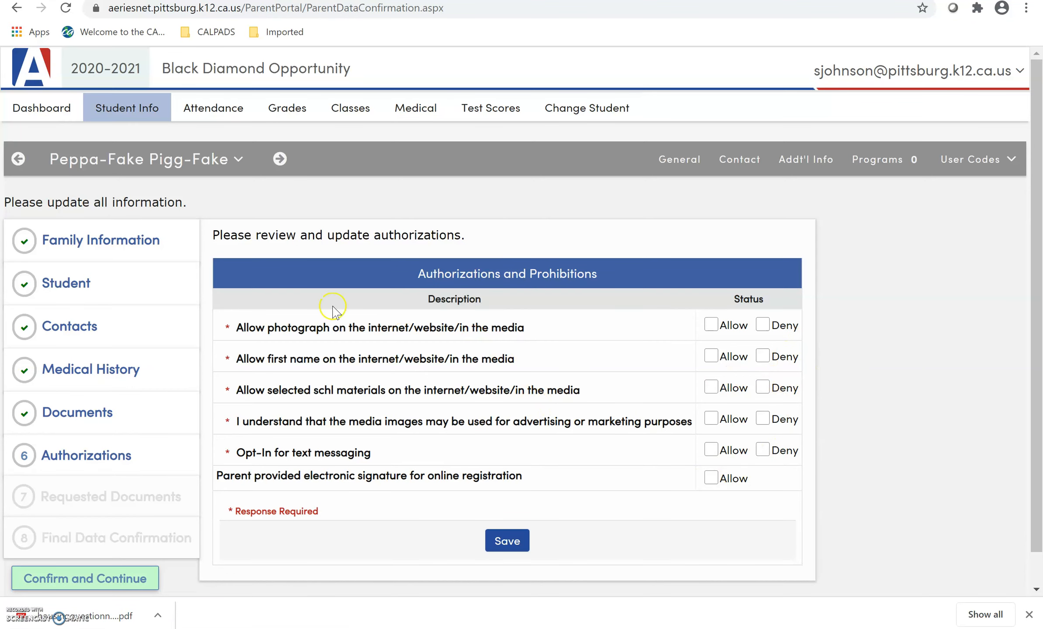
pyautogui.click(710, 324)
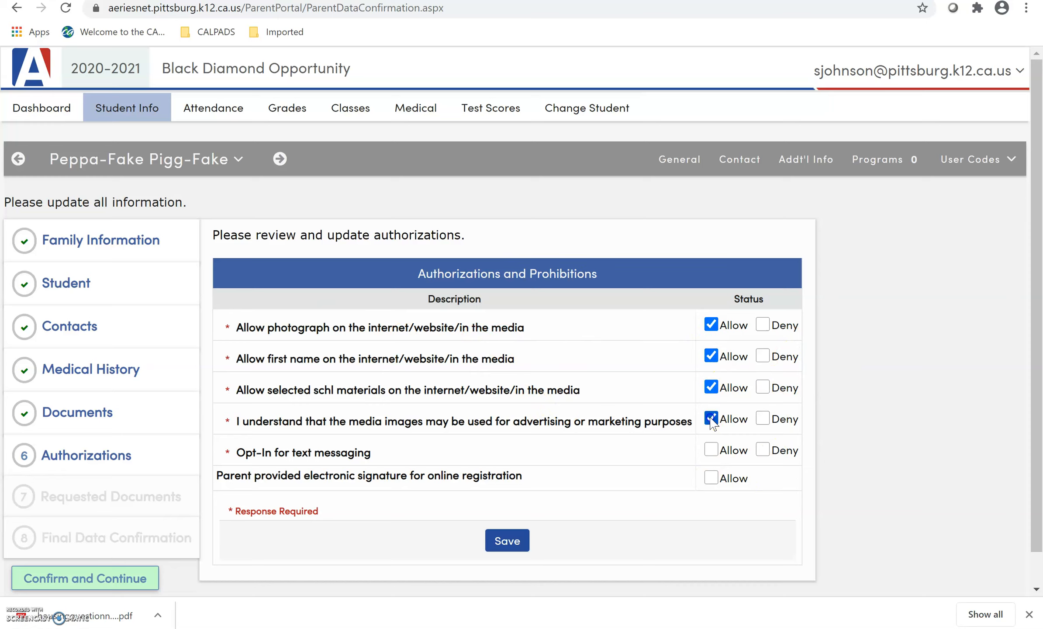
pyautogui.click(710, 450)
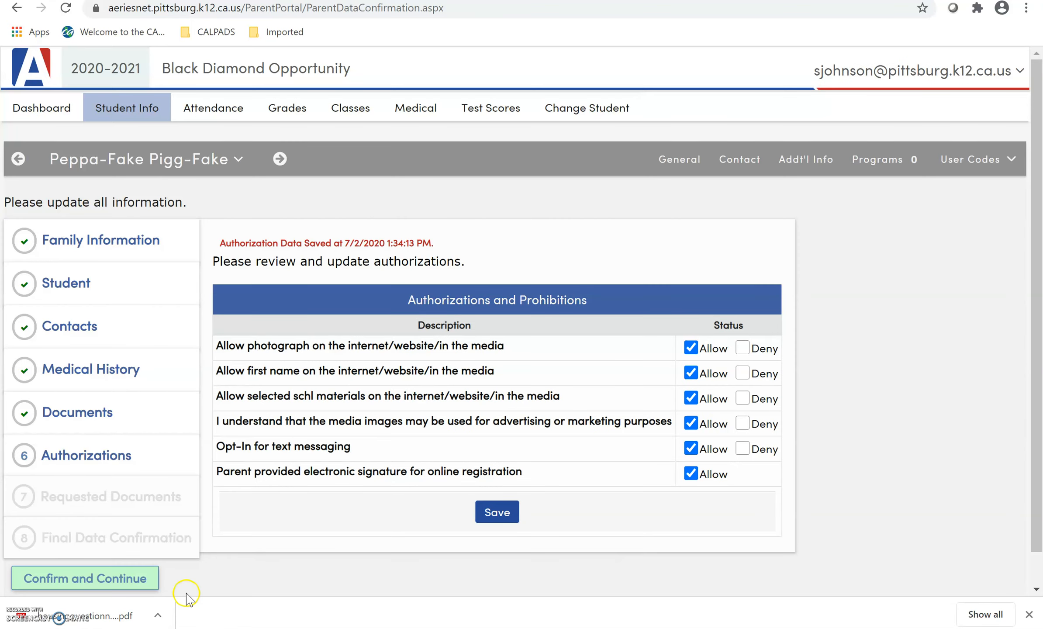
pyautogui.click(85, 578)
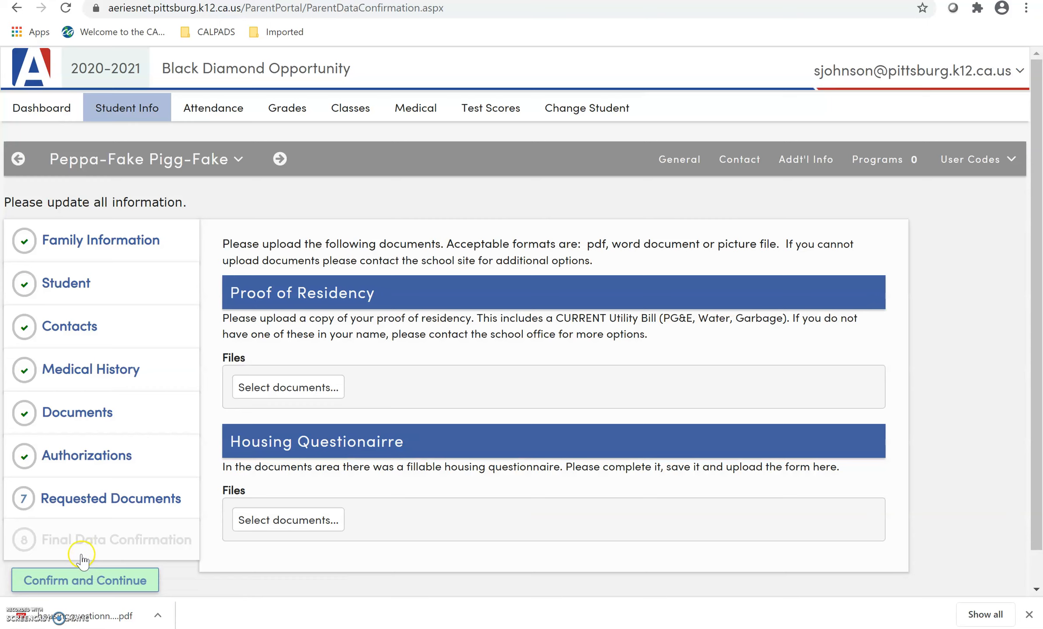
pyautogui.moveTo(538, 224)
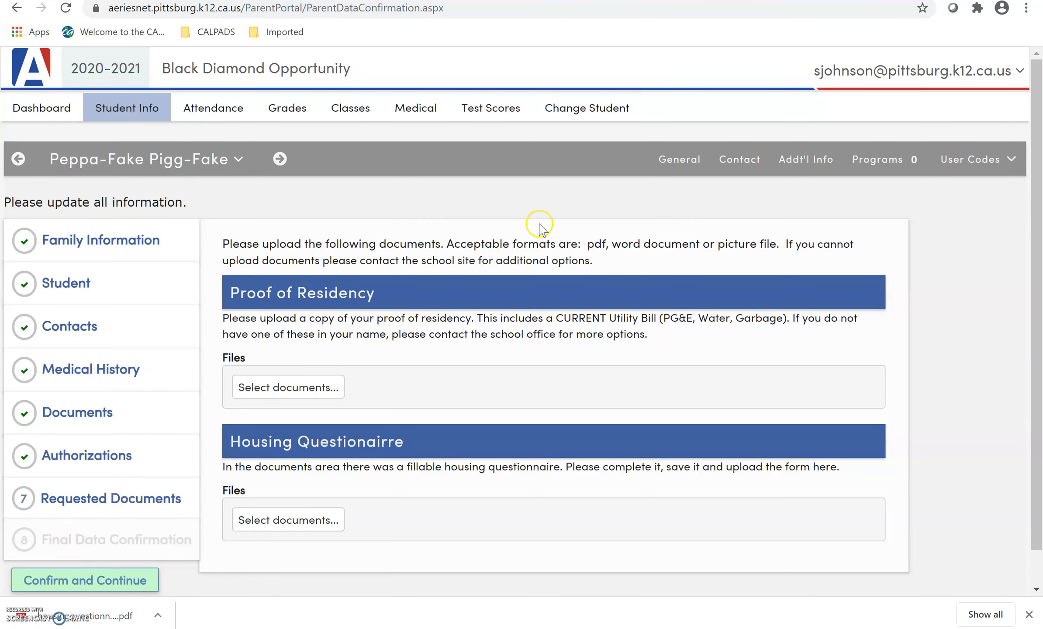
pyautogui.moveTo(539, 228)
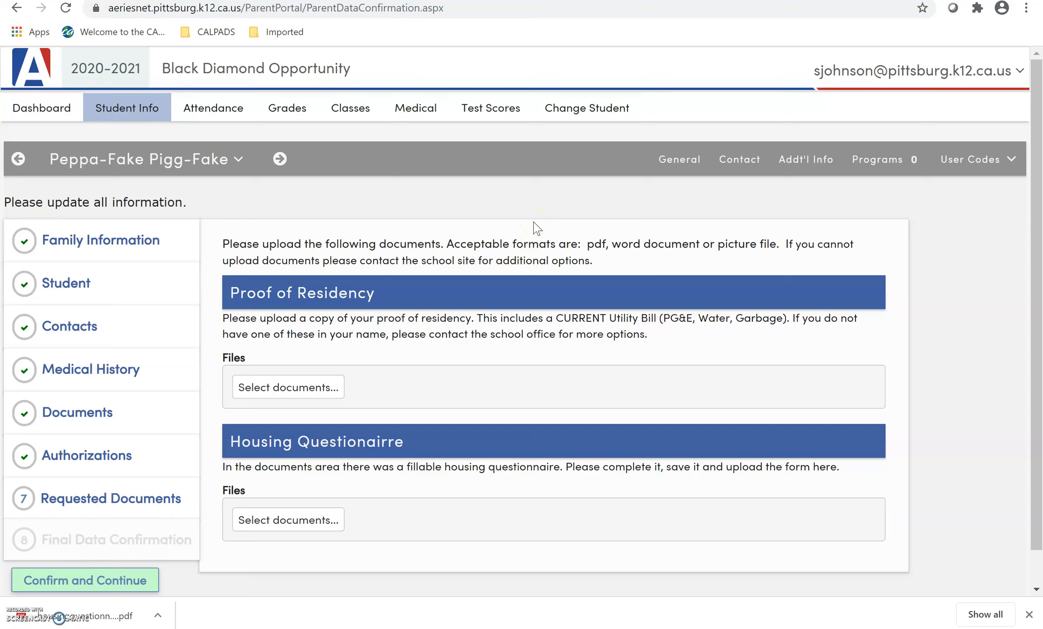
pyautogui.moveTo(527, 217)
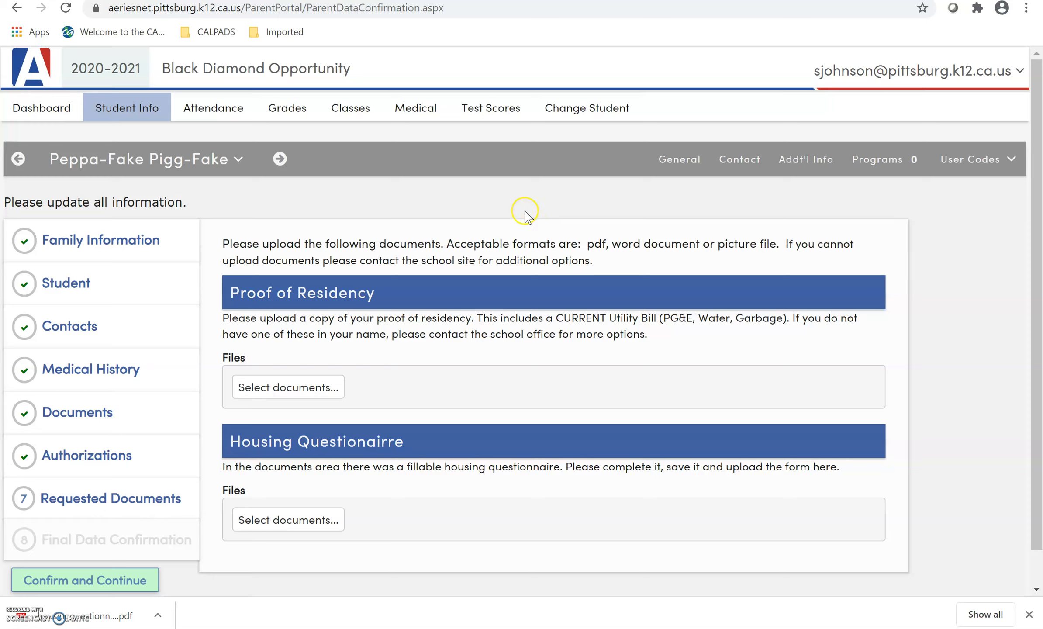
pyautogui.moveTo(597, 221)
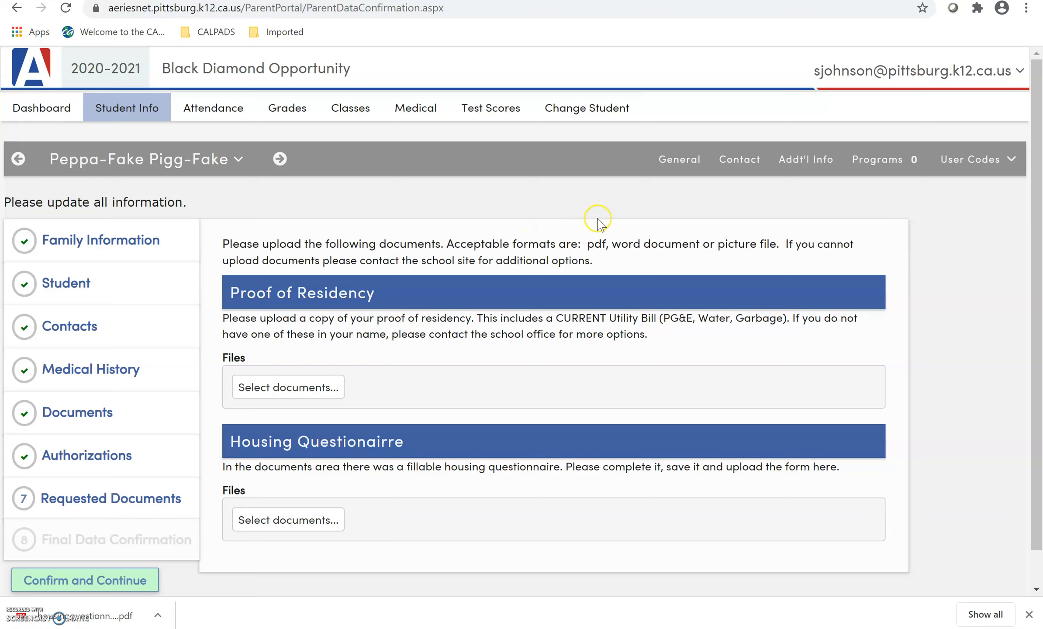
pyautogui.moveTo(500, 230)
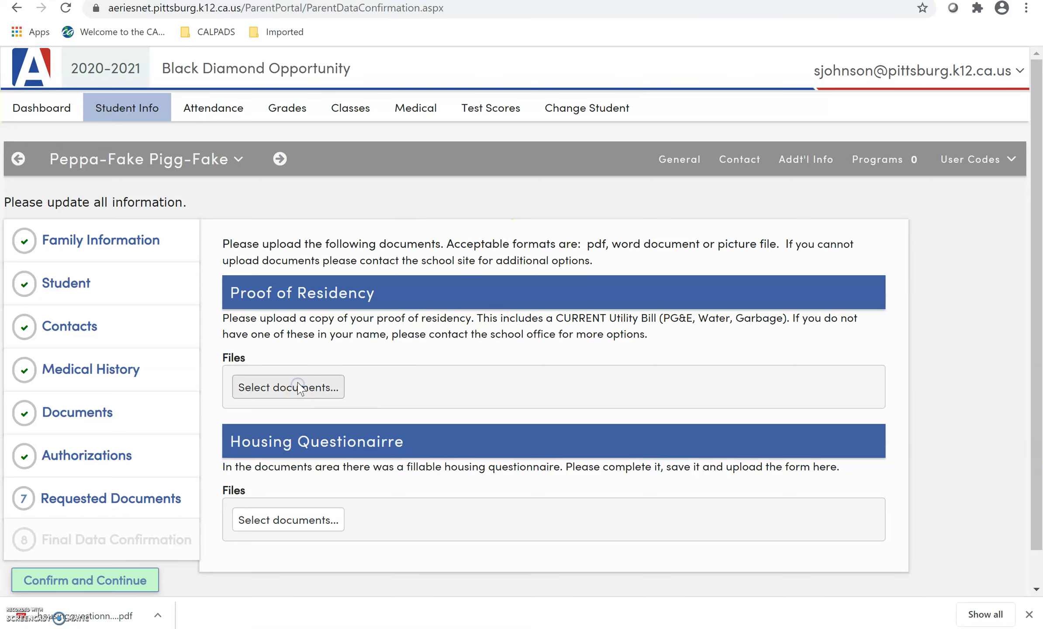
# Upload PGE Bill - 69853.pdf, found by searching 'pge', as the Proof of Residency document
pyautogui.click(287, 387)
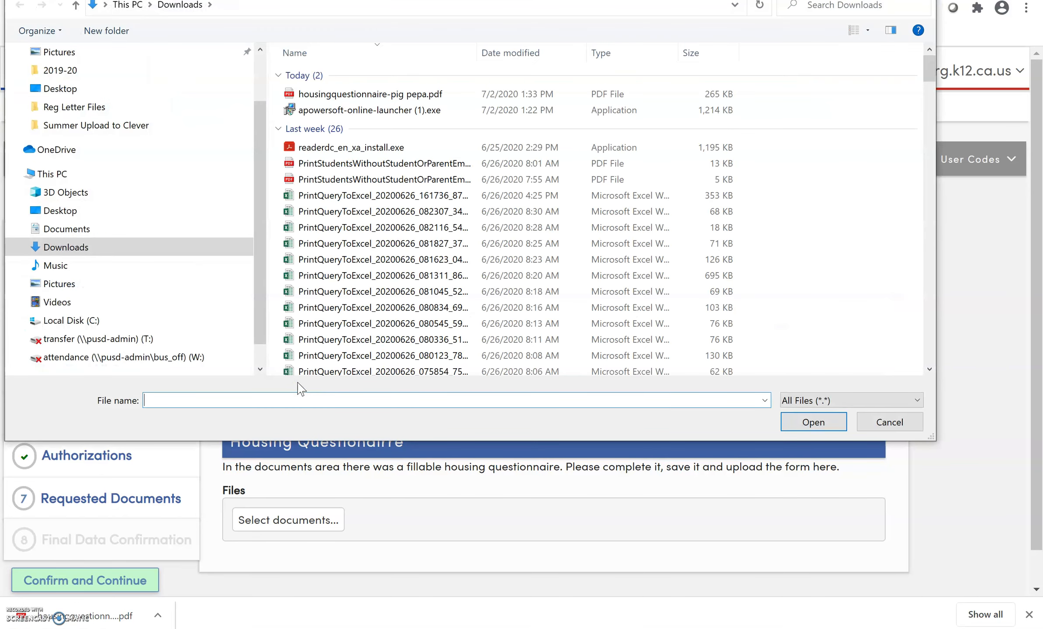
pyautogui.moveTo(856, 15)
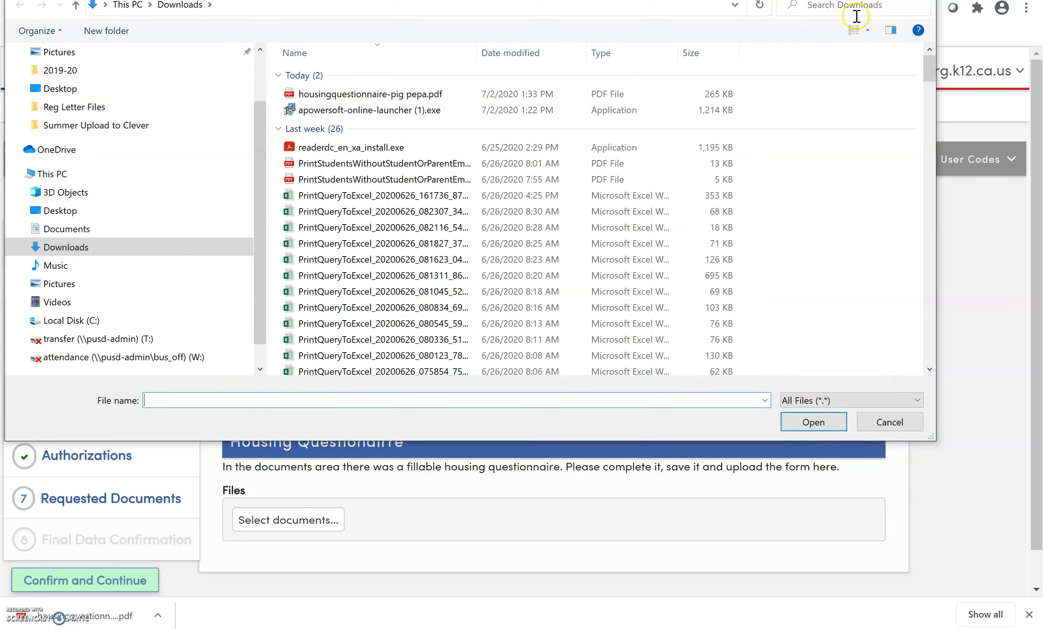
pyautogui.moveTo(857, 15)
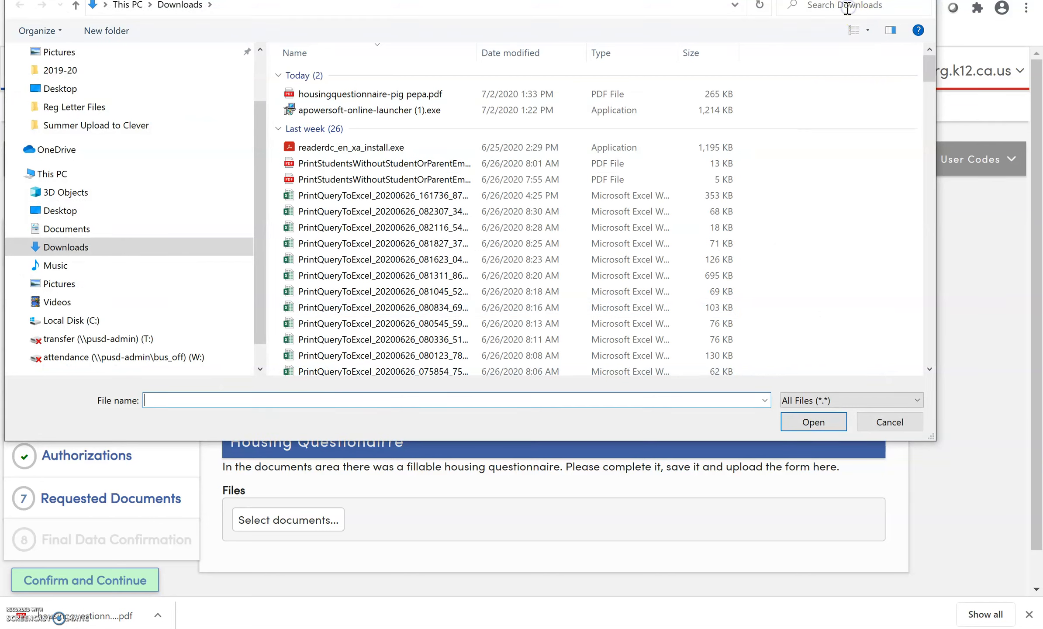
pyautogui.write('pge')
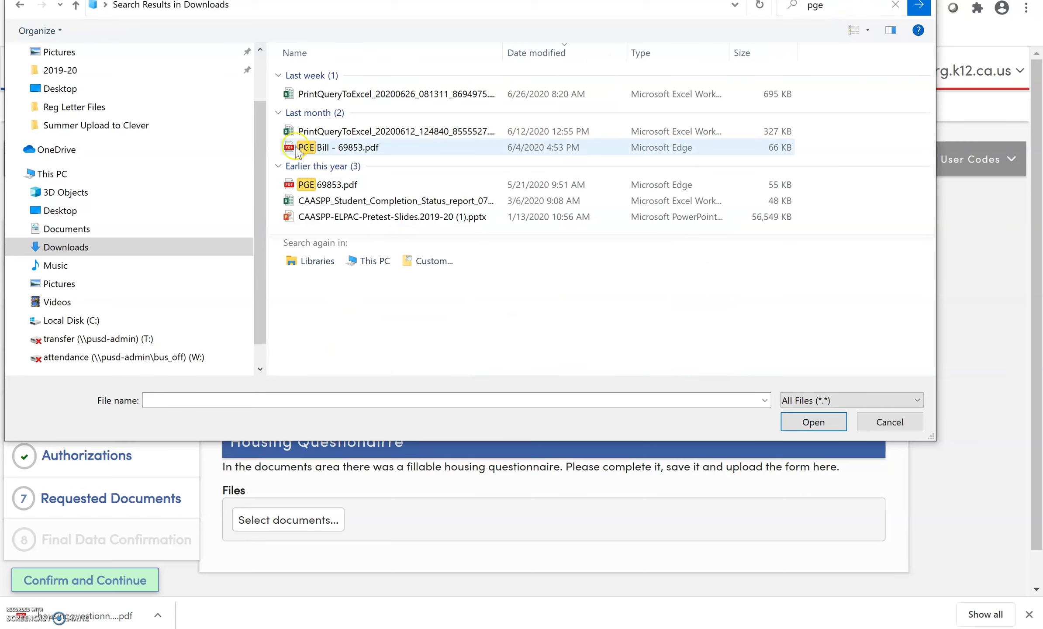
pyautogui.click(341, 147)
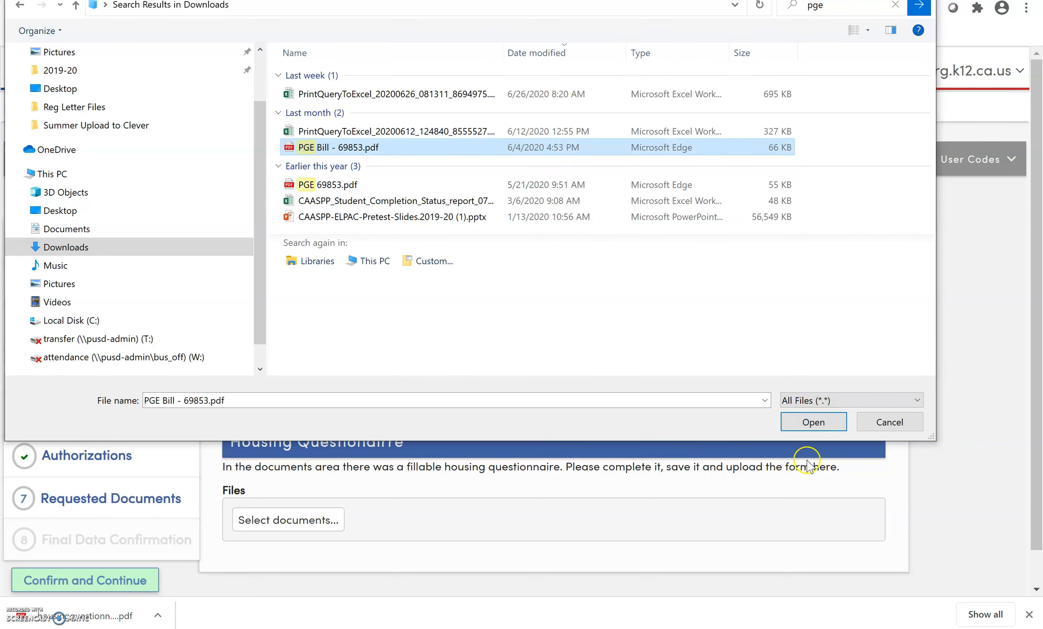
pyautogui.click(813, 422)
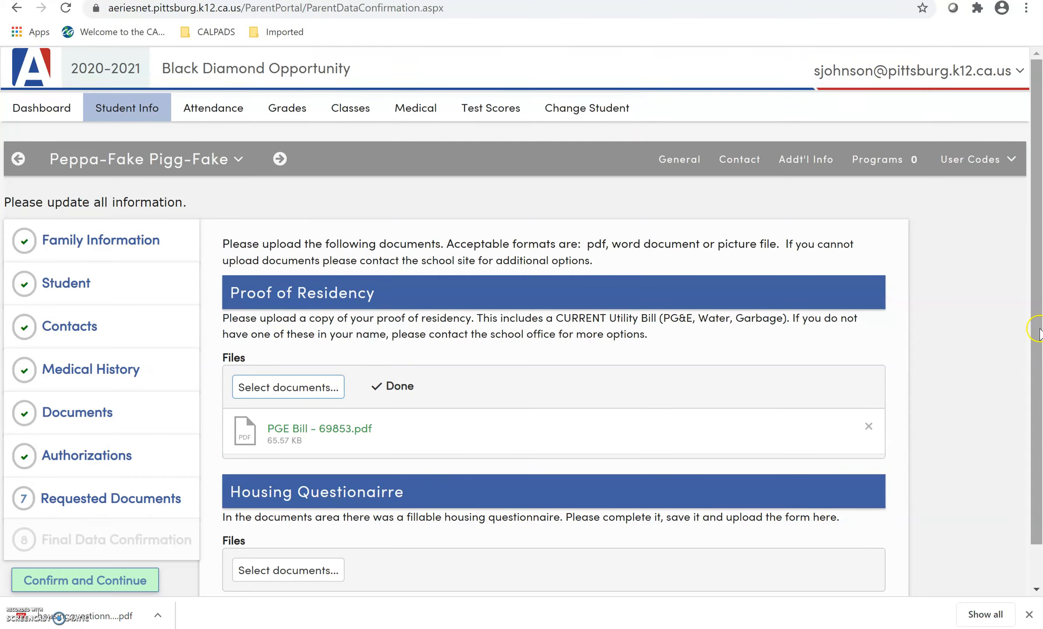
pyautogui.scroll(-3)
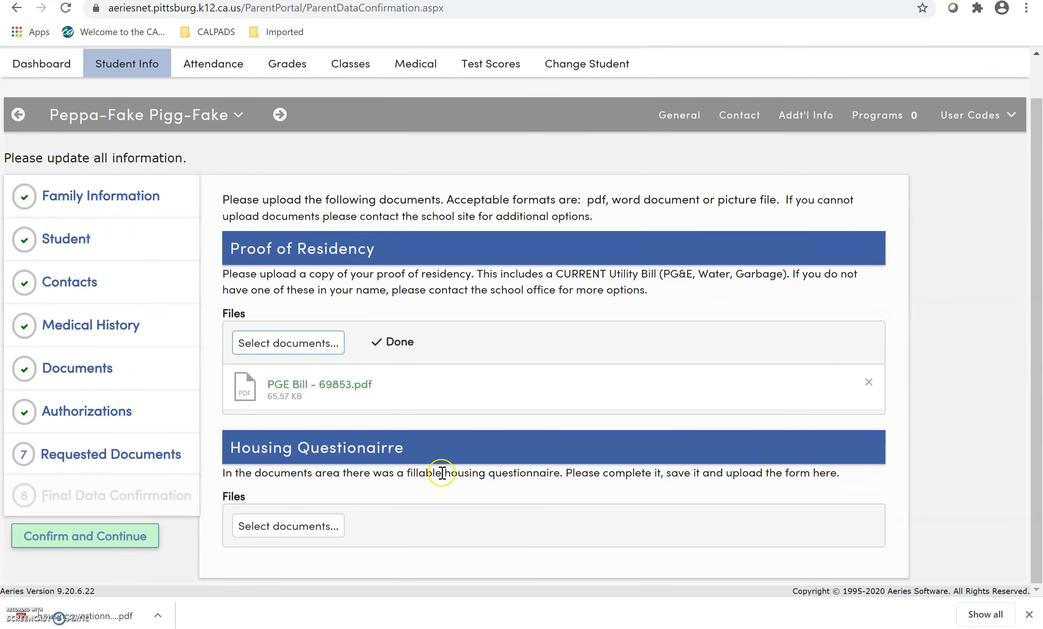
pyautogui.moveTo(287, 526)
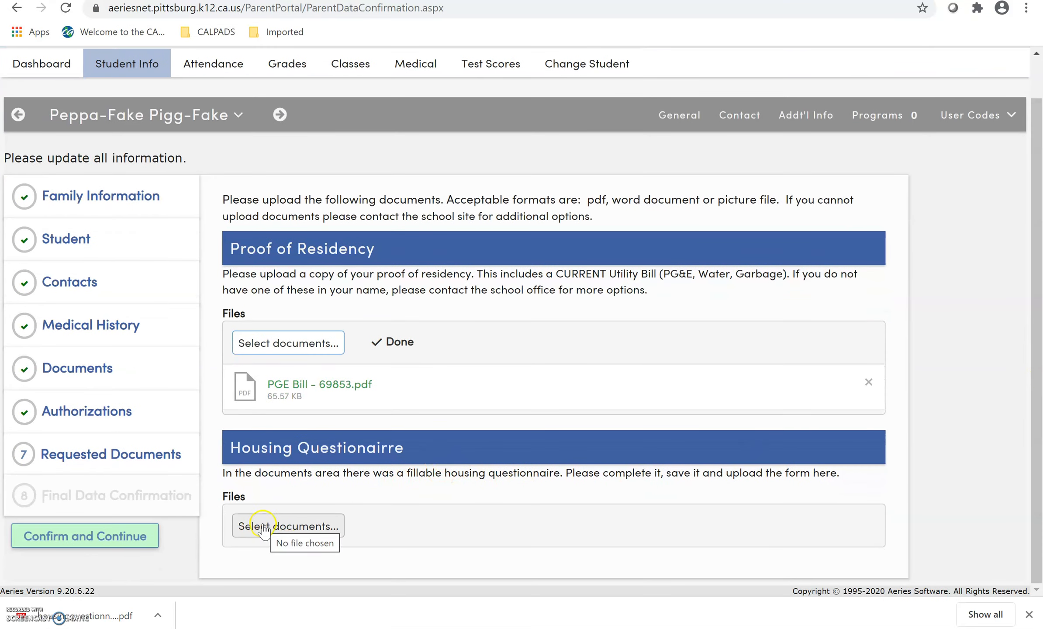
# Upload housingquestionnaire-pig pepa.pdf under Housing Questionnaire and confirm the Requested Documents step
pyautogui.click(287, 526)
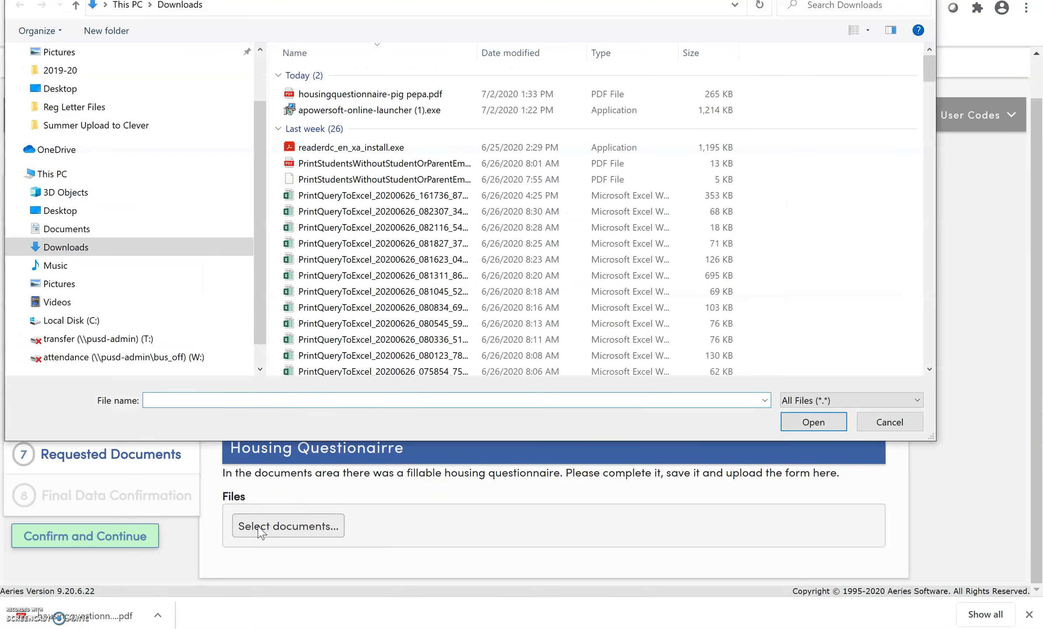
pyautogui.click(369, 94)
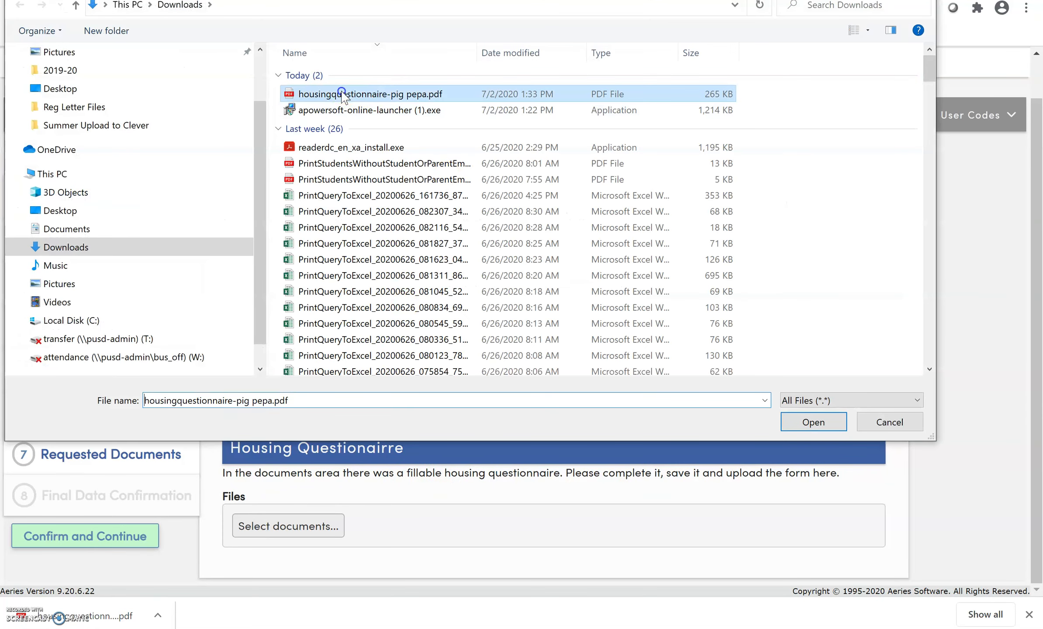
pyautogui.moveTo(813, 422)
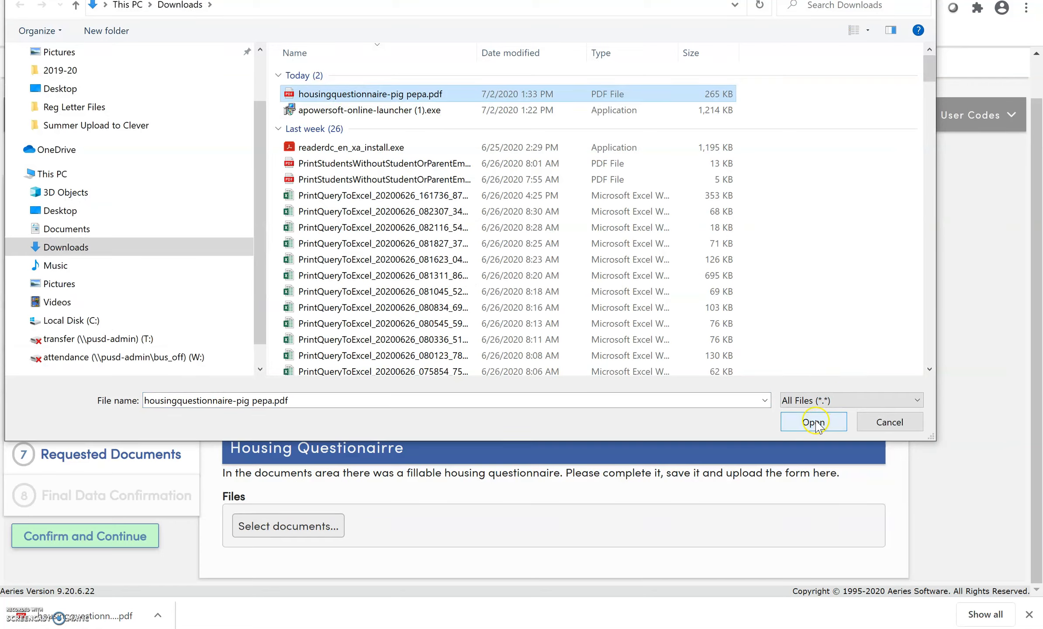
pyautogui.click(813, 421)
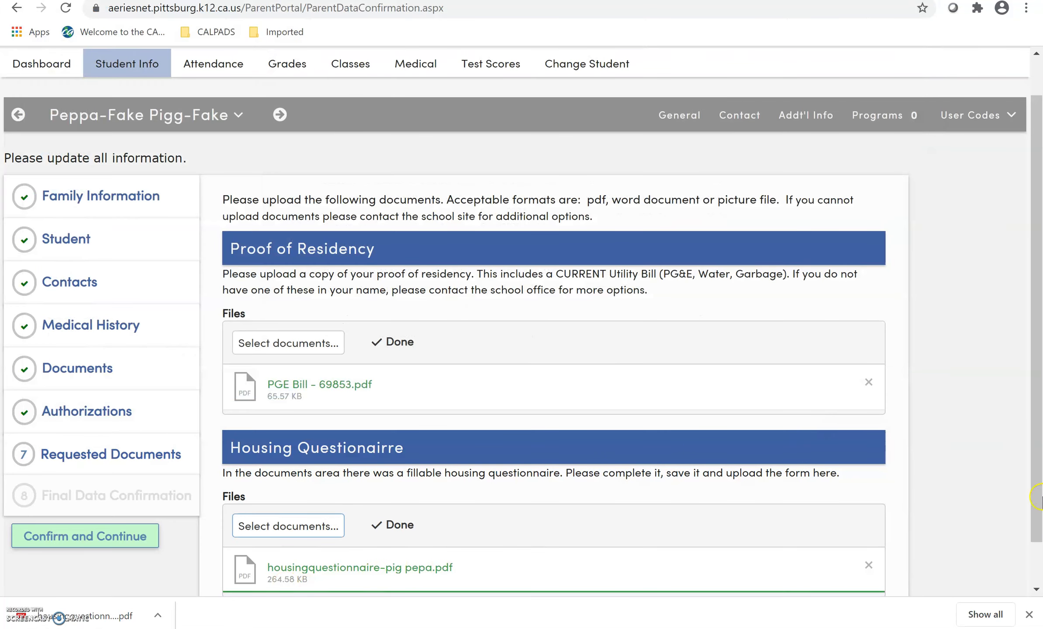
pyautogui.scroll(-3)
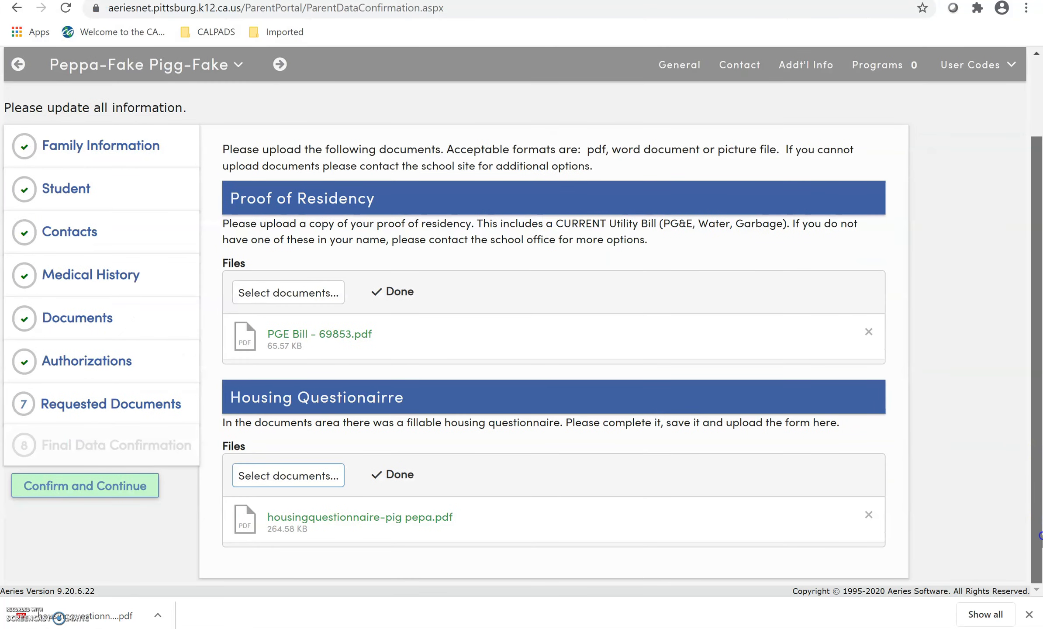
pyautogui.moveTo(411, 291)
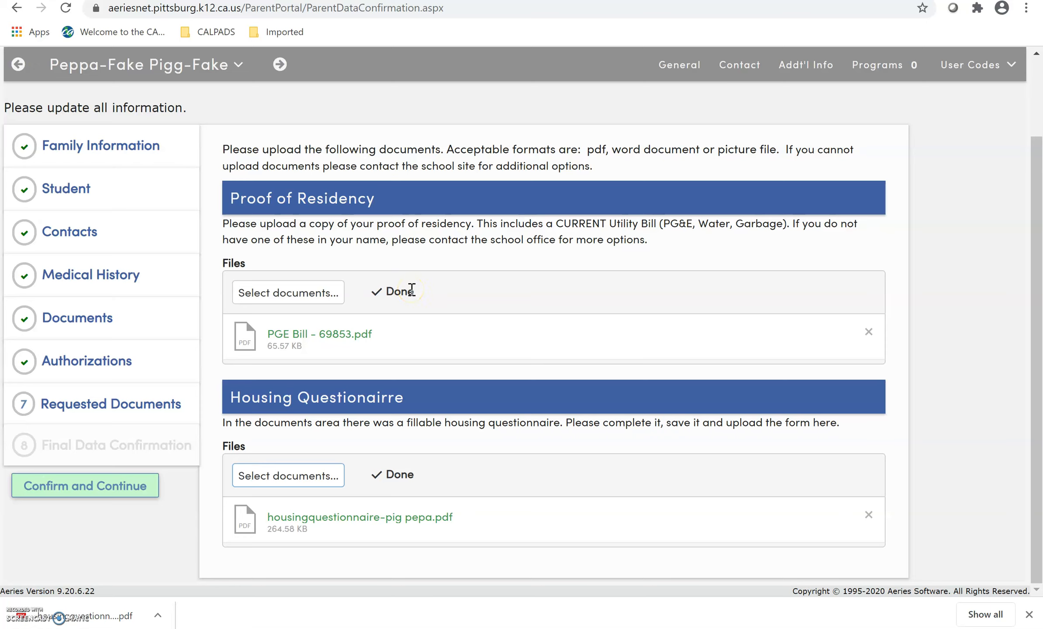
pyautogui.moveTo(56, 497)
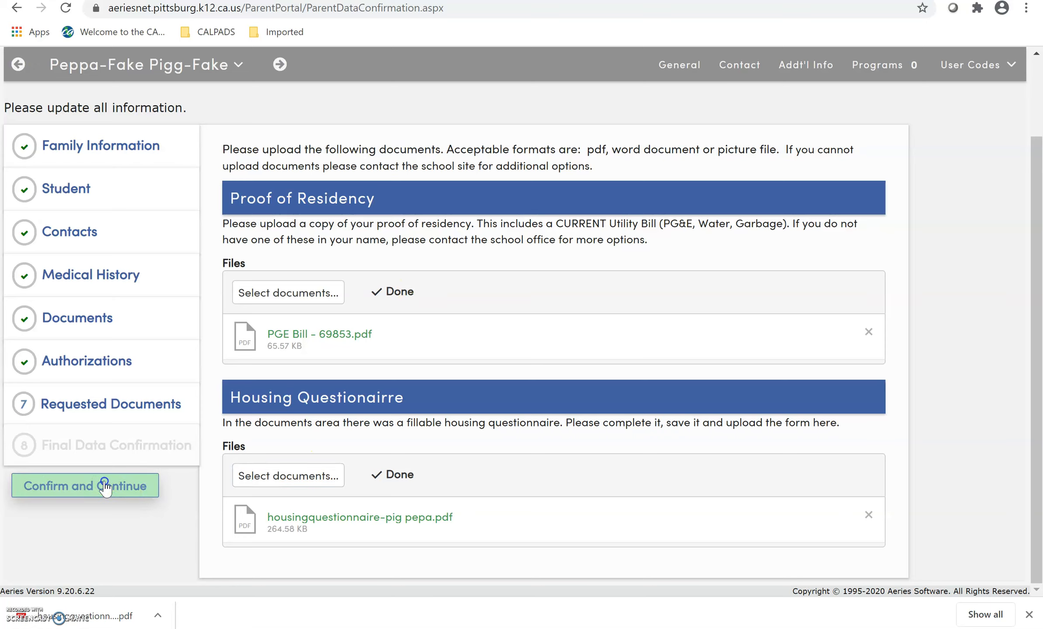
pyautogui.click(85, 485)
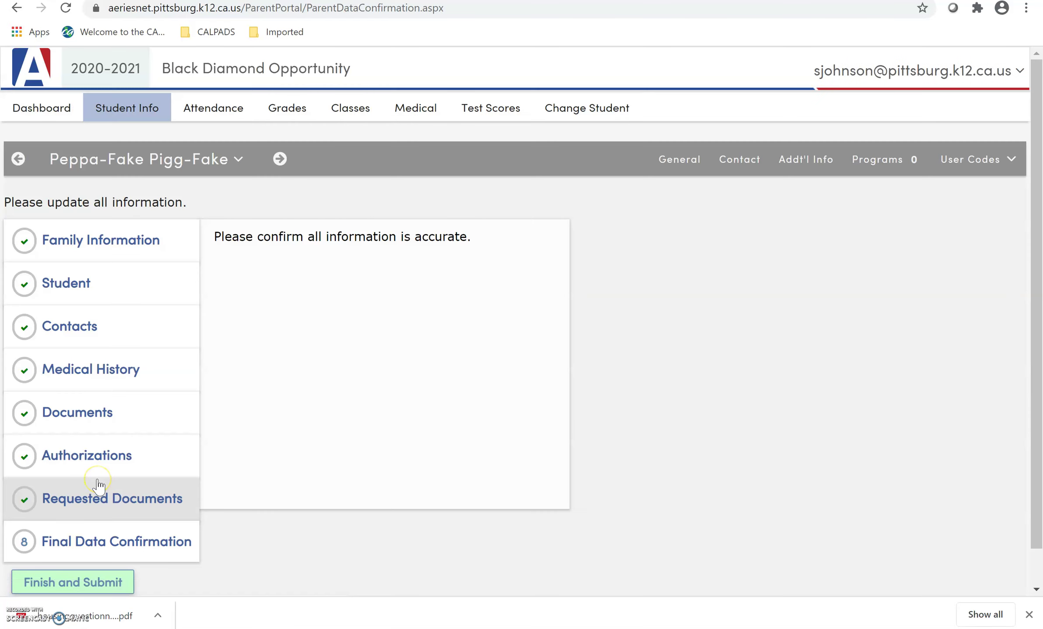
pyautogui.moveTo(105, 522)
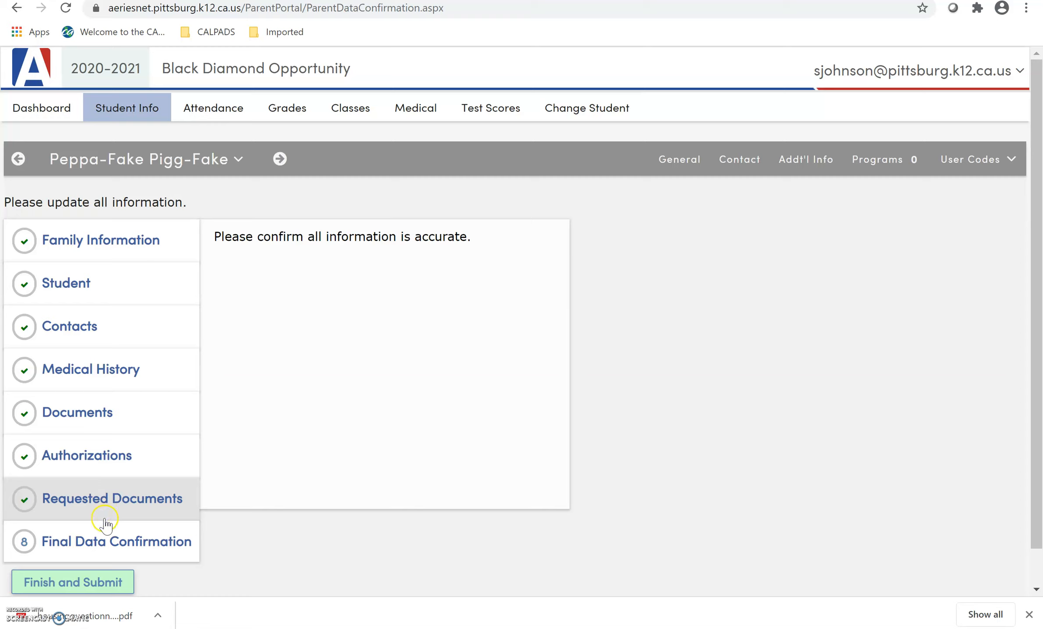
pyautogui.moveTo(289, 249)
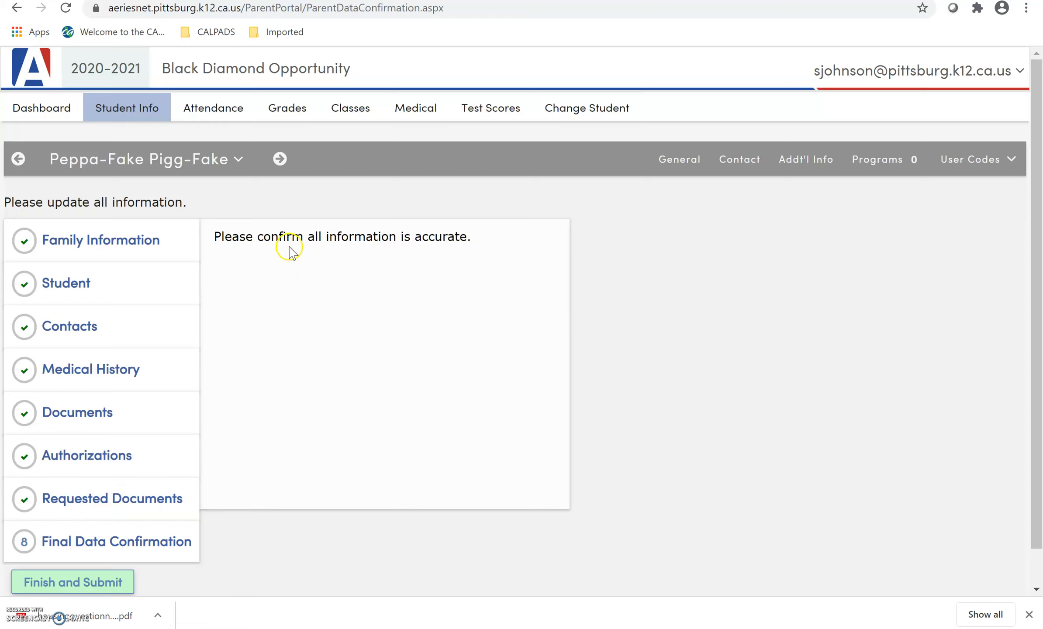
pyautogui.moveTo(61, 510)
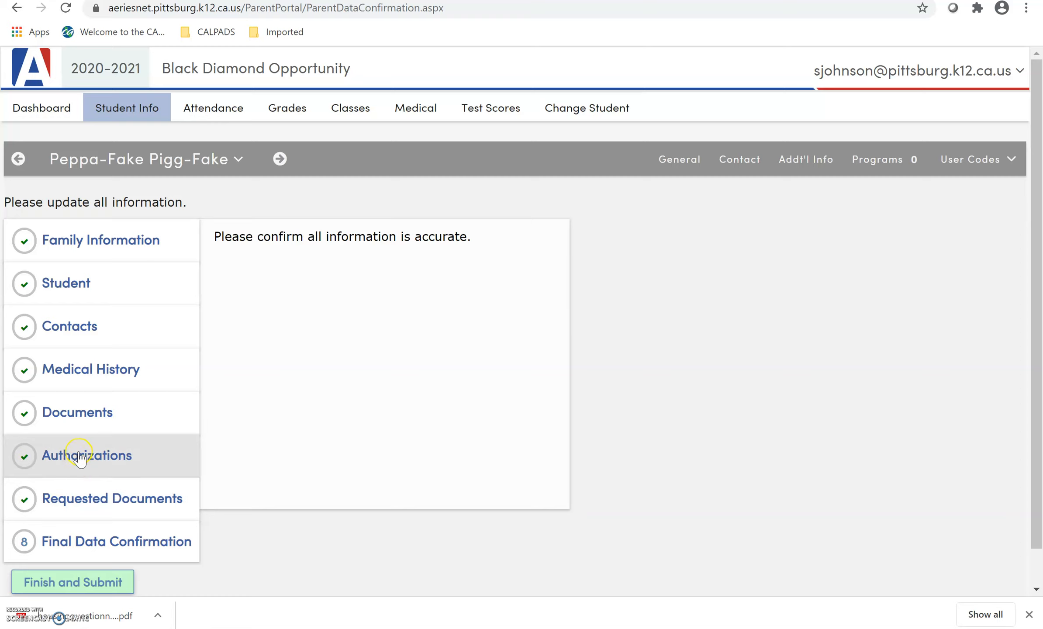
pyautogui.moveTo(117, 326)
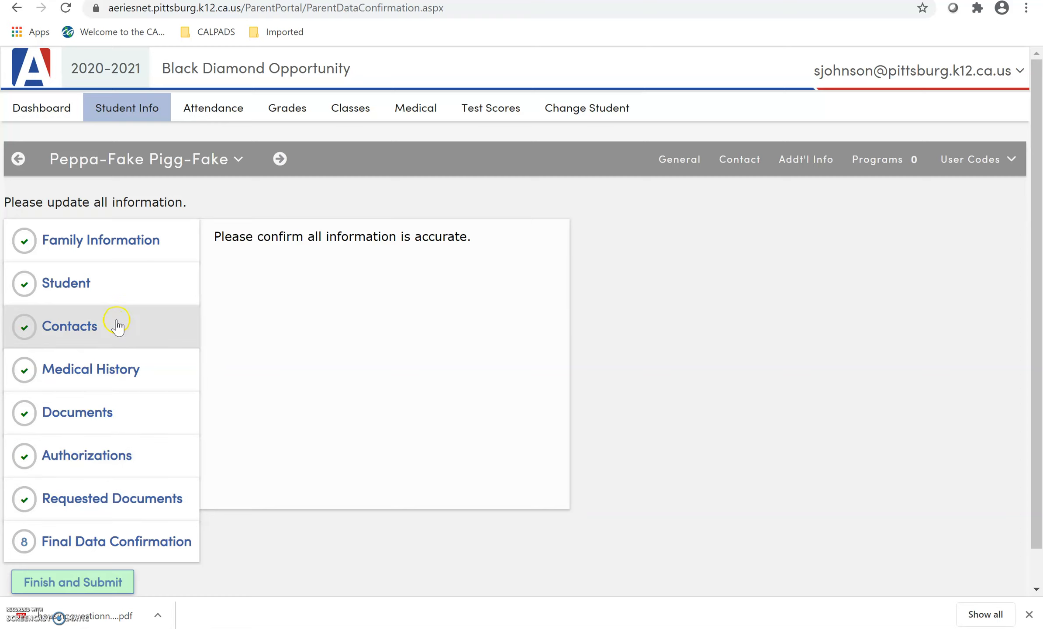
pyautogui.moveTo(122, 278)
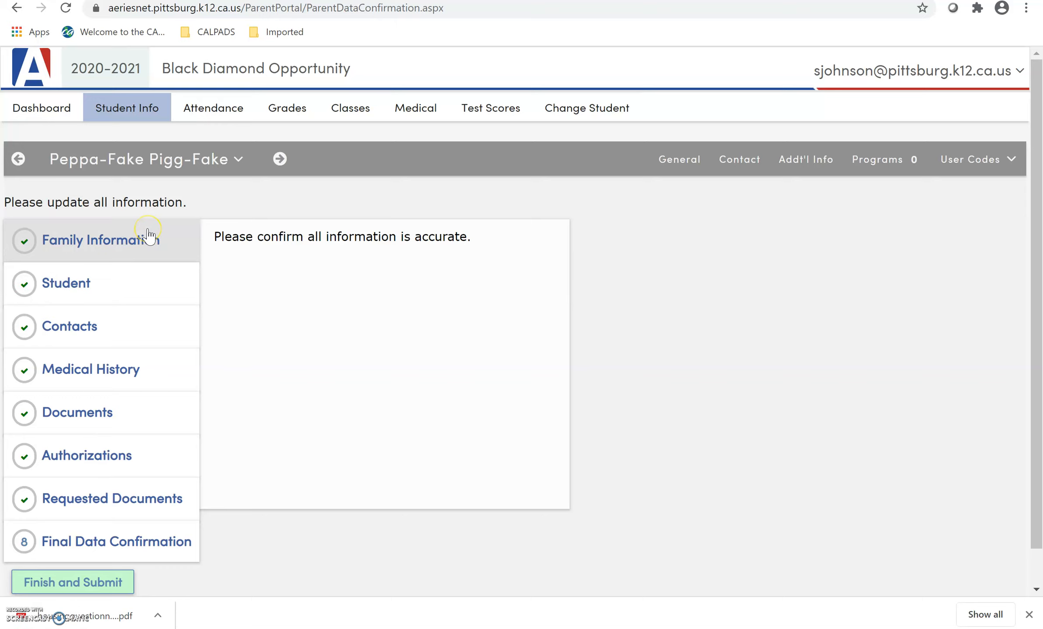
pyautogui.moveTo(1035, 438)
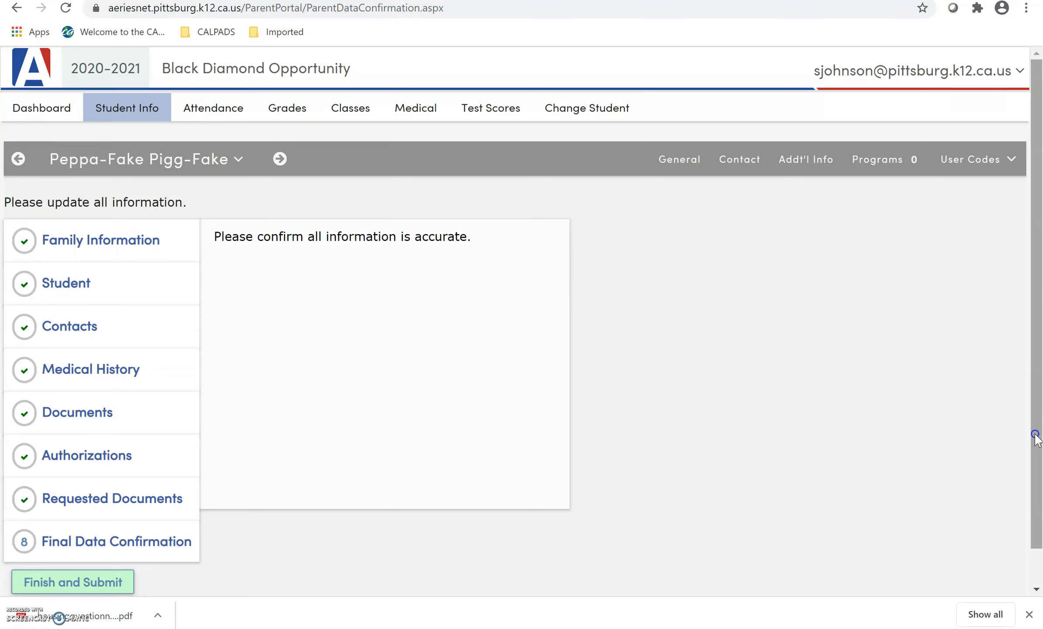
# Finish and Submit the data confirmation with all seven steps checked
pyautogui.click(71, 582)
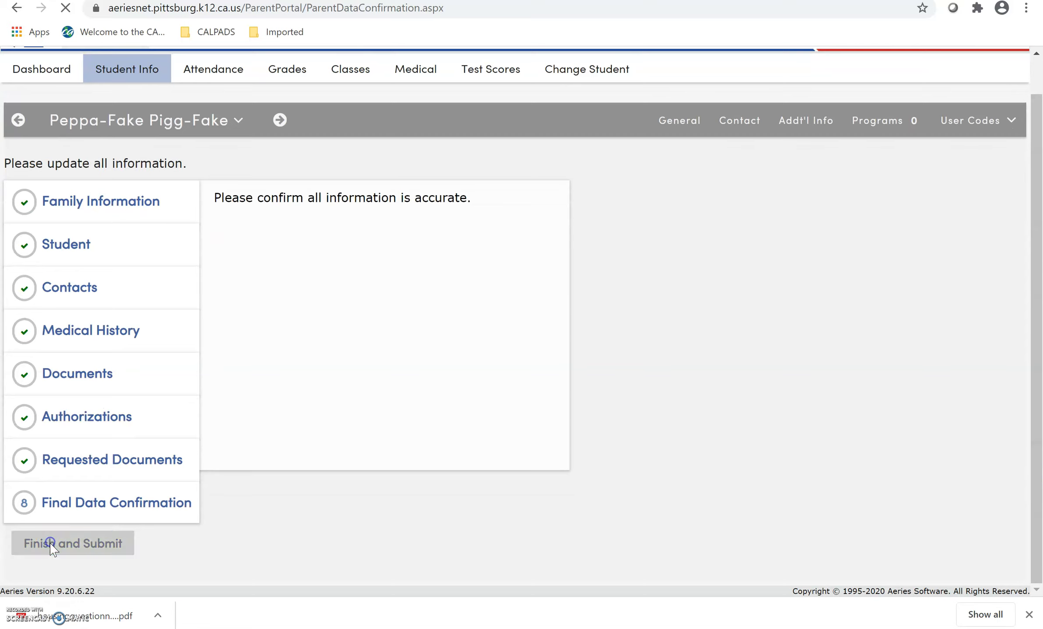
# Finalize the submission until all eight steps are checked and the thank-you page shows
pyautogui.click(71, 543)
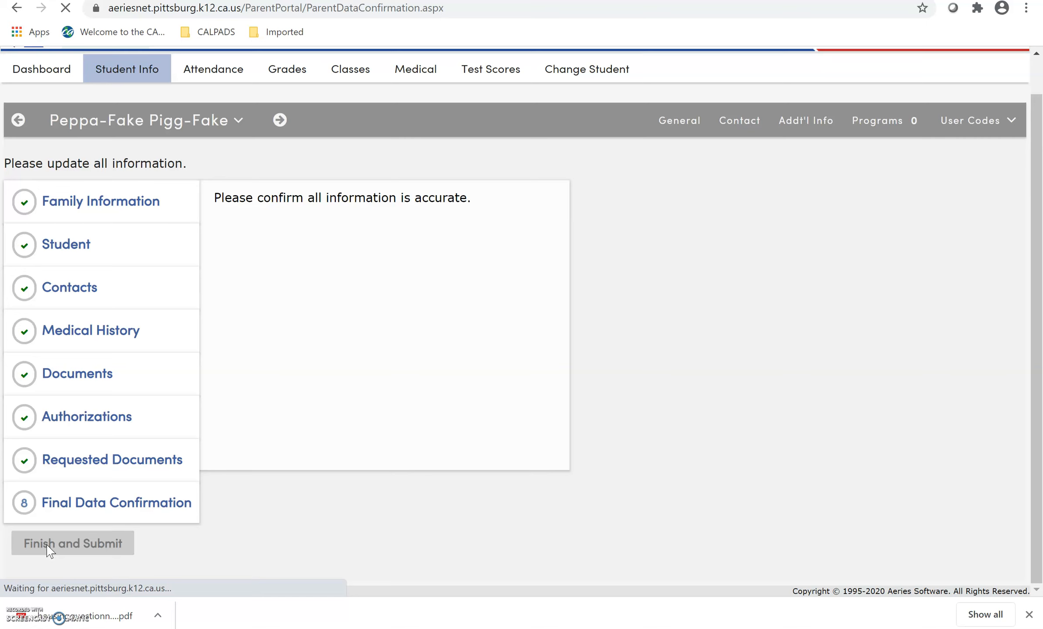
pyautogui.click(72, 542)
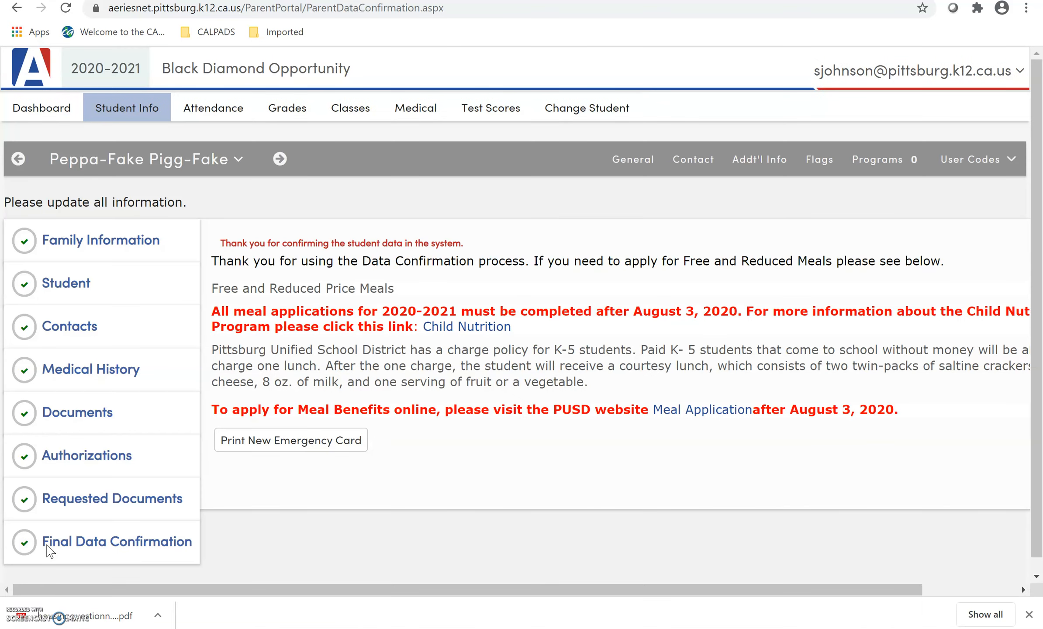
pyautogui.moveTo(415, 261)
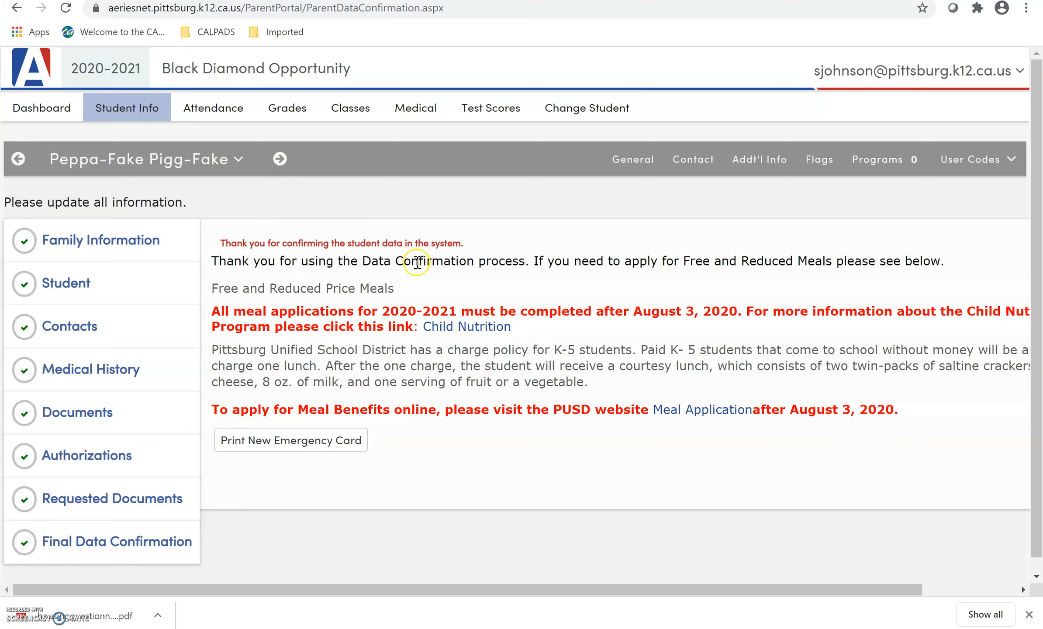
pyautogui.moveTo(721, 271)
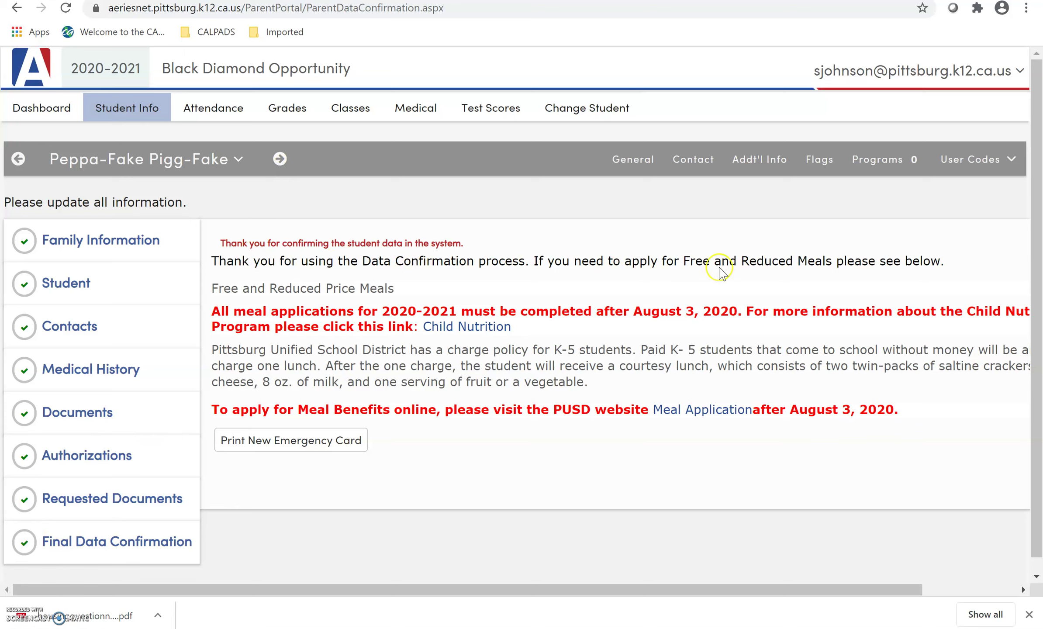
pyautogui.moveTo(949, 449)
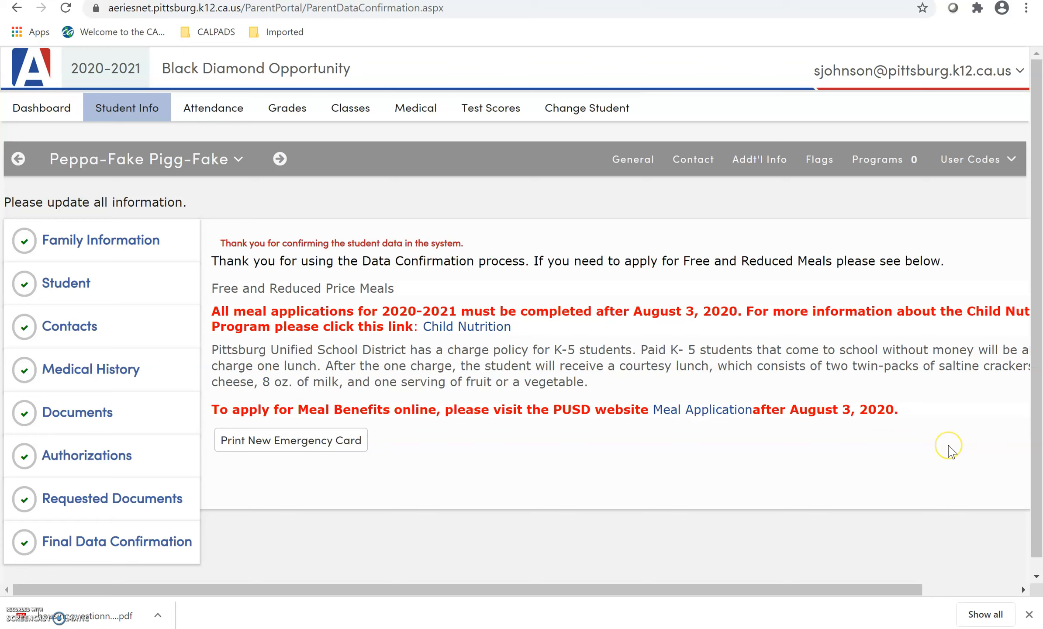
pyautogui.moveTo(949, 452)
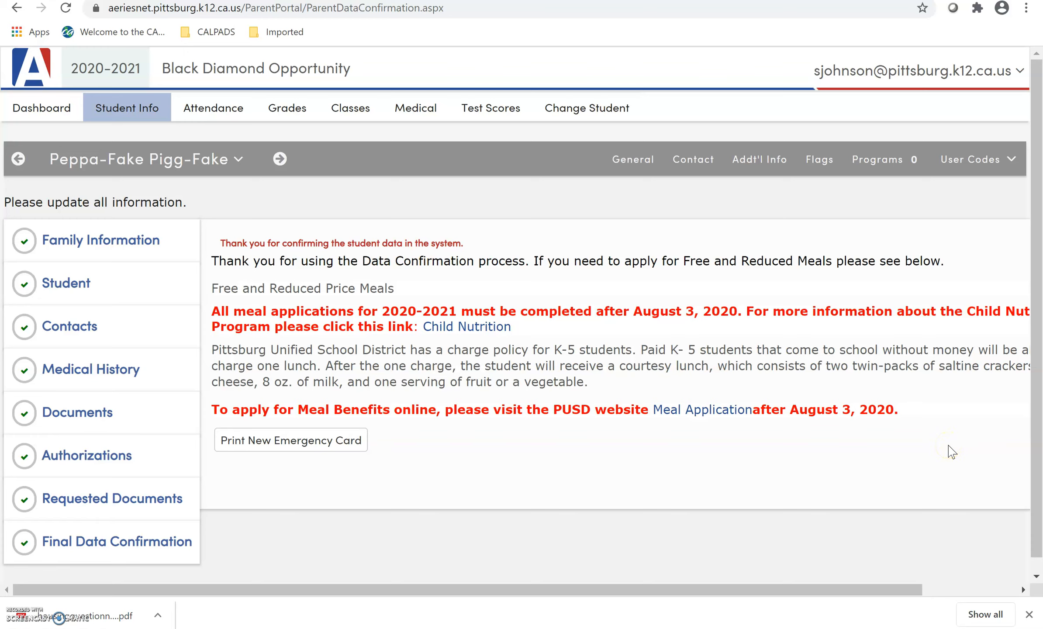
pyautogui.moveTo(69, 513)
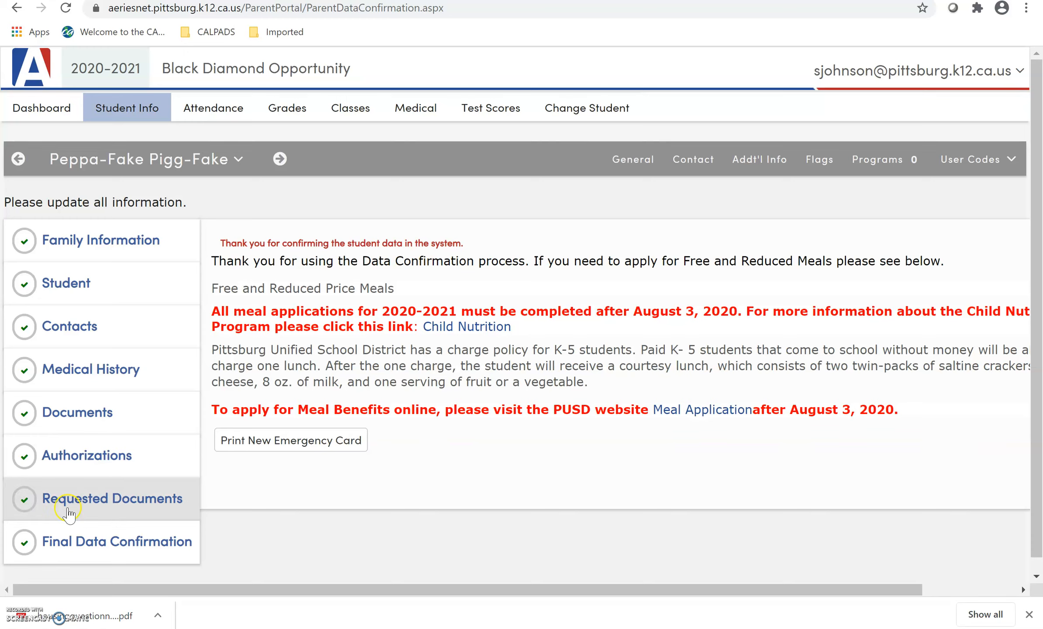